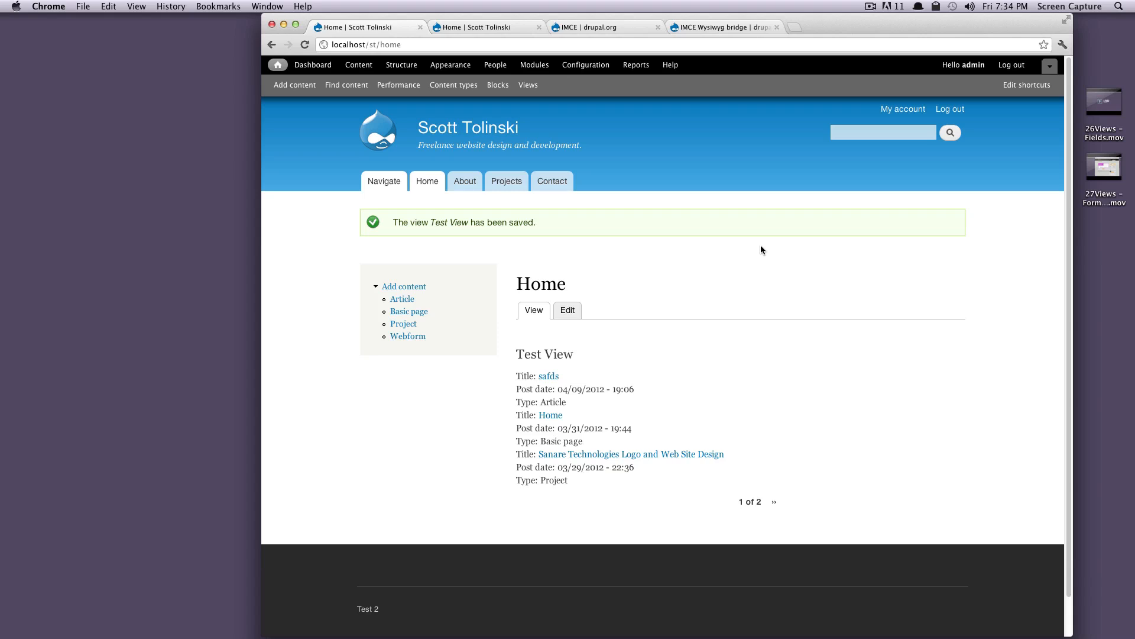
pyautogui.moveTo(767, 247)
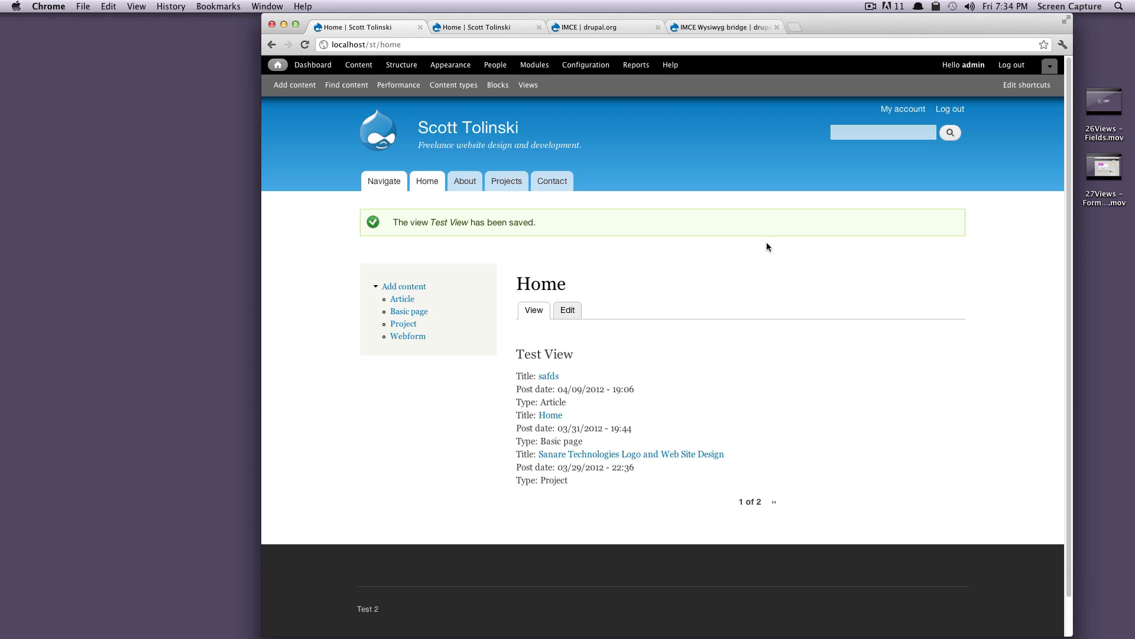
pyautogui.moveTo(771, 240)
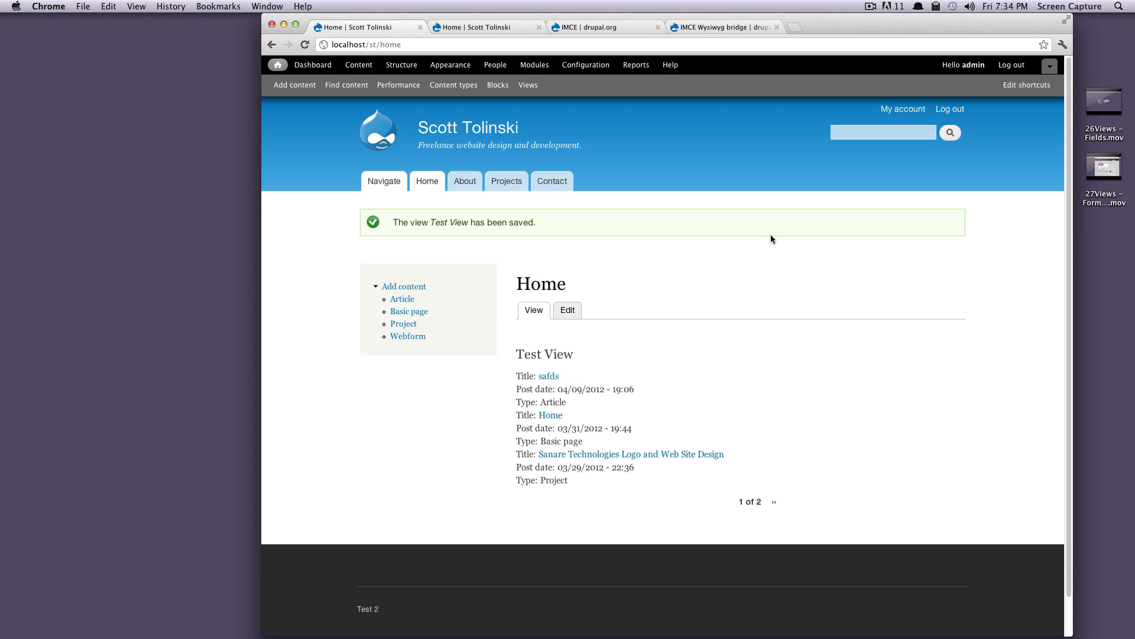
pyautogui.moveTo(793, 244)
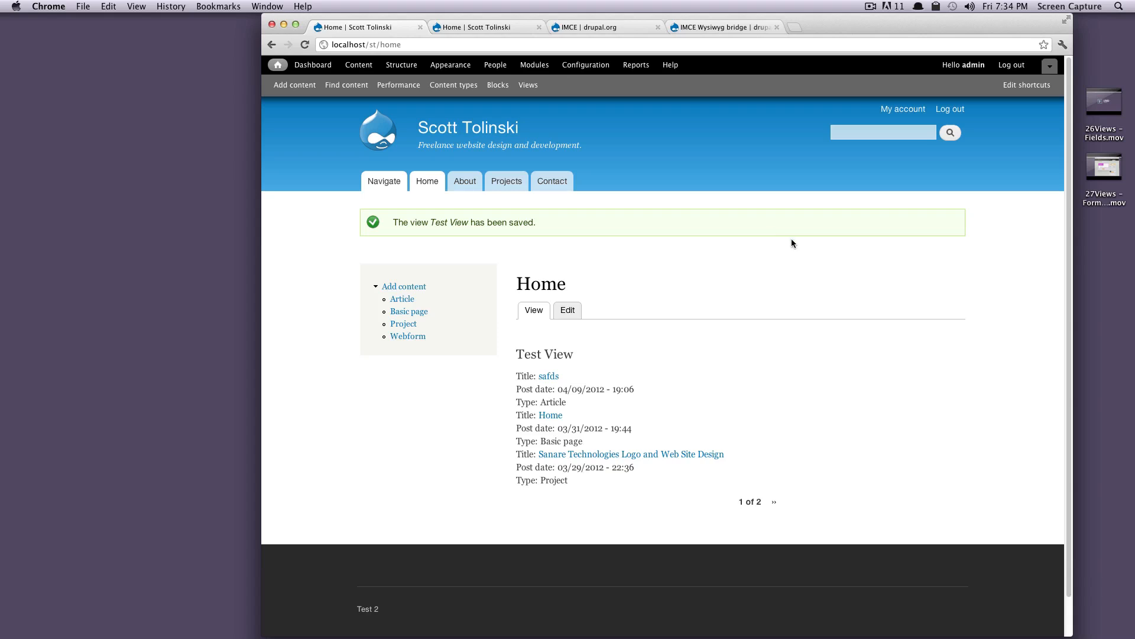
pyautogui.moveTo(815, 281)
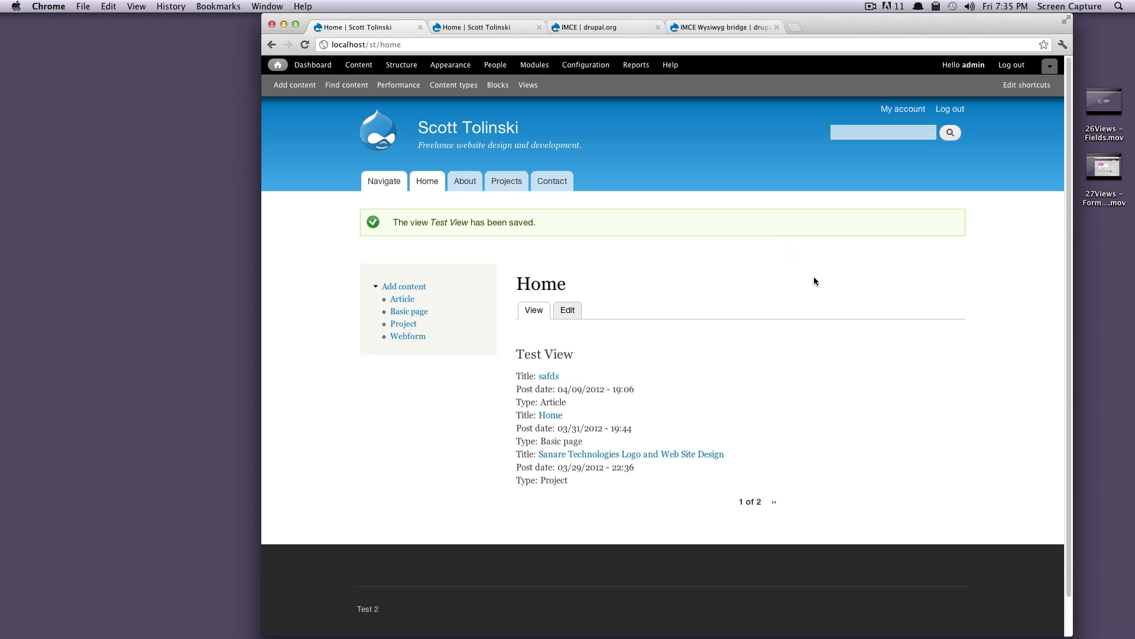
pyautogui.moveTo(813, 282)
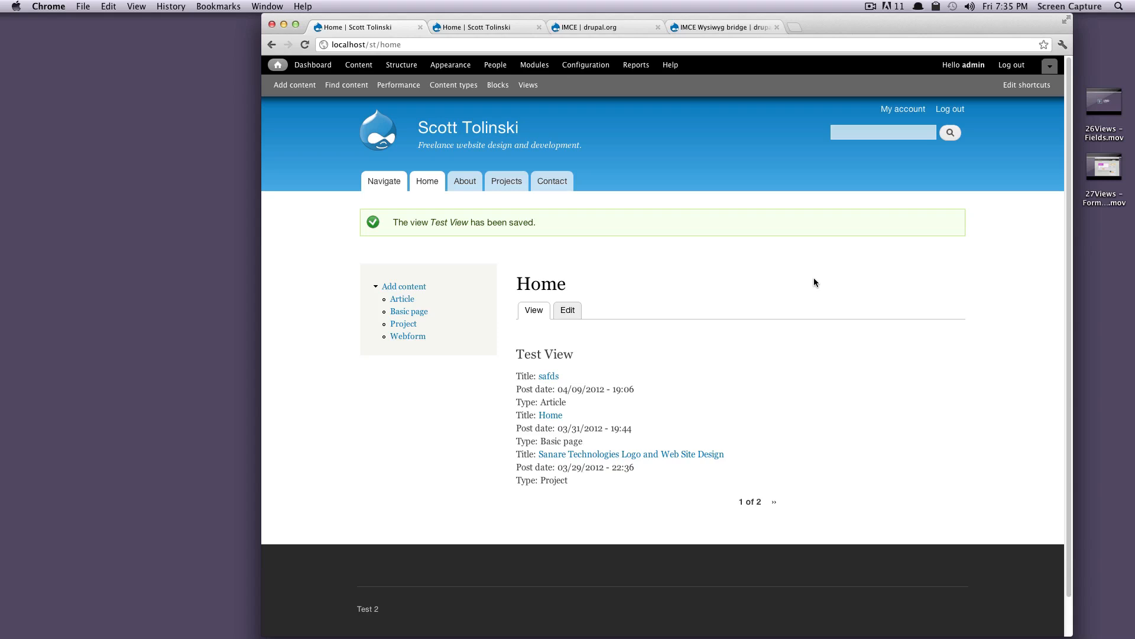
pyautogui.moveTo(818, 274)
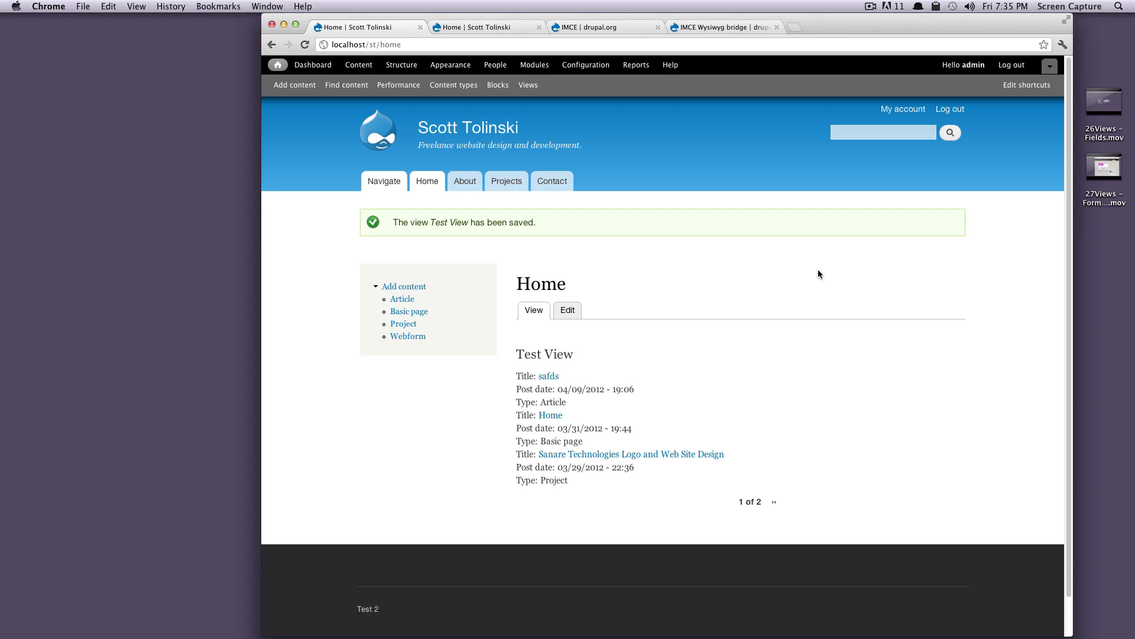
pyautogui.moveTo(822, 278)
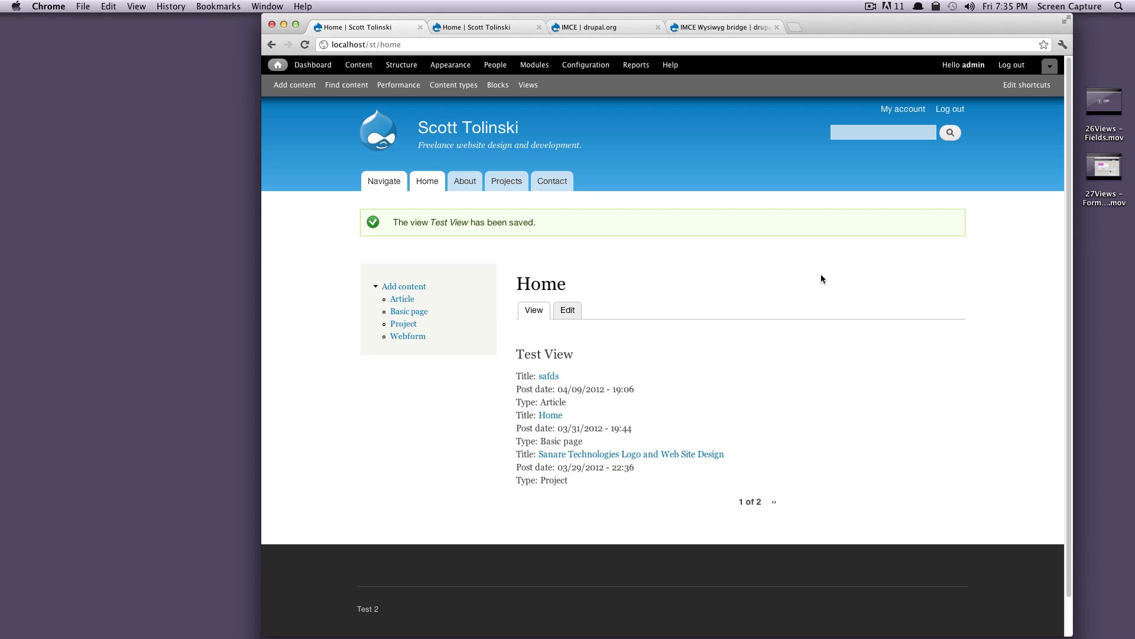
# - Download the IMCE 7.x-1.5 zip from its drupal.org project page
pyautogui.click(587, 28)
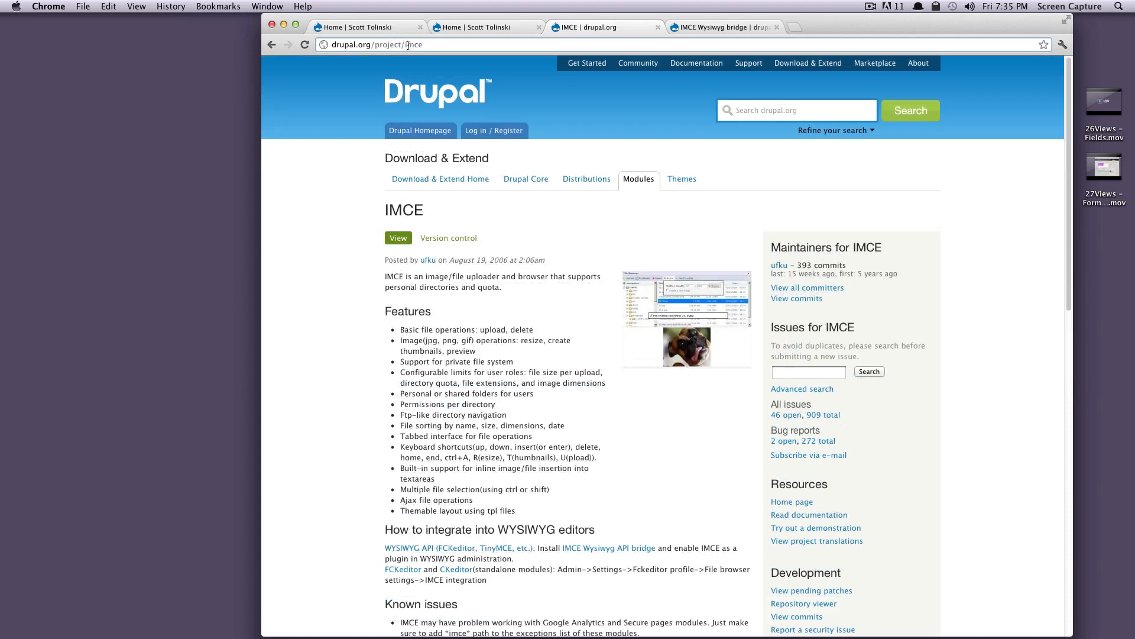
pyautogui.scroll(-3)
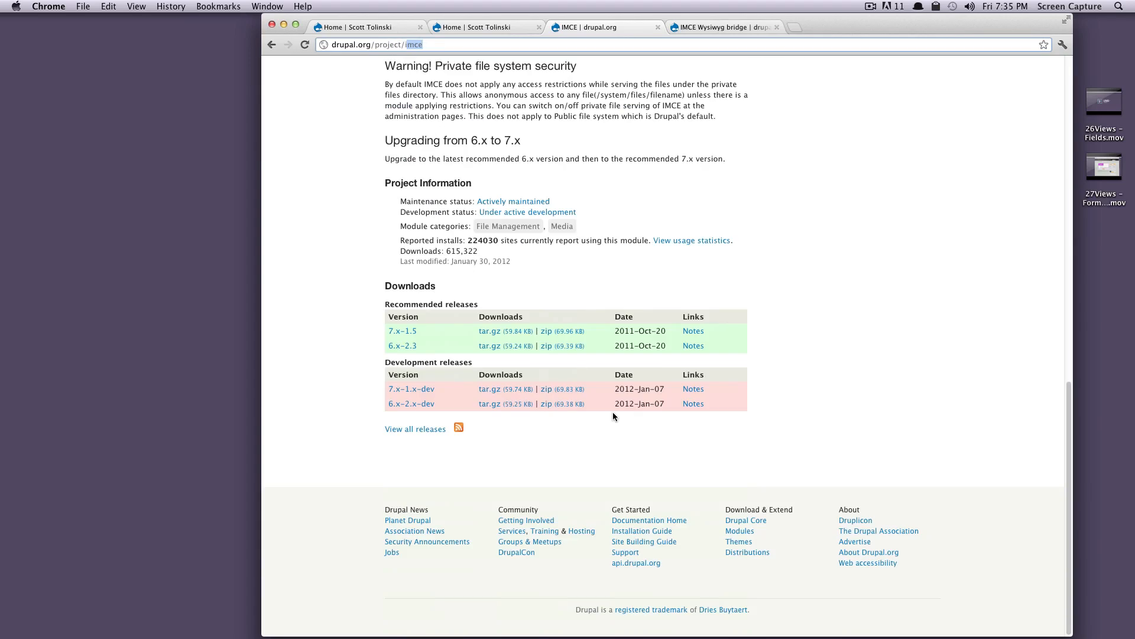
pyautogui.click(547, 331)
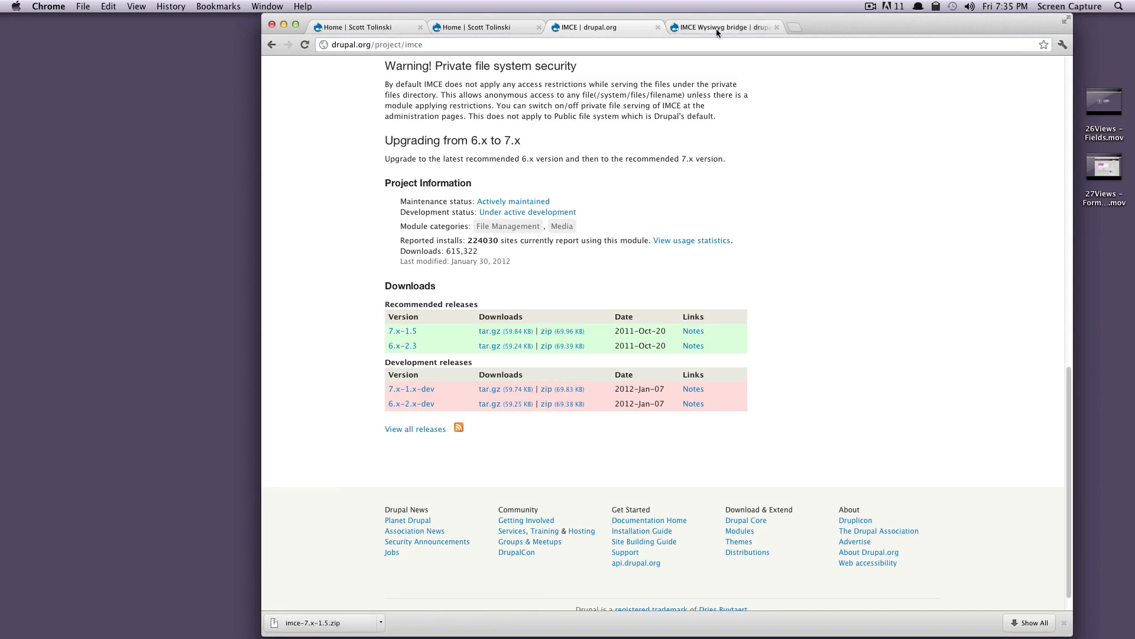
# - Download the IMCE Wysiwyg bridge 7.x-1.0 zip, then return to the local site home page
pyautogui.click(715, 28)
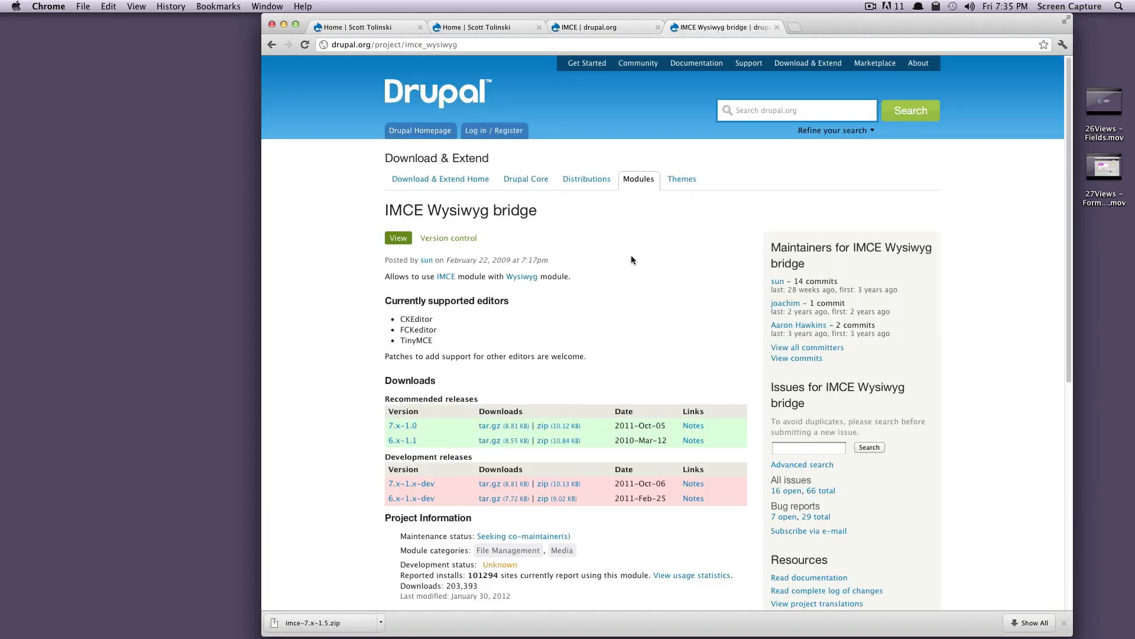
pyautogui.moveTo(460, 208)
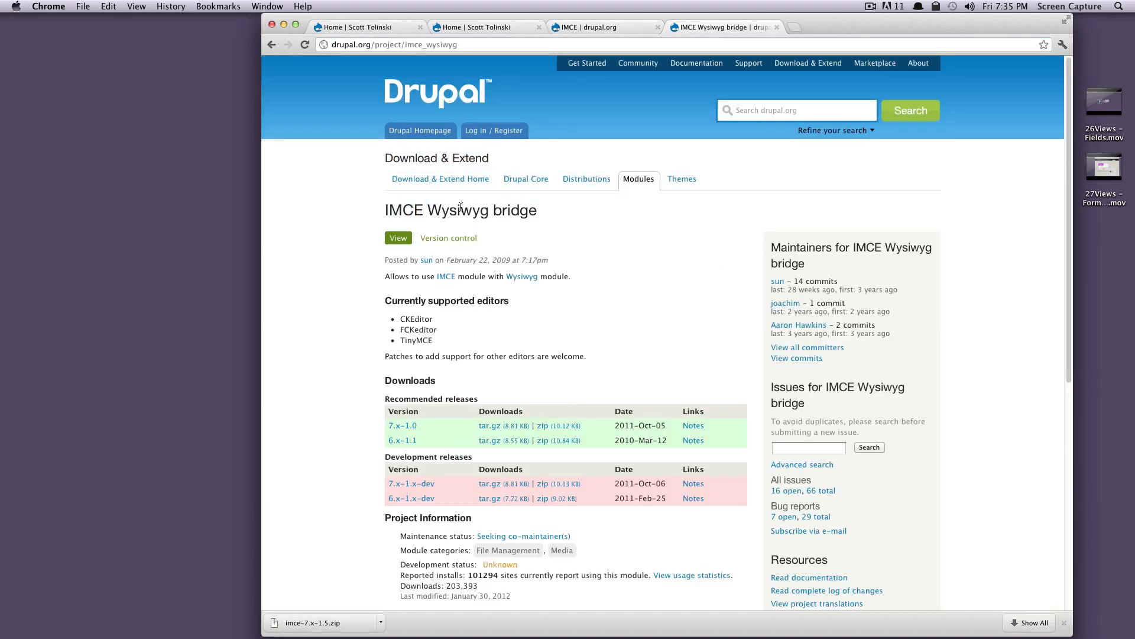
pyautogui.scroll(-3)
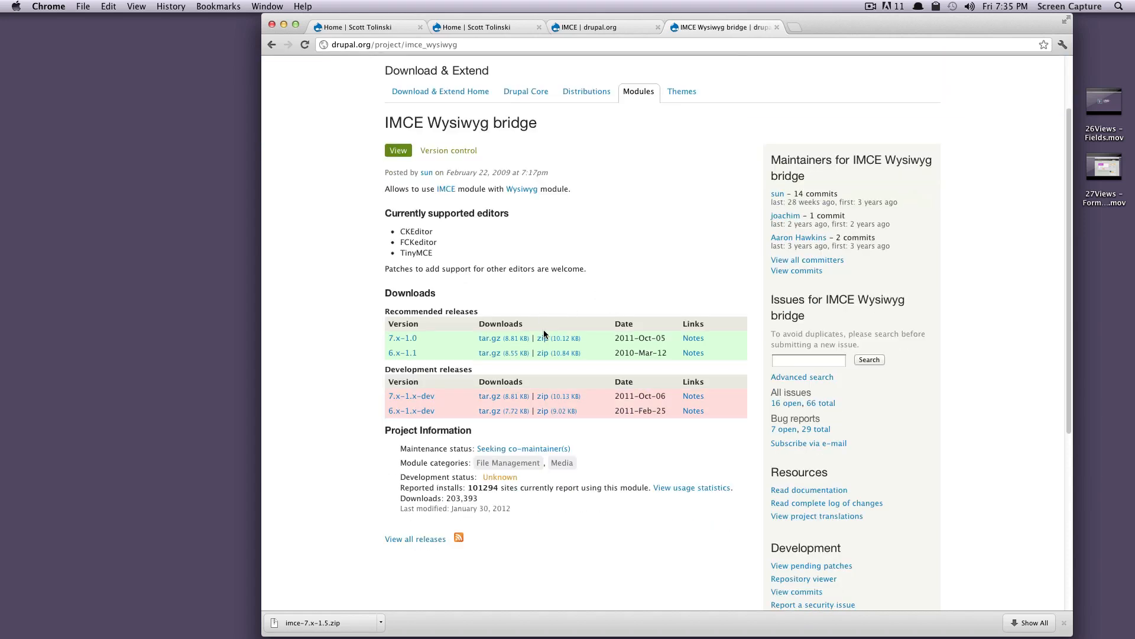
pyautogui.click(542, 338)
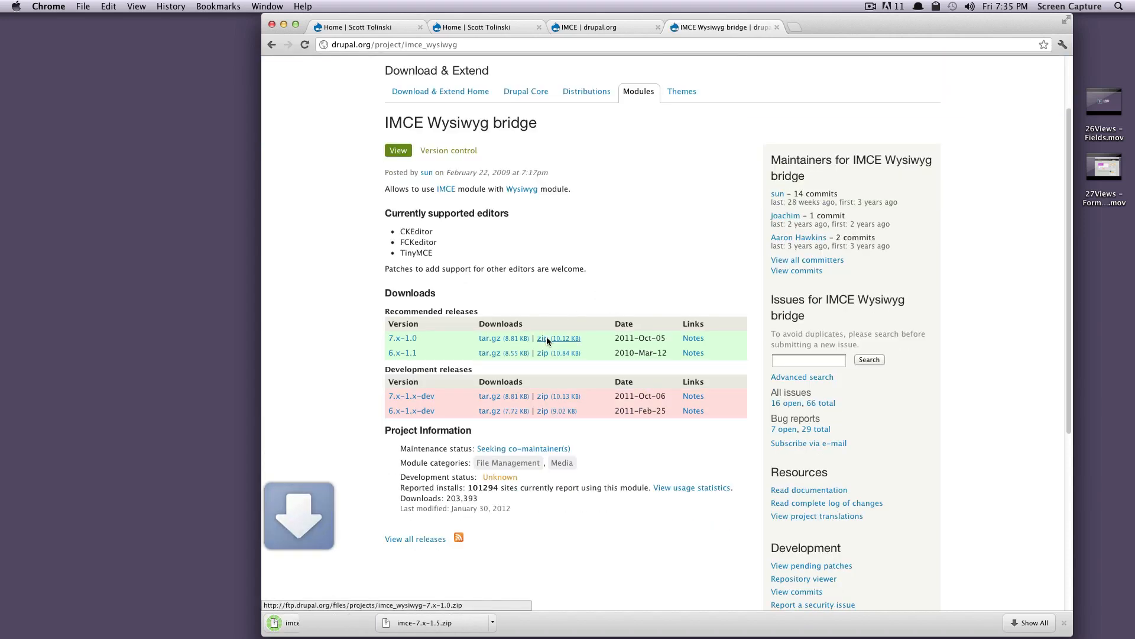
pyautogui.click(542, 338)
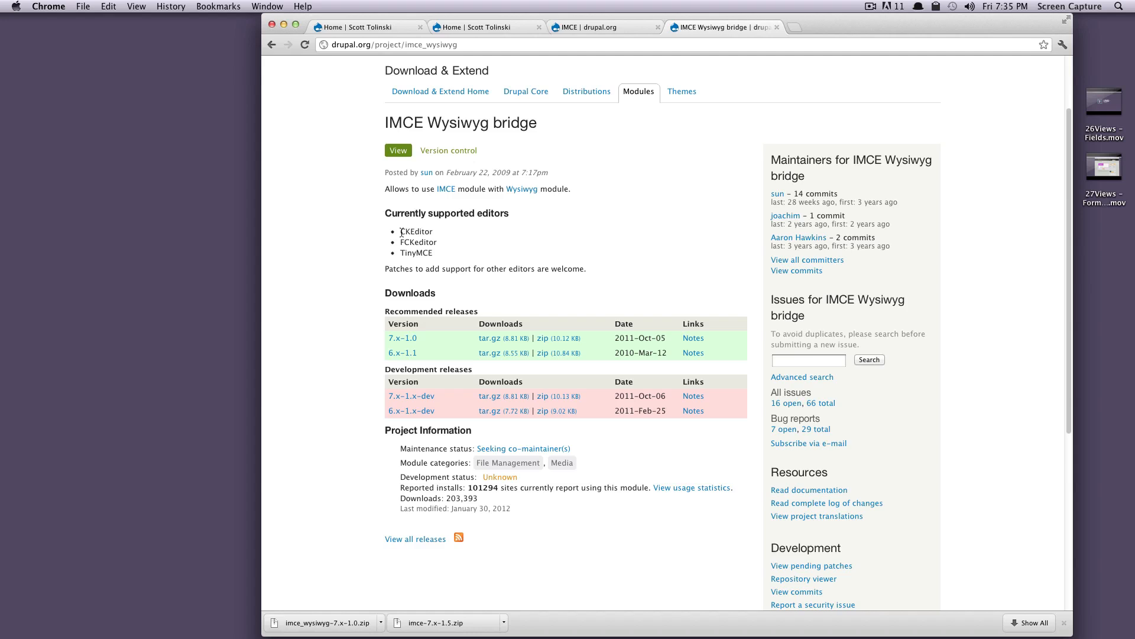
pyautogui.moveTo(398, 246)
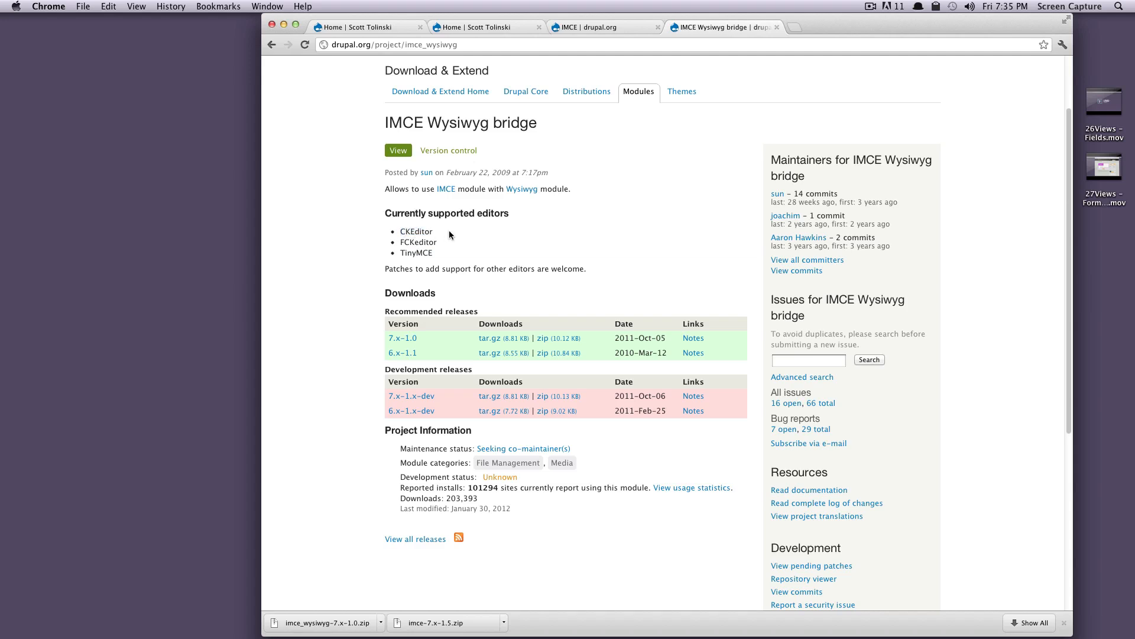
pyautogui.click(365, 27)
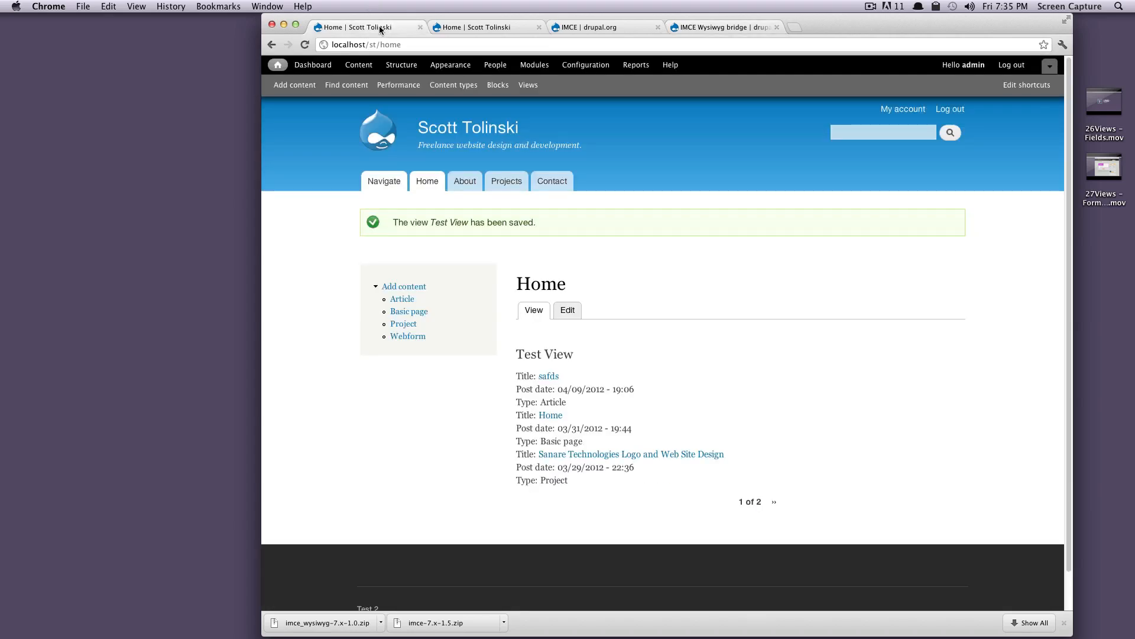
# - Show the Downloads folder with the IMCE zips and the sites folder in Finder, then return to Chrome
pyautogui.click(90, 618)
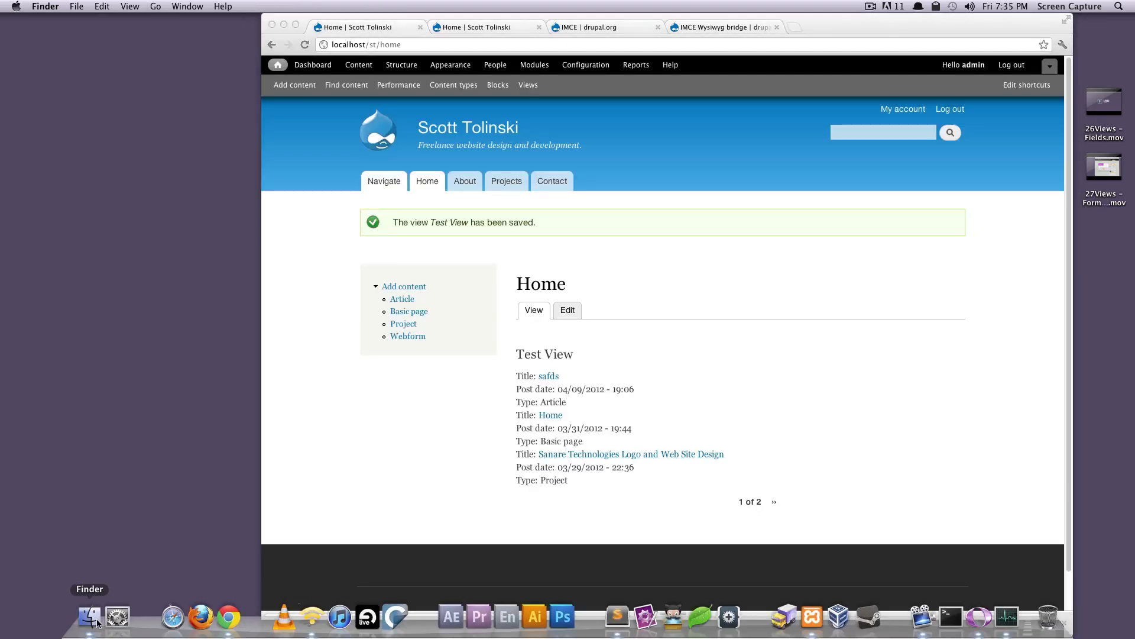
pyautogui.click(90, 616)
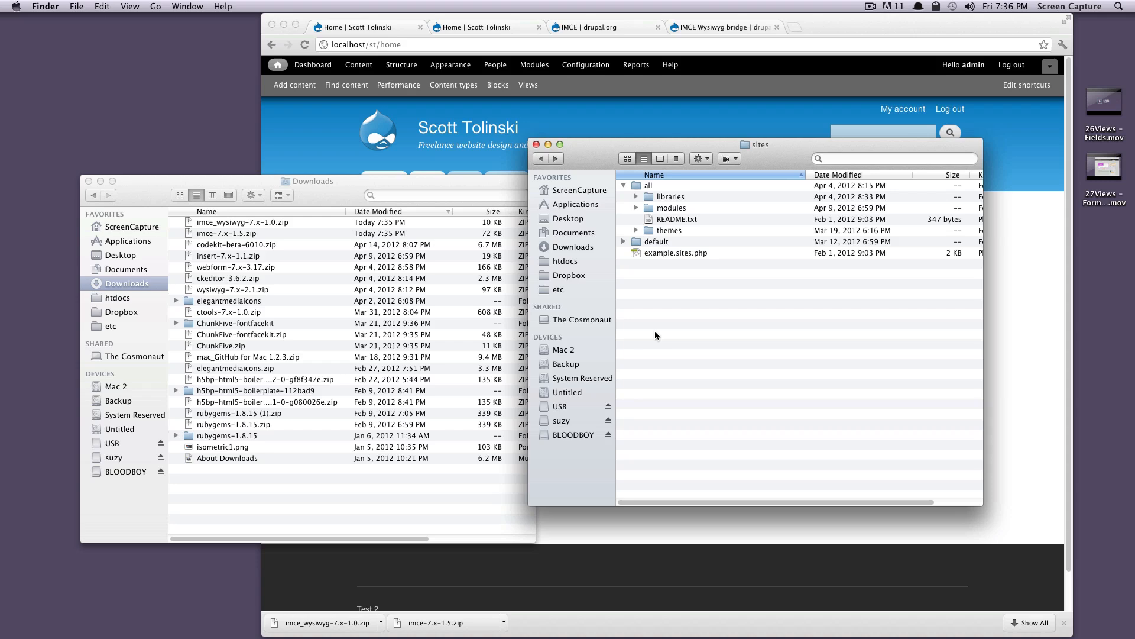
pyautogui.moveTo(442, 224)
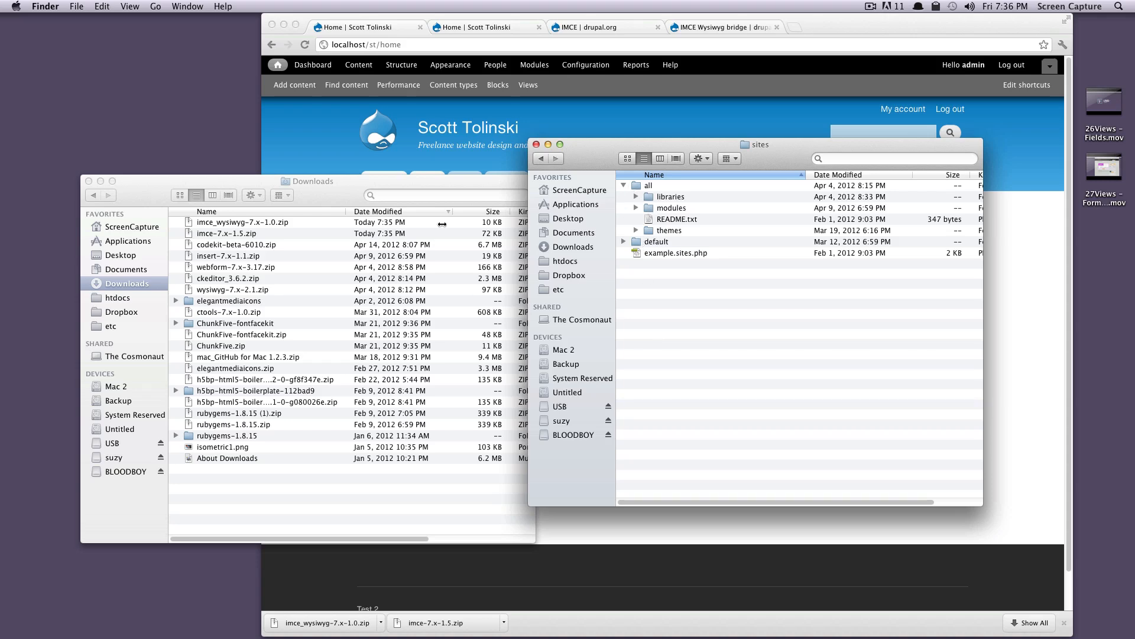
pyautogui.click(243, 223)
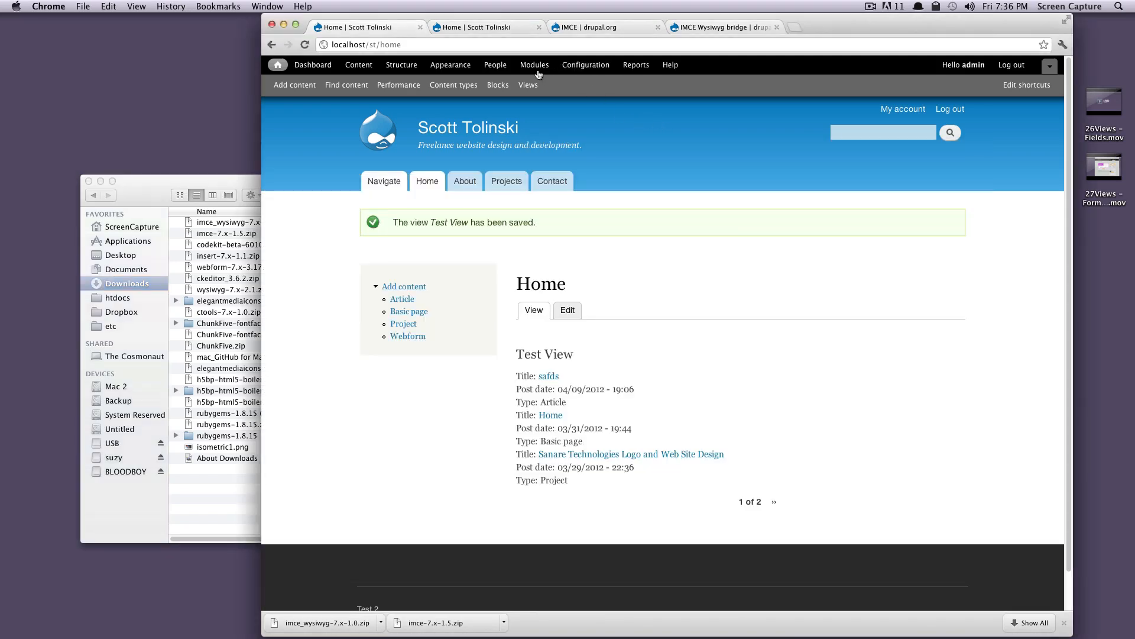
# - On the Modules page, enable IMCE and the IMCE Wysiwyg API bridge
pyautogui.click(534, 64)
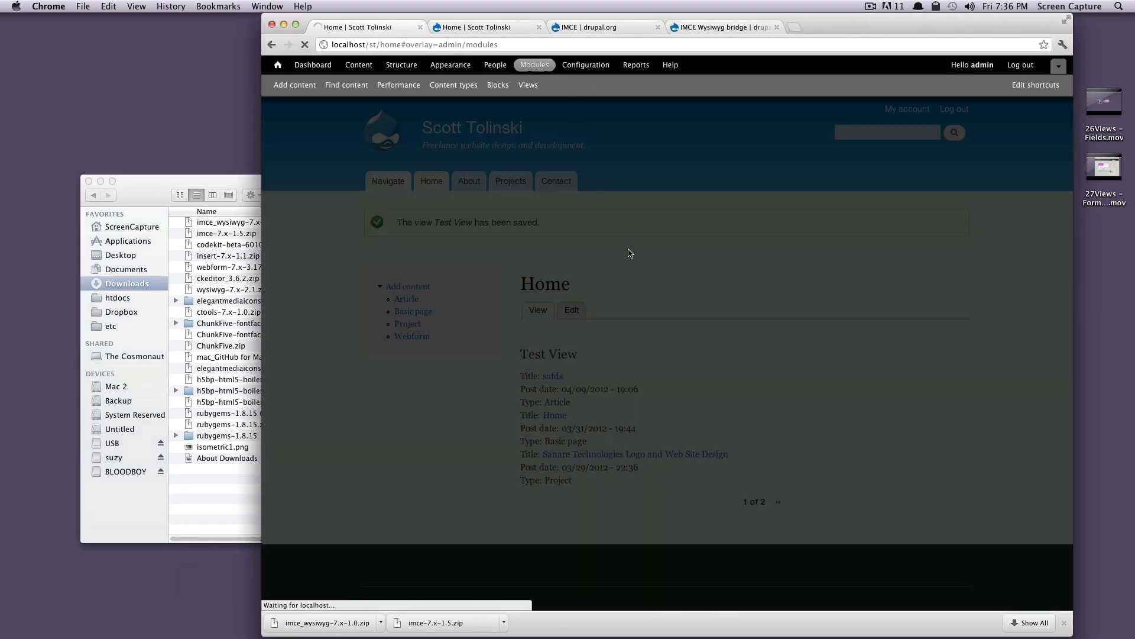
pyautogui.click(535, 63)
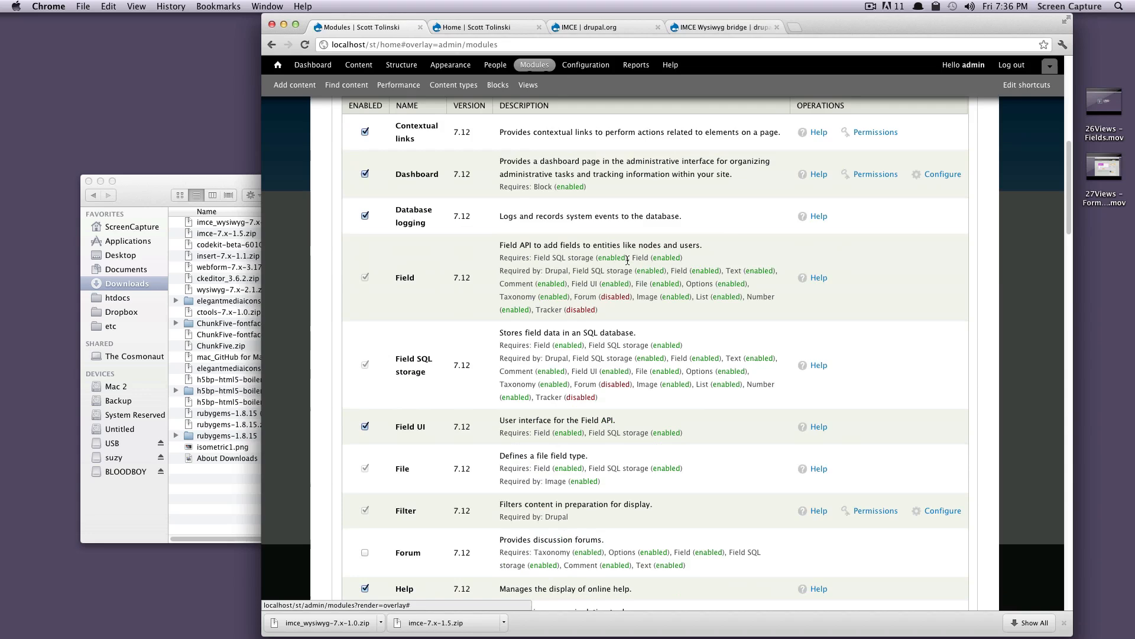
pyautogui.scroll(-3)
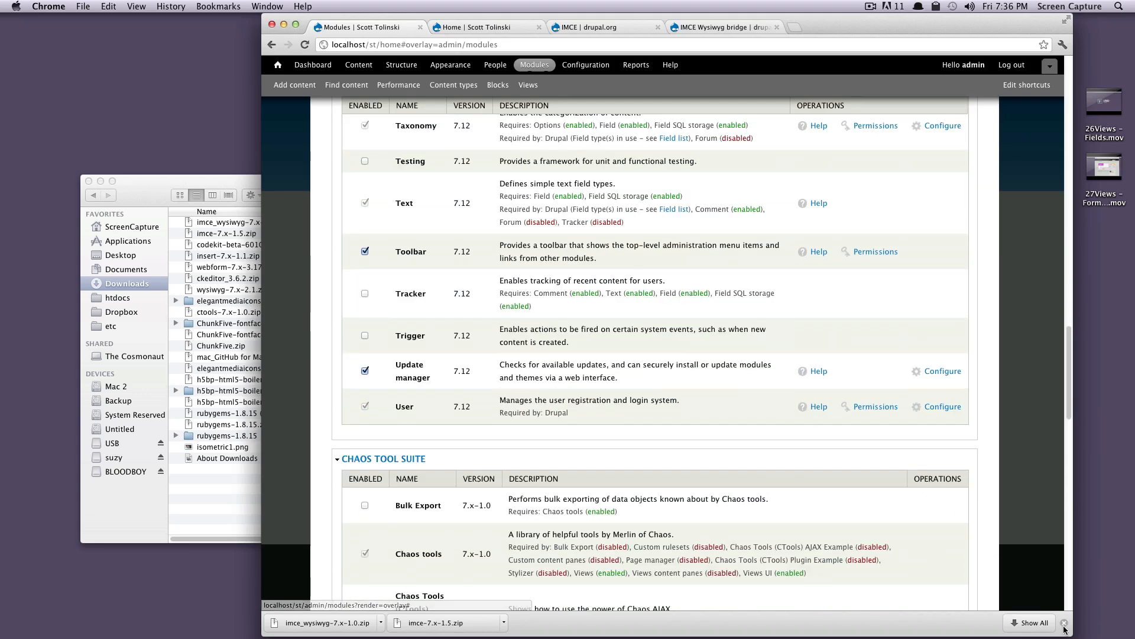
pyautogui.scroll(-3)
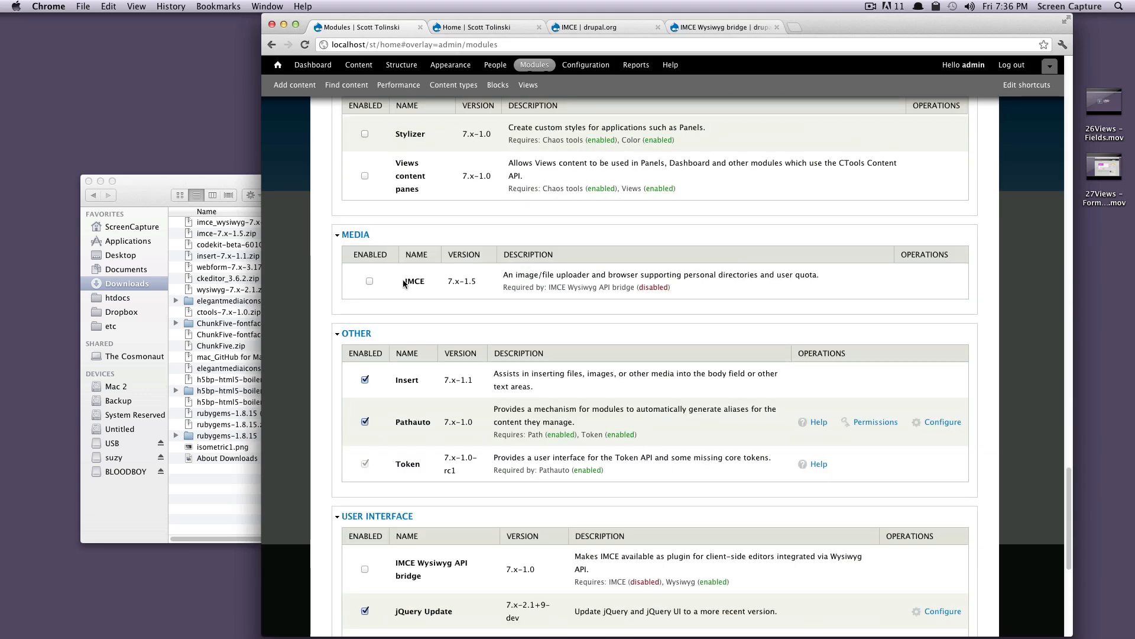
pyautogui.click(369, 281)
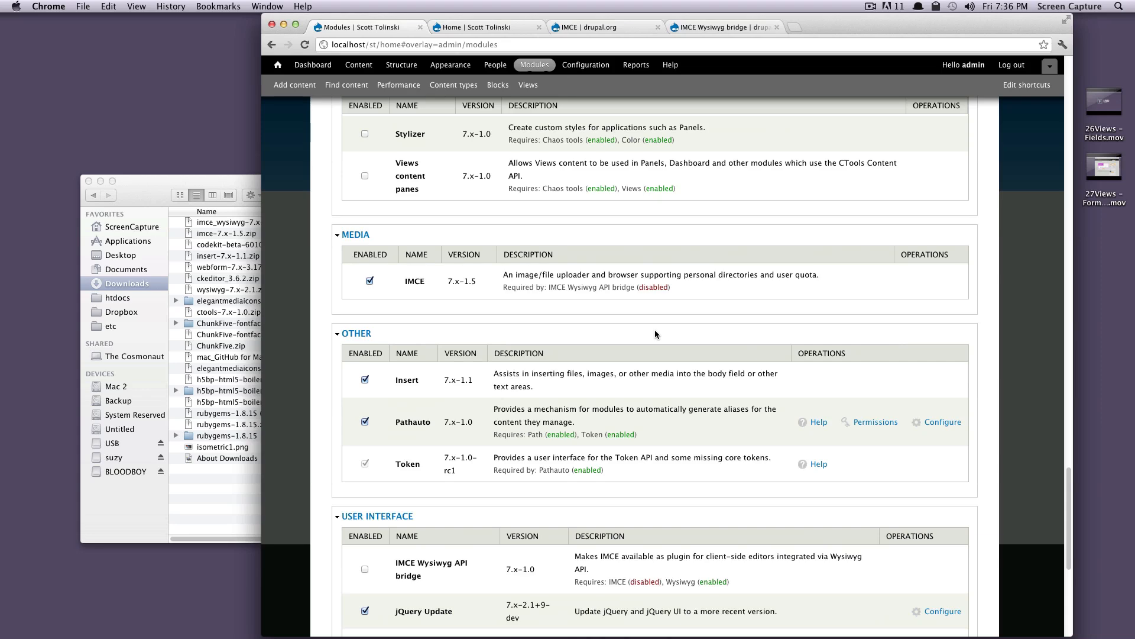
pyautogui.scroll(-3)
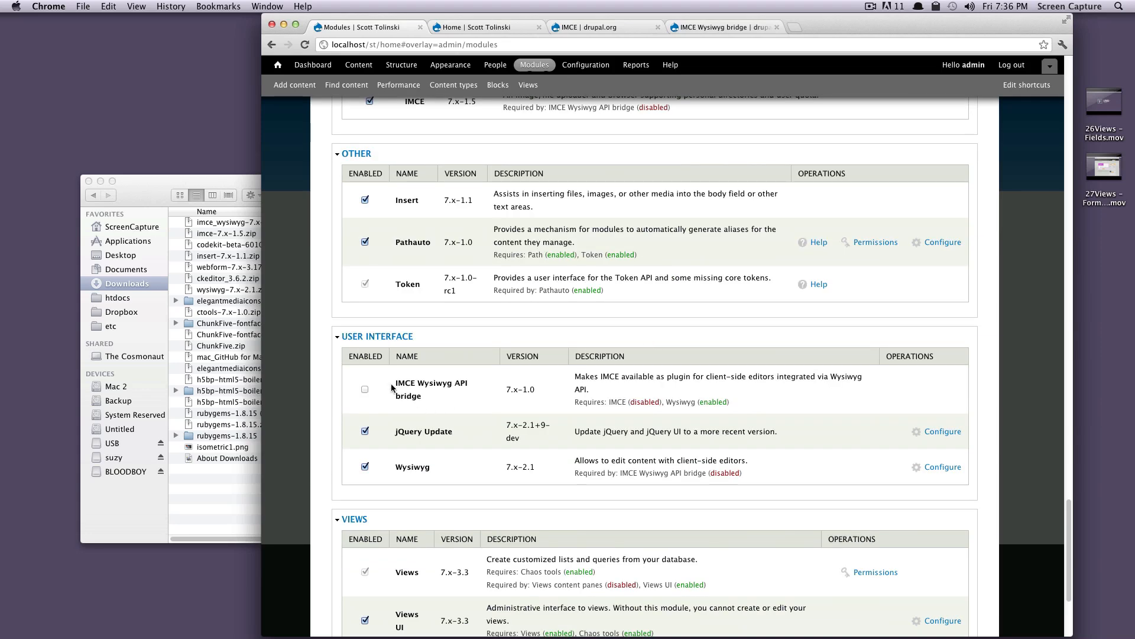
pyautogui.doubleClick(430, 382)
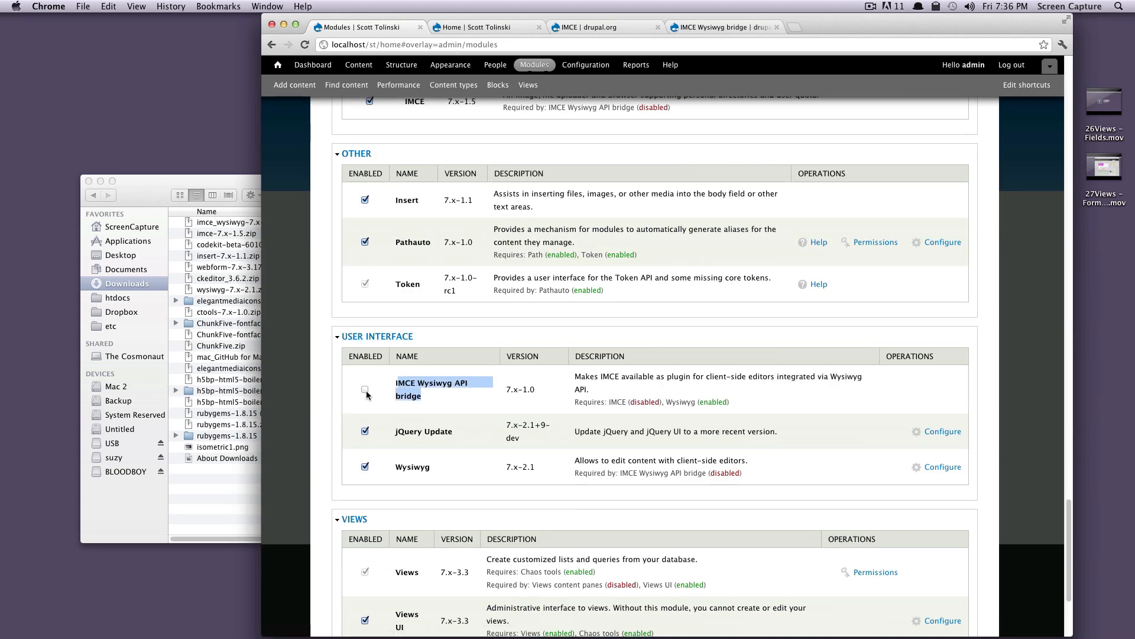
# - Save the module configuration and scroll to the Media section listing IMCE
pyautogui.scroll(-3)
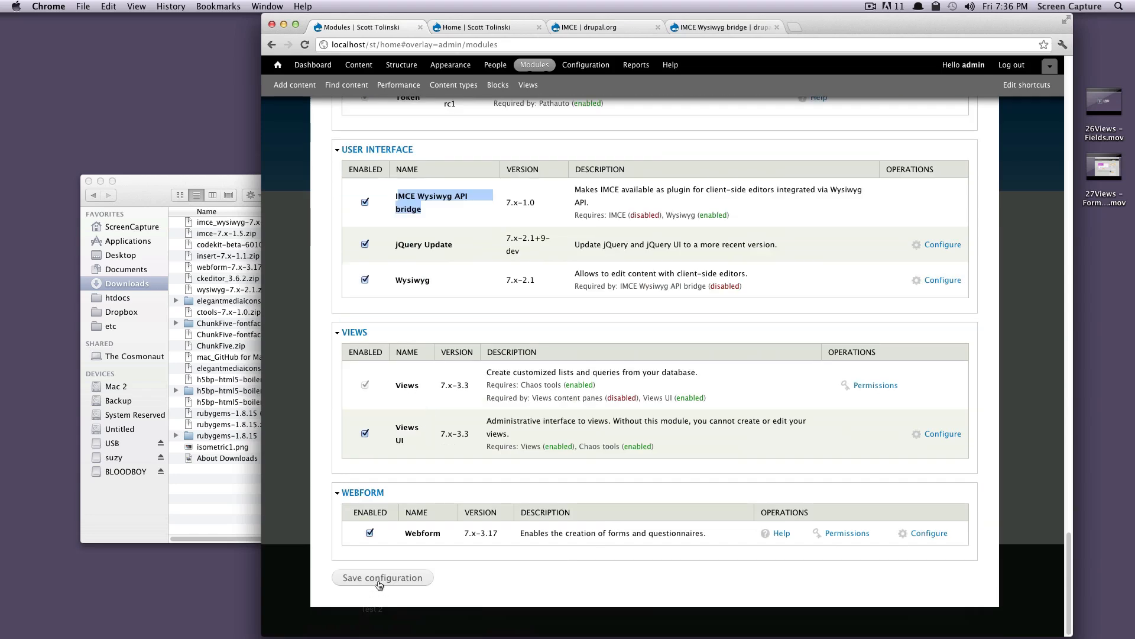
pyautogui.click(382, 577)
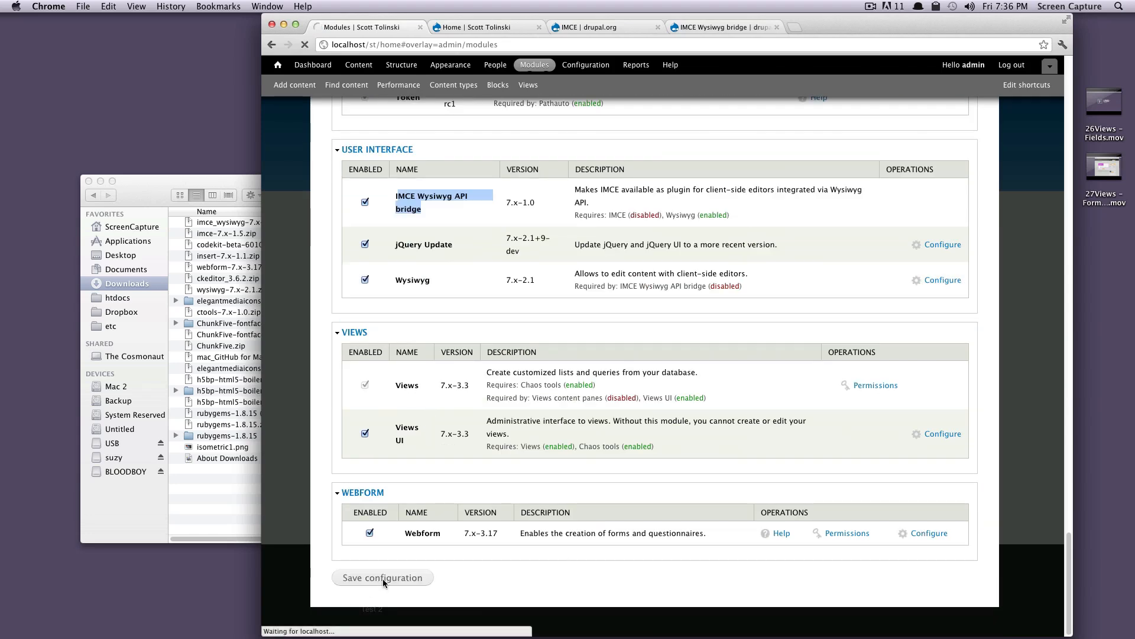
pyautogui.click(382, 577)
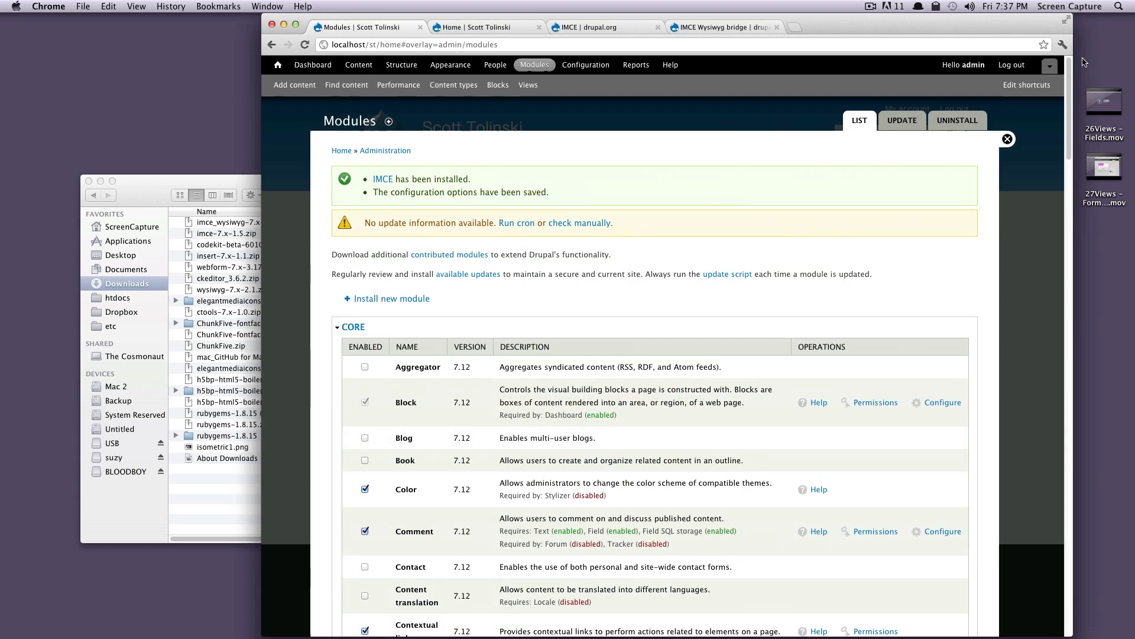
pyautogui.moveTo(1072, 91)
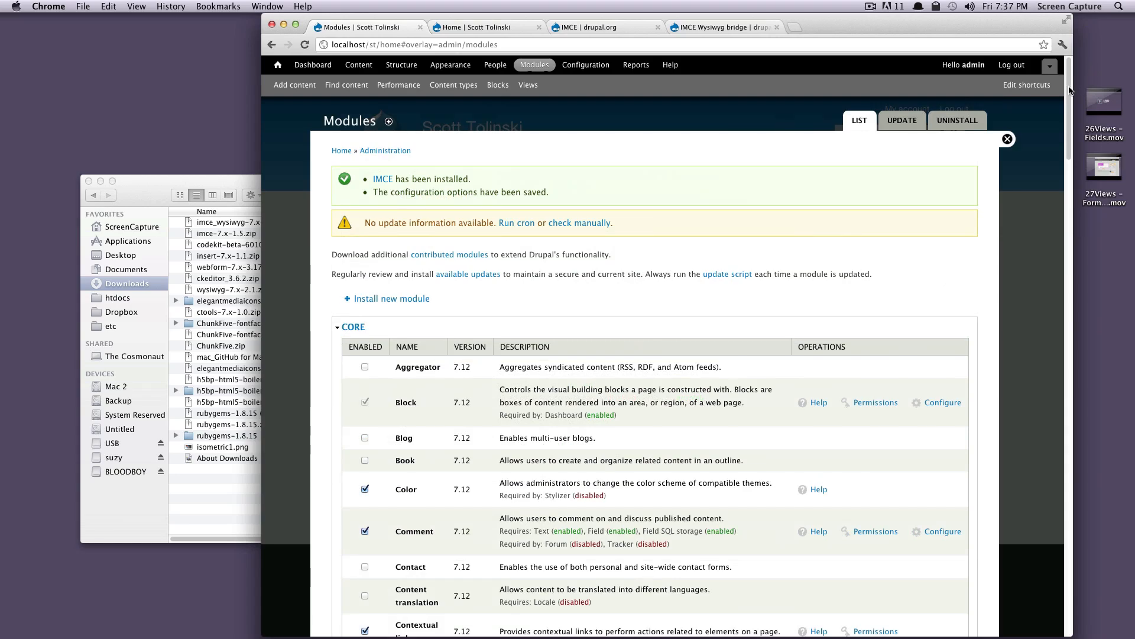
pyautogui.scroll(-3)
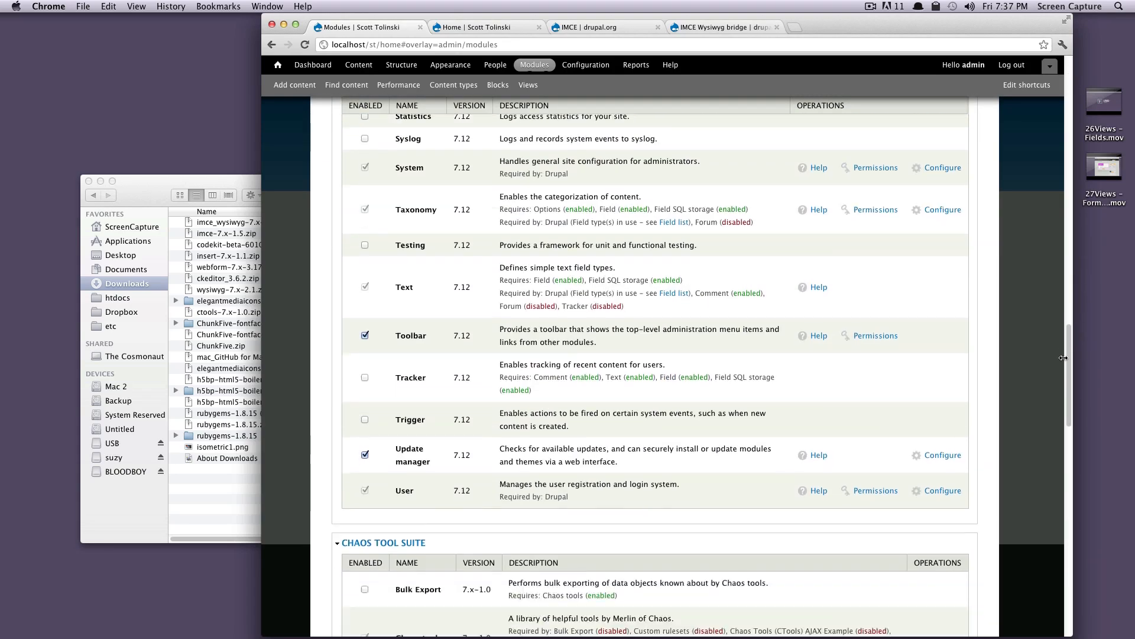
pyautogui.scroll(-3)
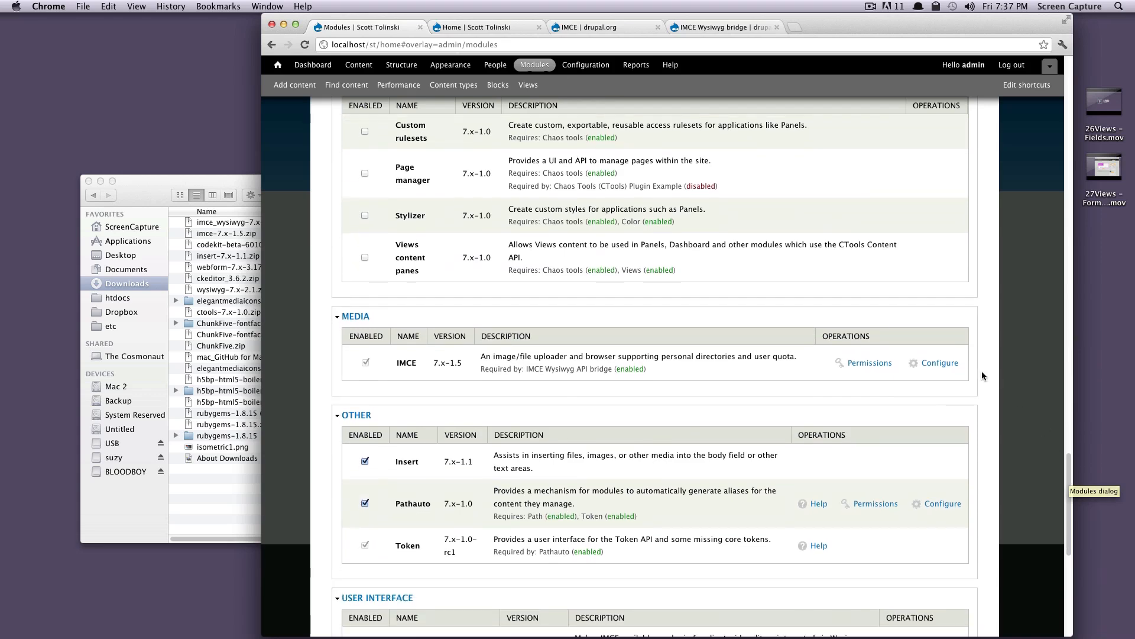
pyautogui.moveTo(940, 362)
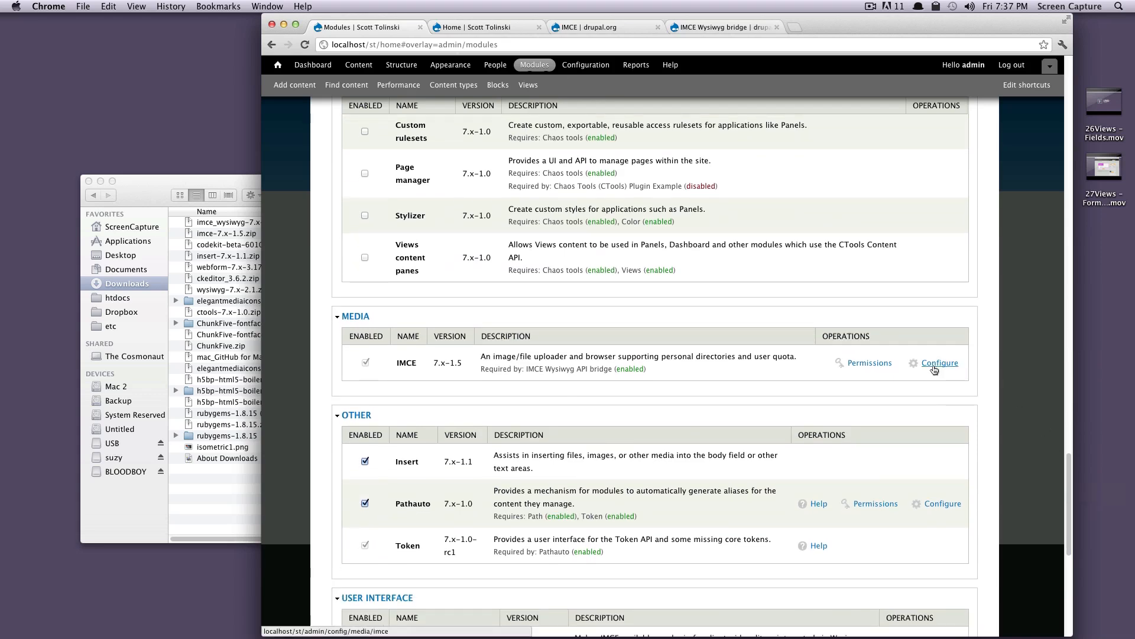
# - In IMCE configuration, assign the User-1 profile to the administrator role and edit that profile
pyautogui.click(939, 363)
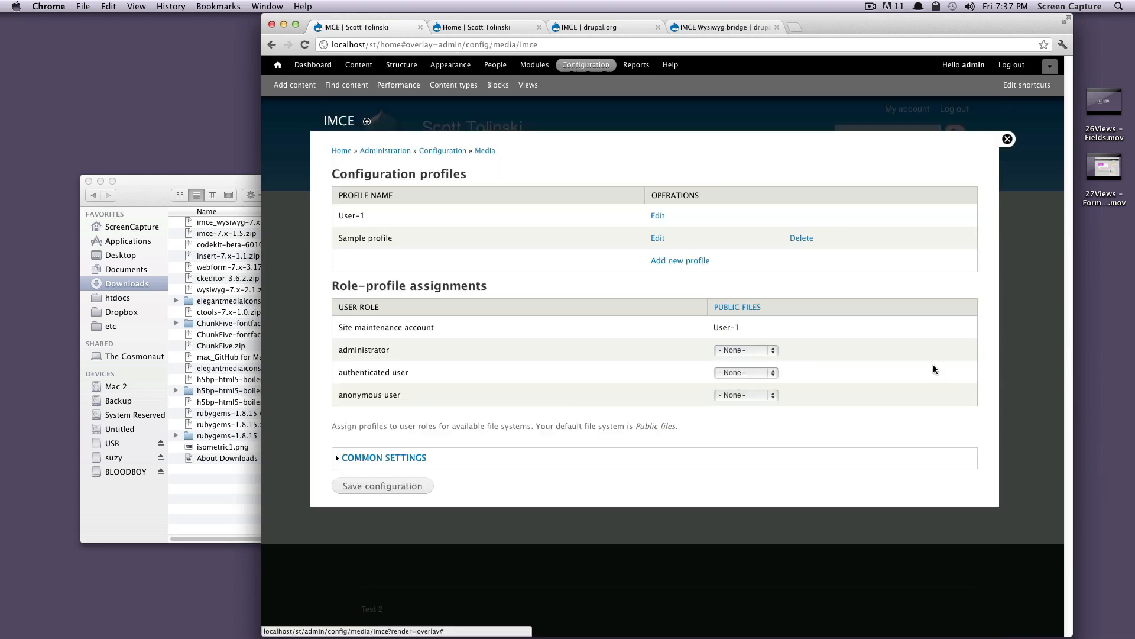
pyautogui.moveTo(376, 285)
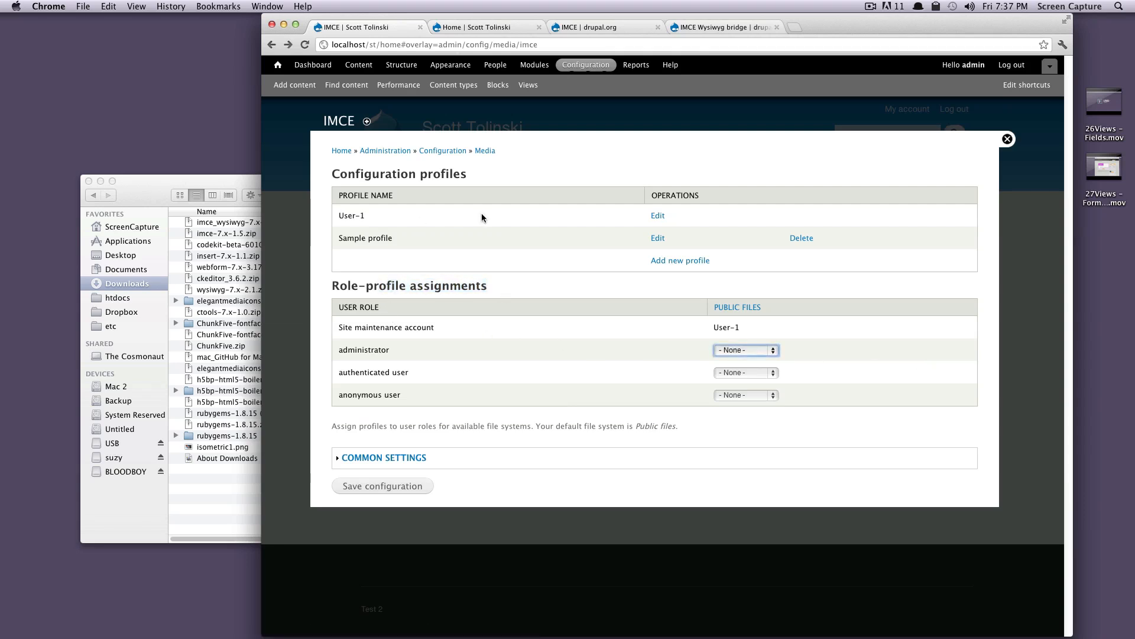
pyautogui.moveTo(487, 201)
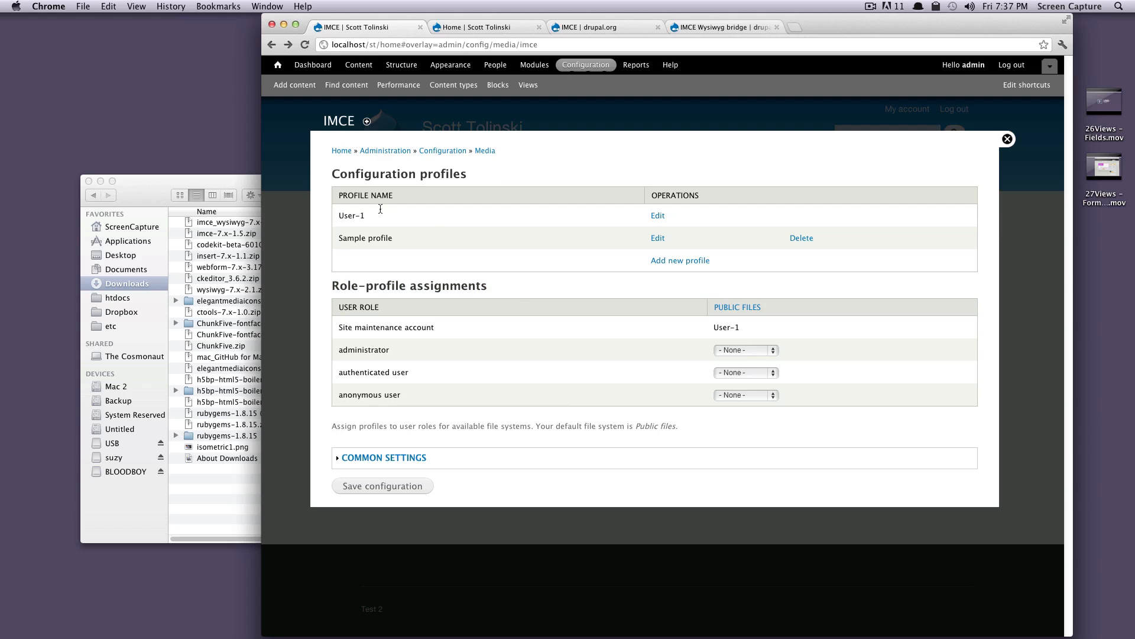
pyautogui.doubleClick(351, 215)
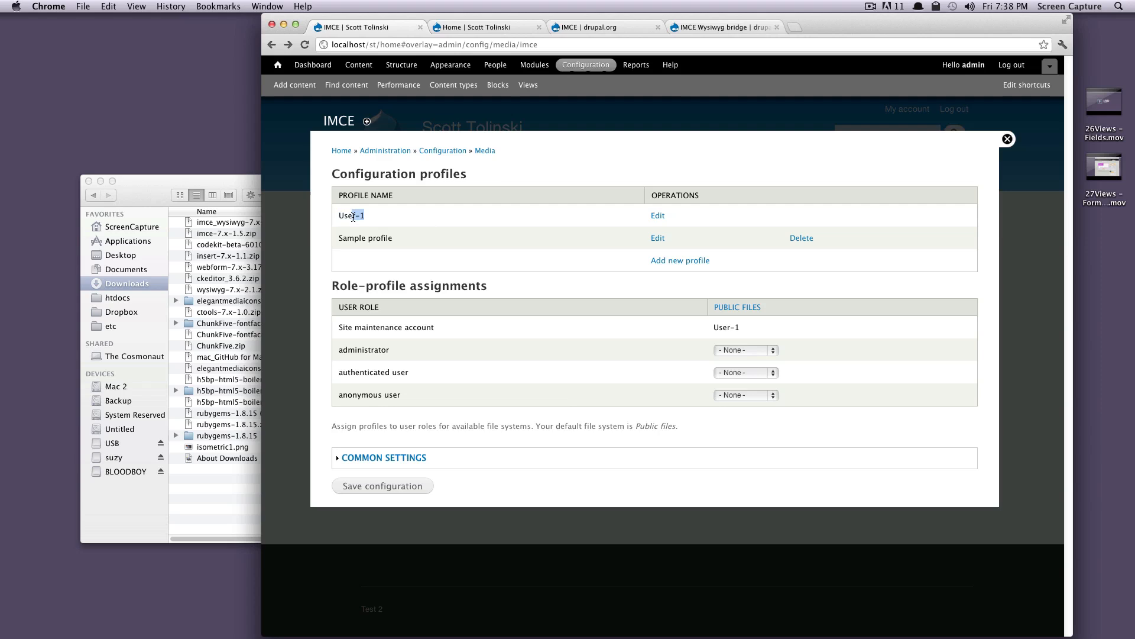
pyautogui.moveTo(447, 331)
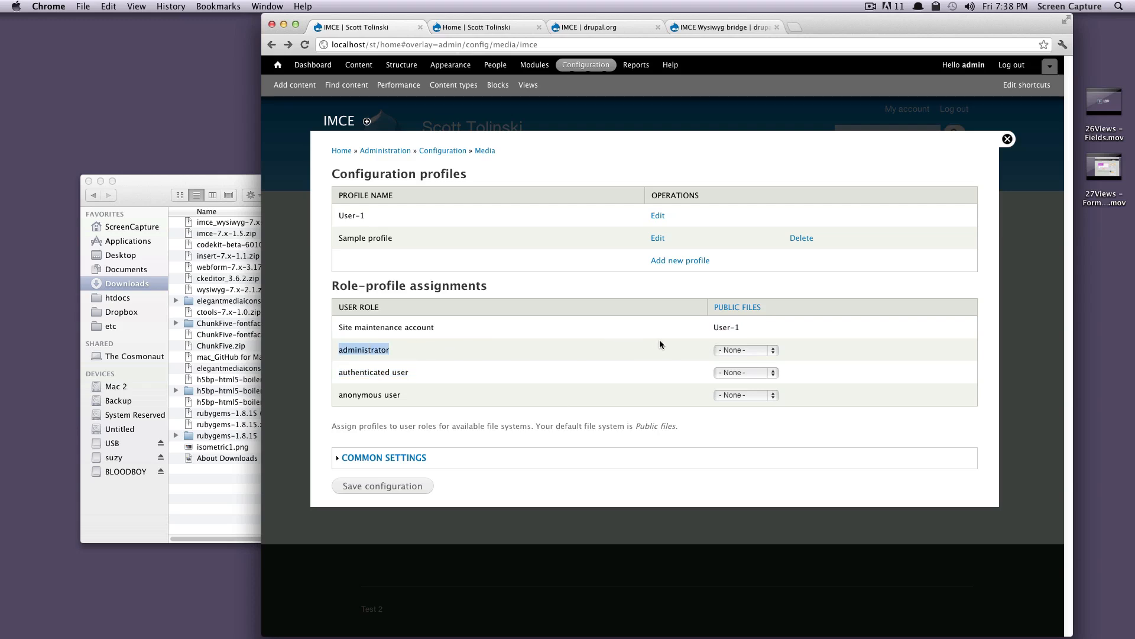
pyautogui.click(744, 350)
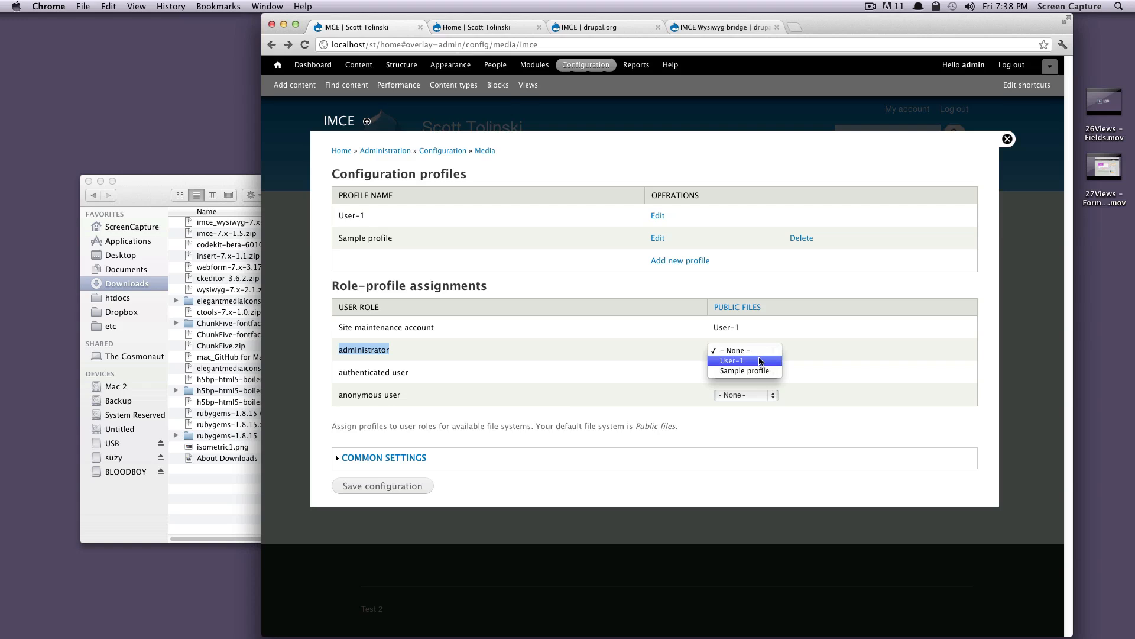
pyautogui.click(731, 361)
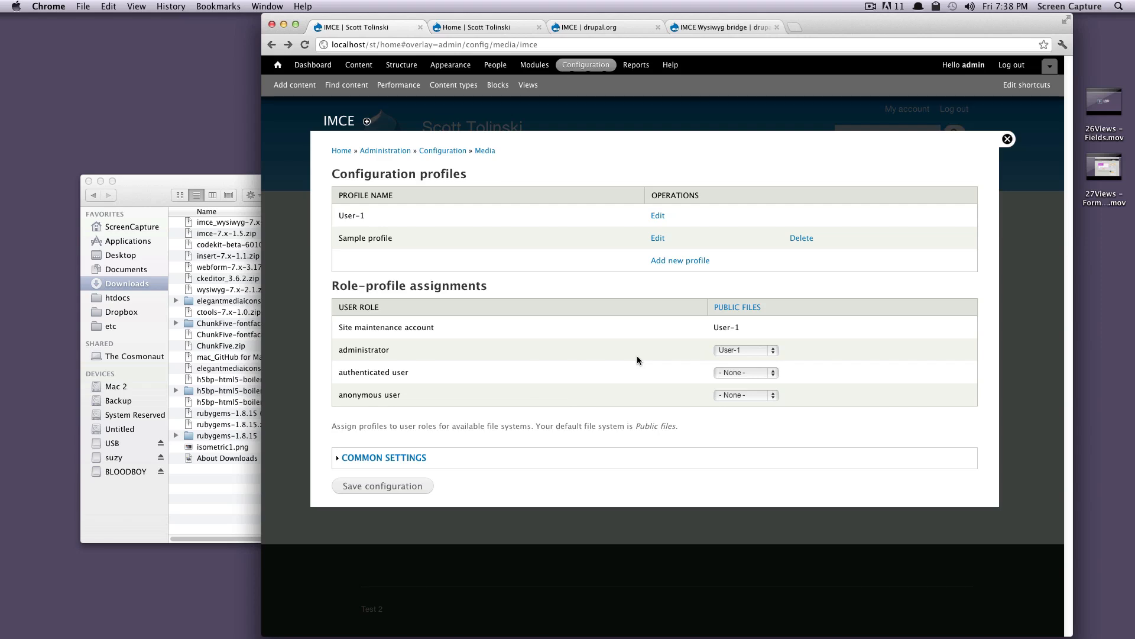
pyautogui.moveTo(637, 359)
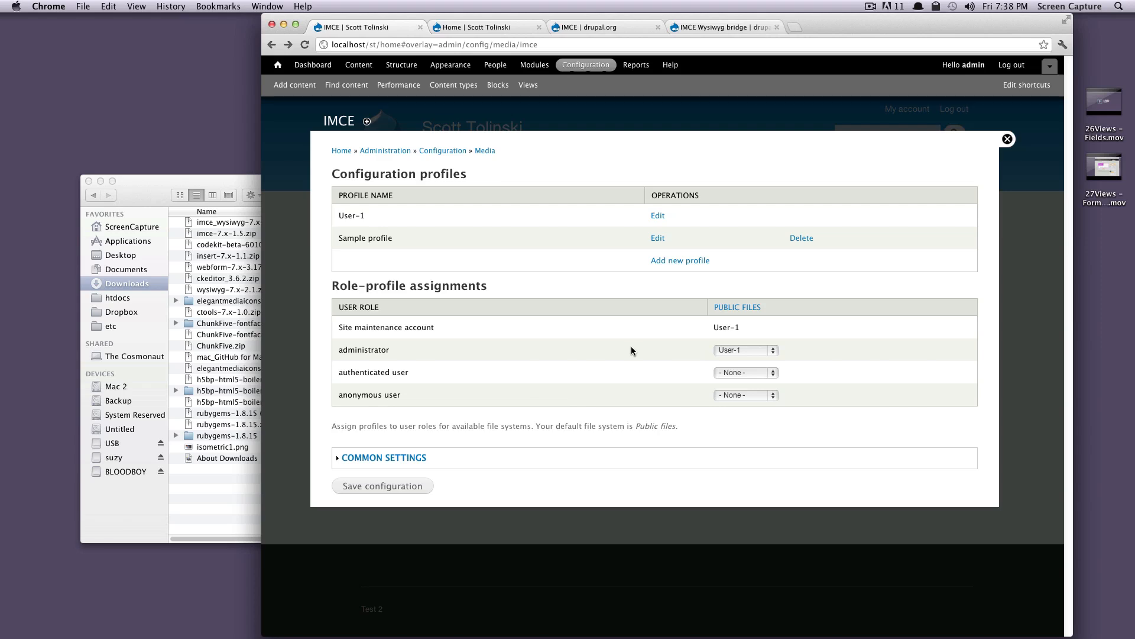
pyautogui.moveTo(656, 215)
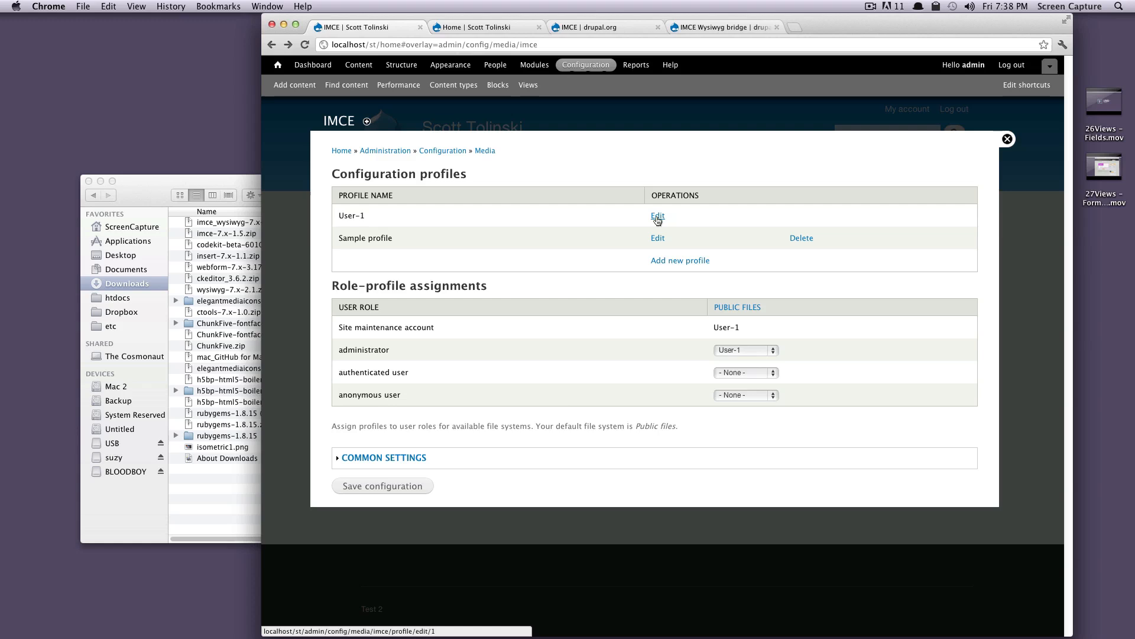
pyautogui.click(657, 216)
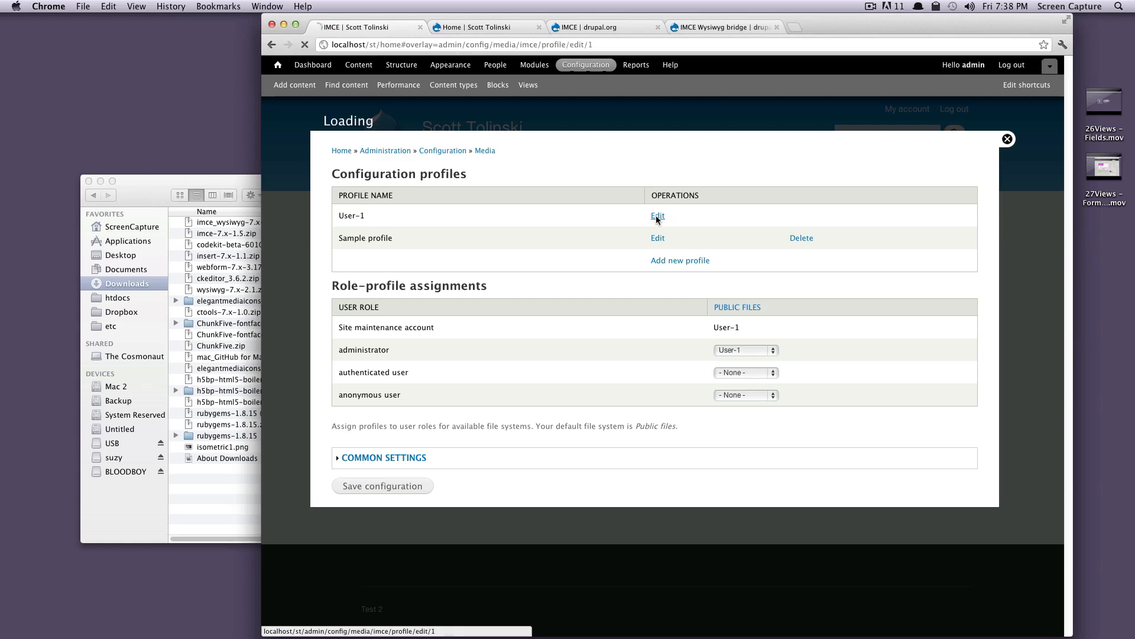
# - Review the User-1 profile's file size, directory quota and total user quota settings
pyautogui.click(657, 215)
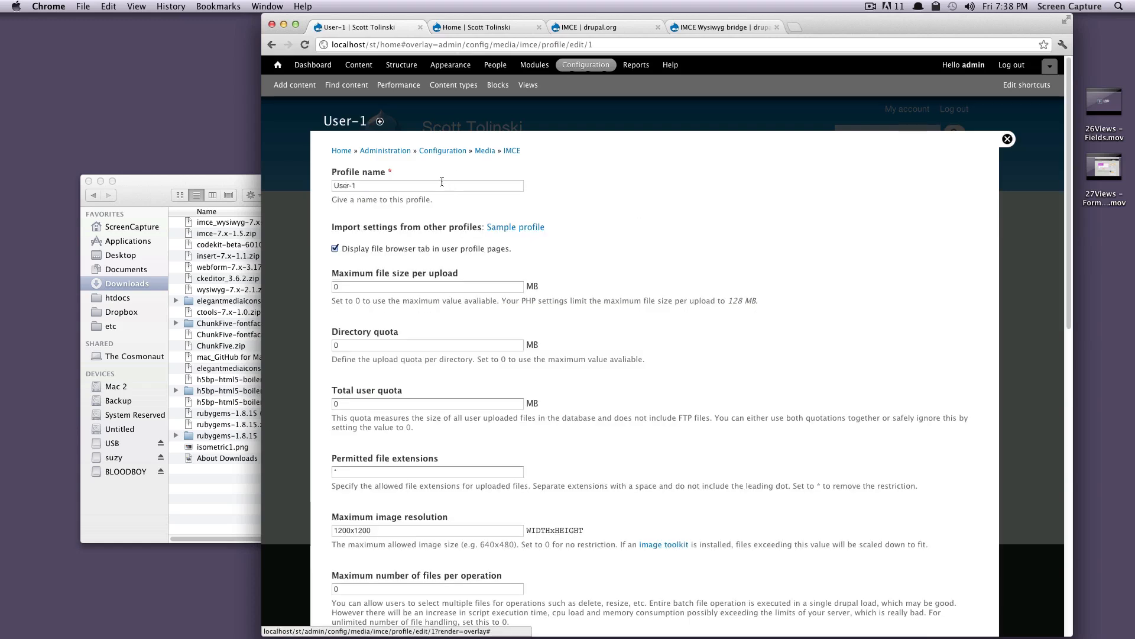
pyautogui.moveTo(598, 234)
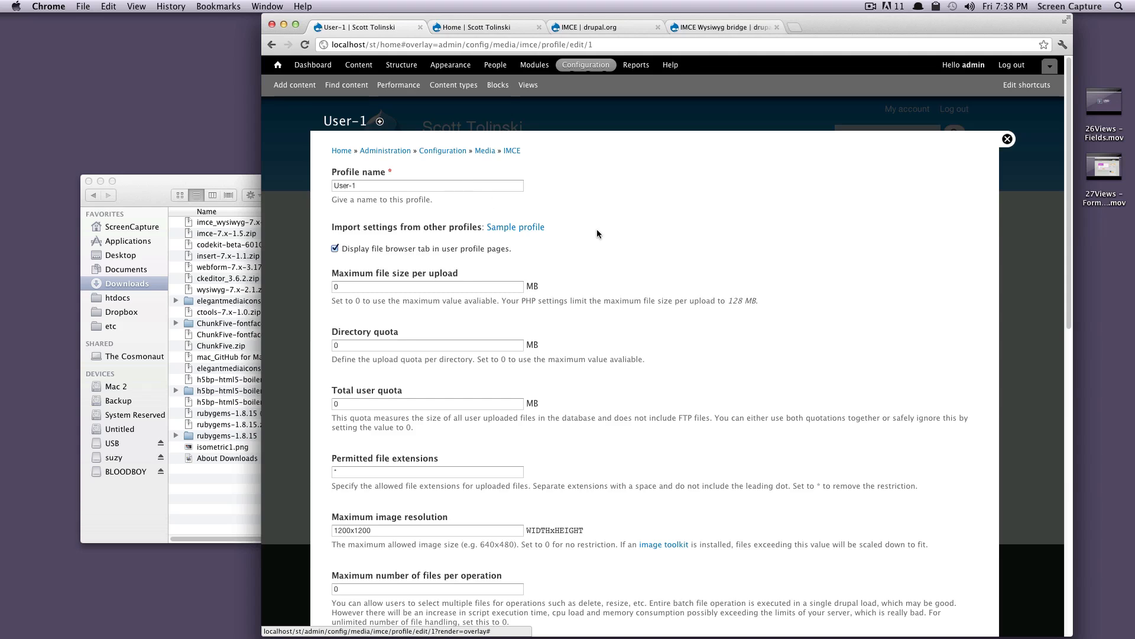
pyautogui.scroll(-3)
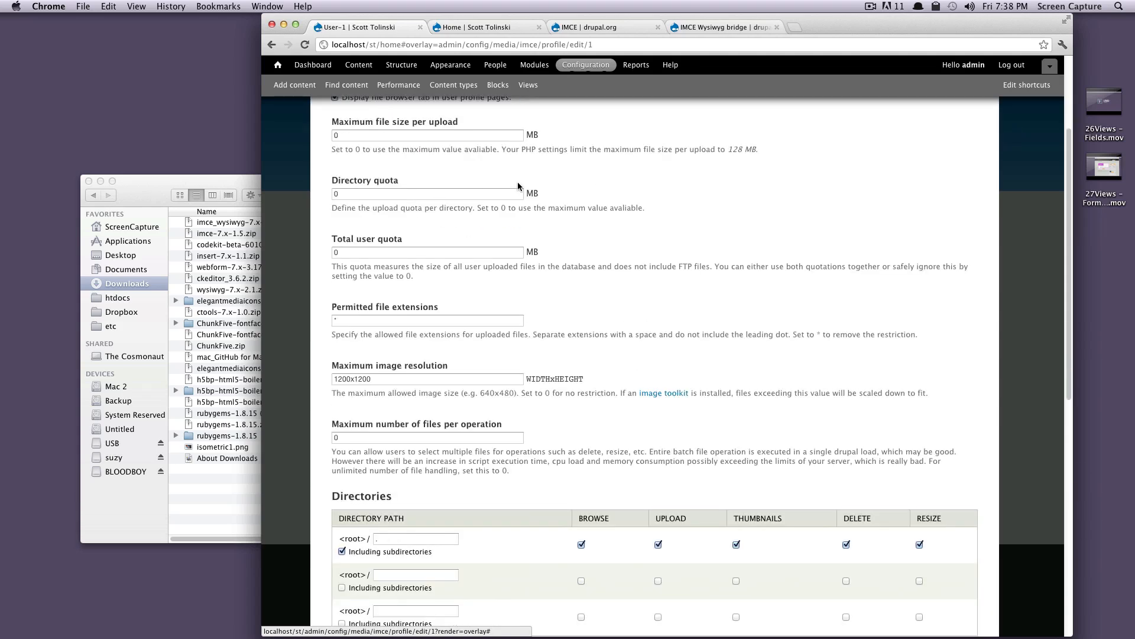
pyautogui.scroll(3)
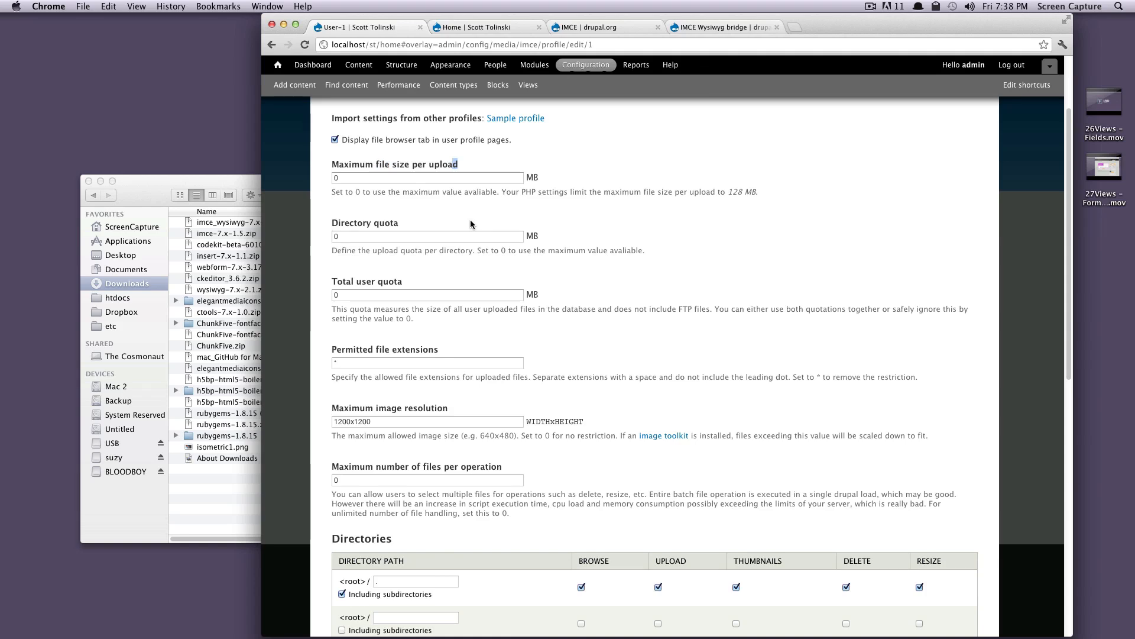
pyautogui.moveTo(512, 189)
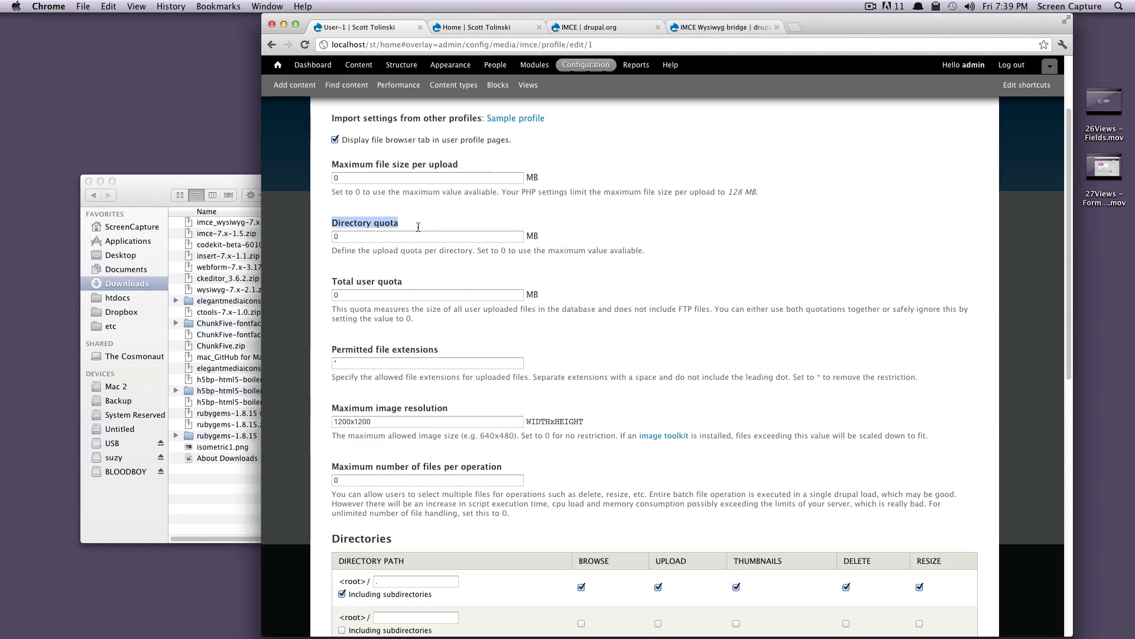
pyautogui.moveTo(548, 249)
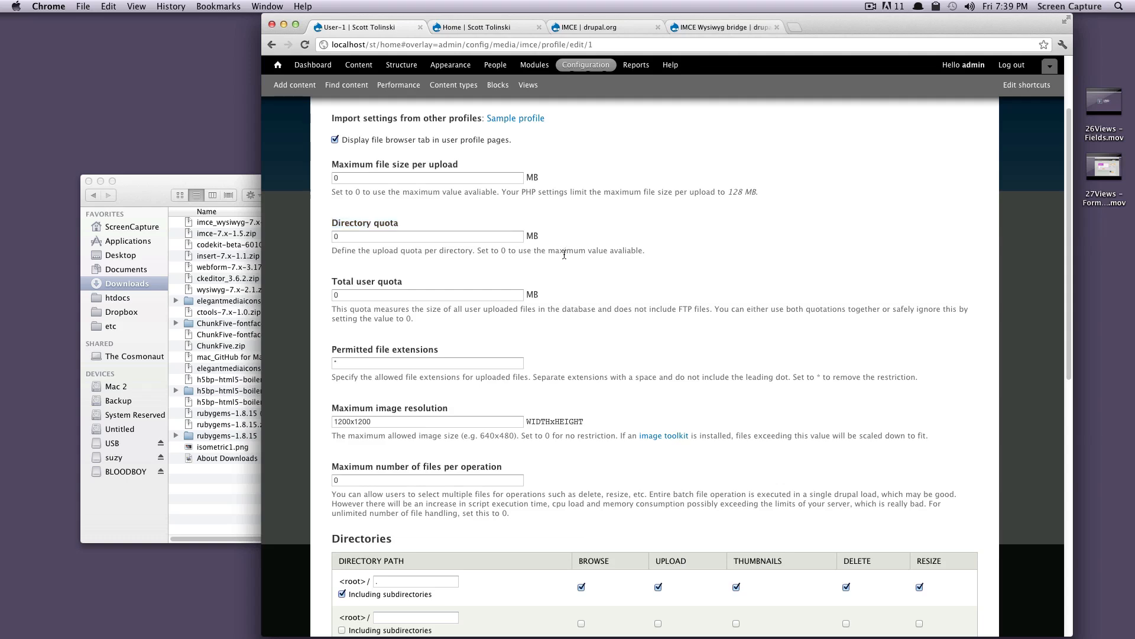
pyautogui.moveTo(534, 251)
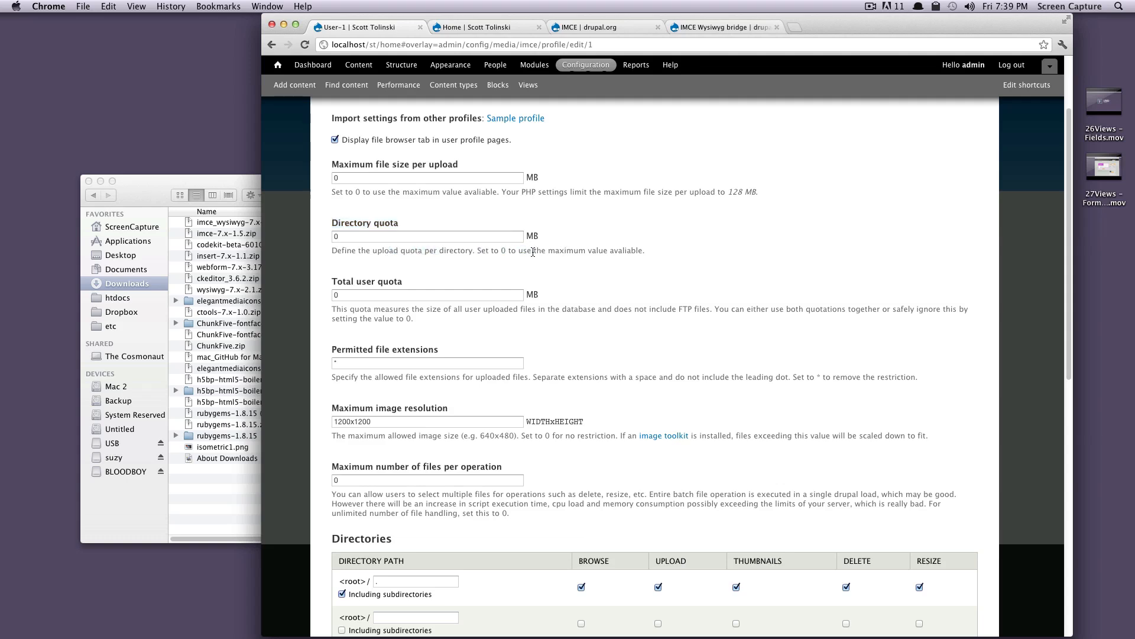
pyautogui.moveTo(410, 277)
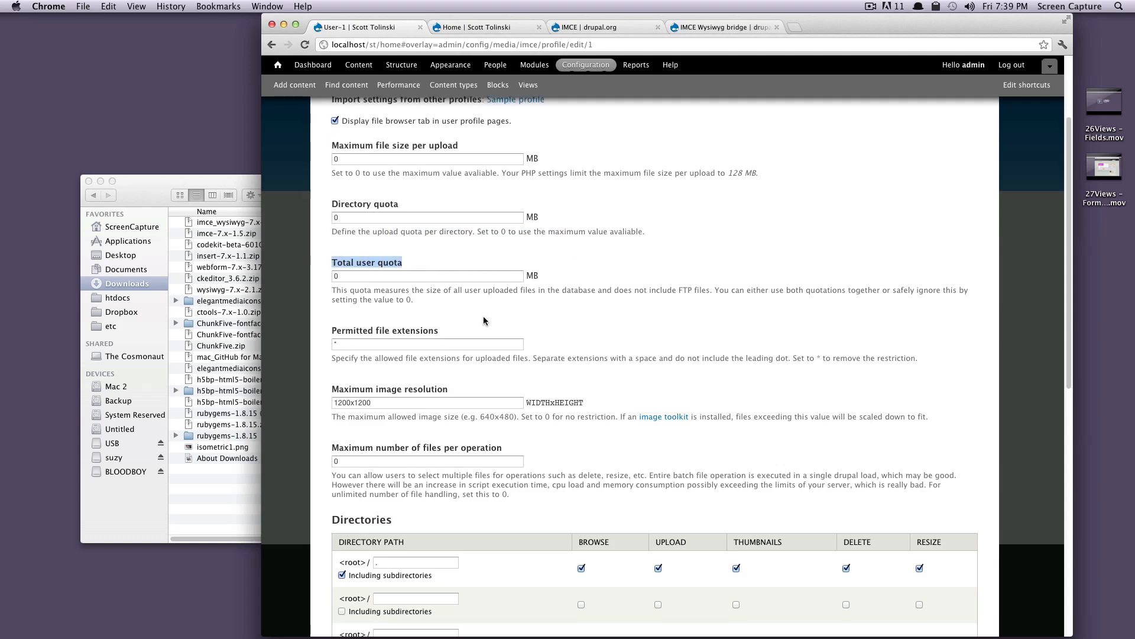
pyautogui.scroll(-3)
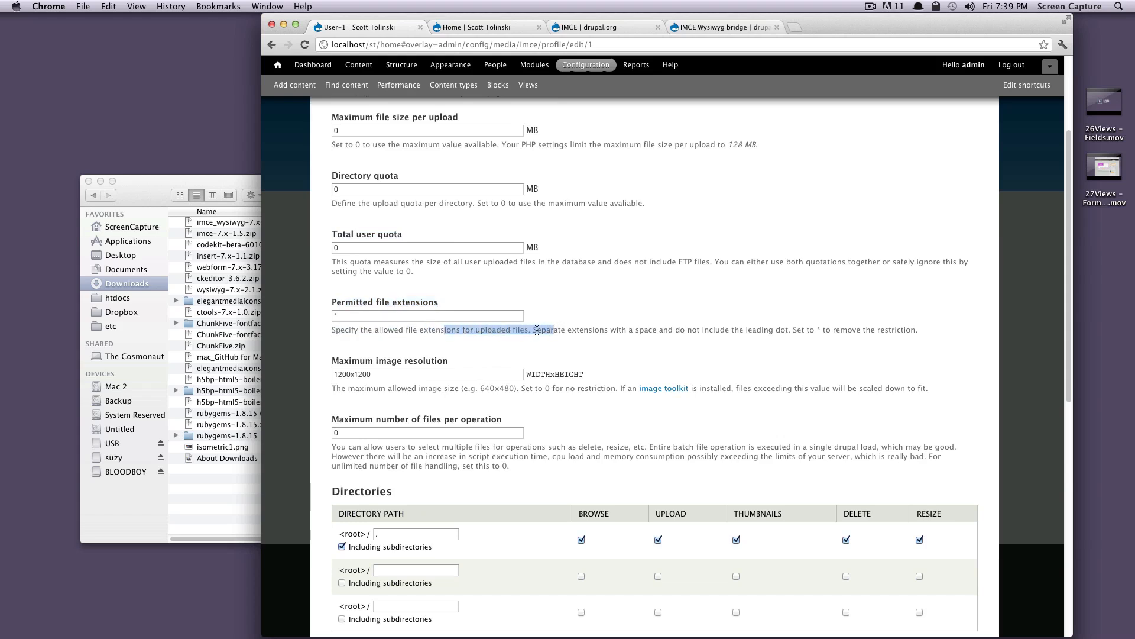
pyautogui.click(427, 315)
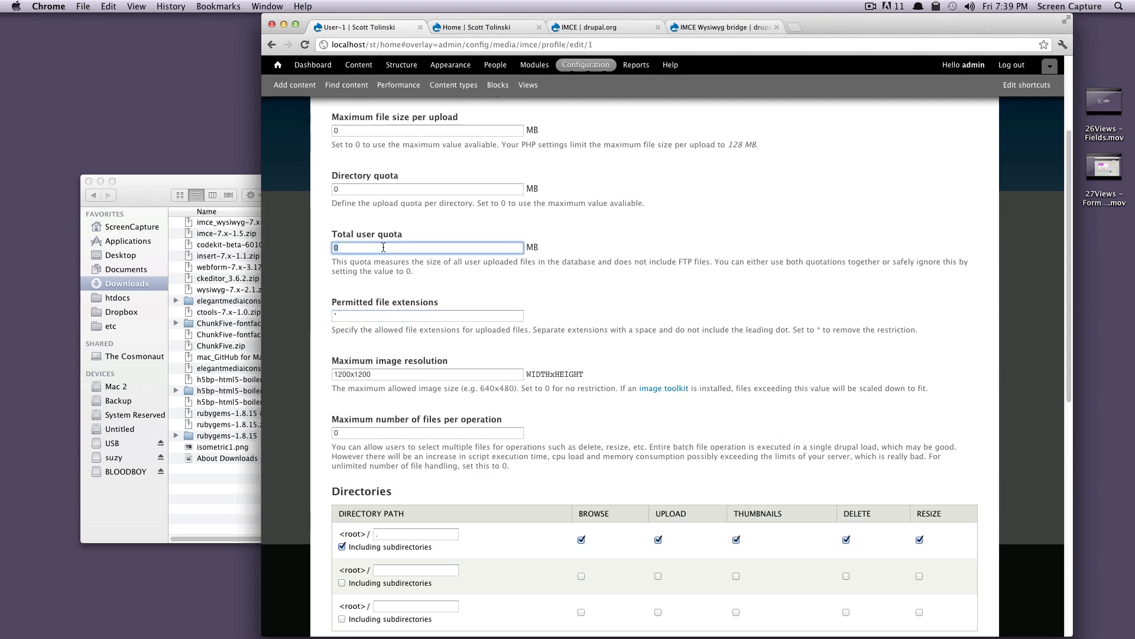
pyautogui.click(427, 188)
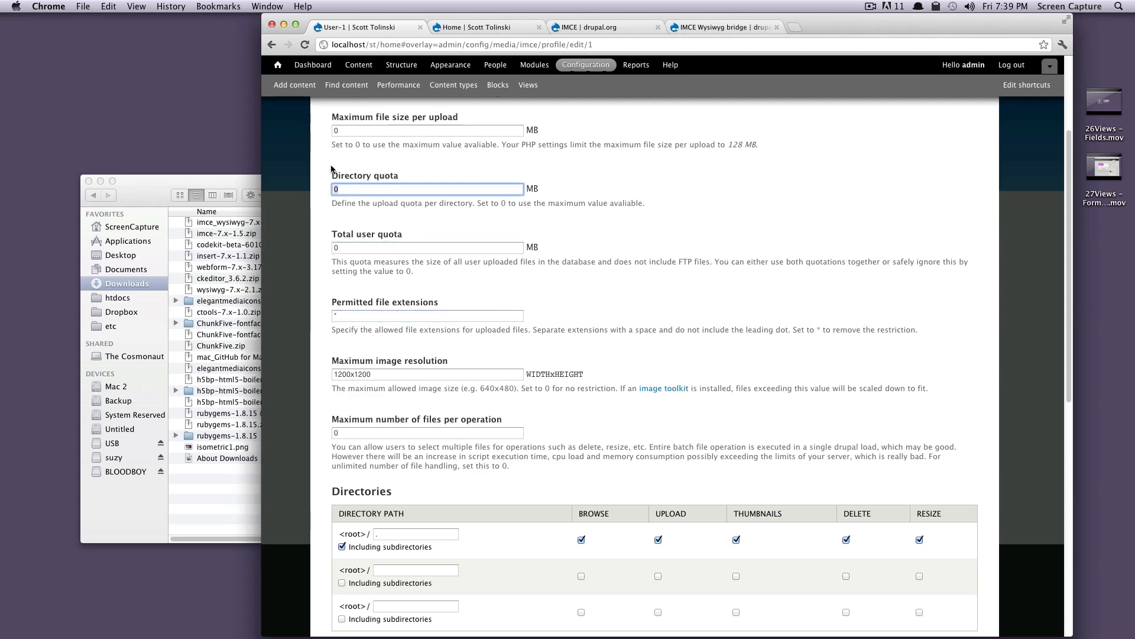
pyautogui.click(427, 130)
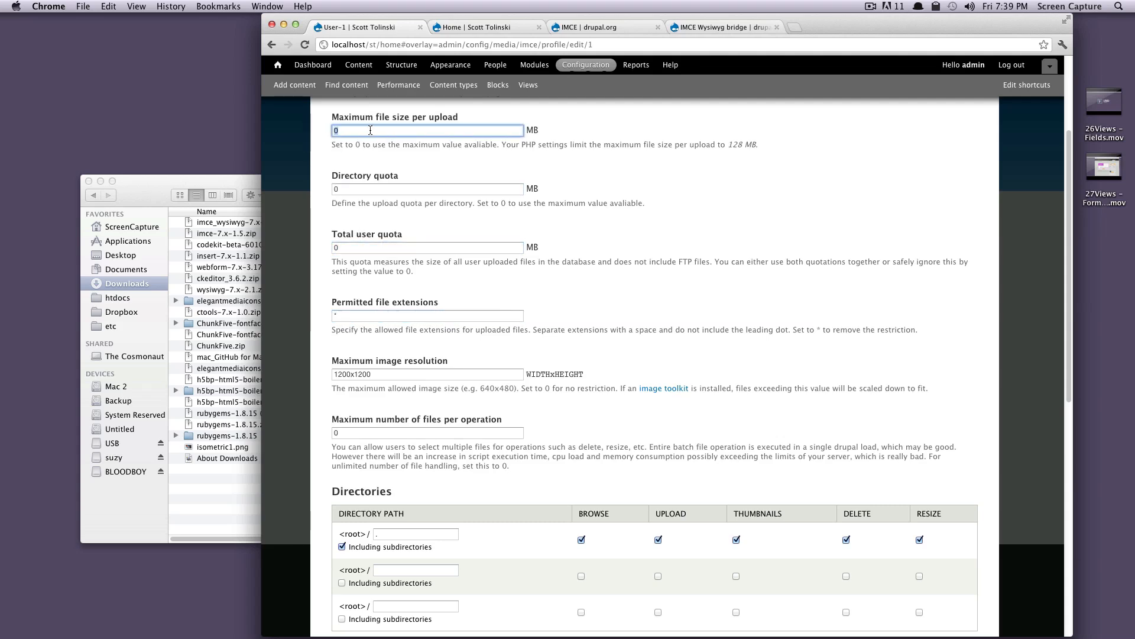
pyautogui.moveTo(346, 362)
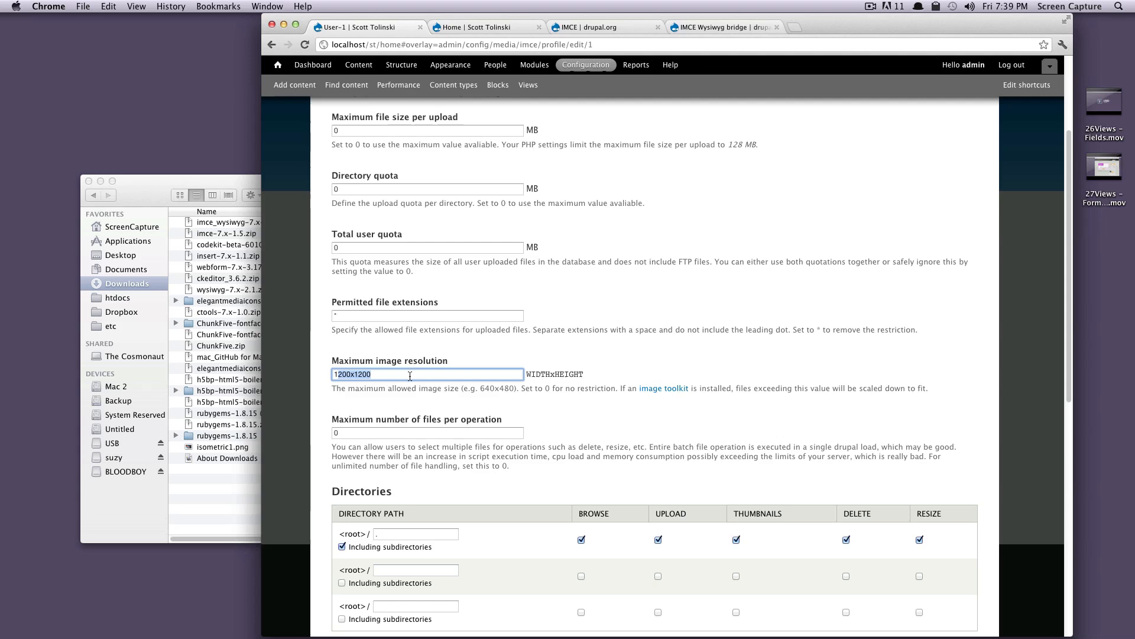
pyautogui.moveTo(547, 382)
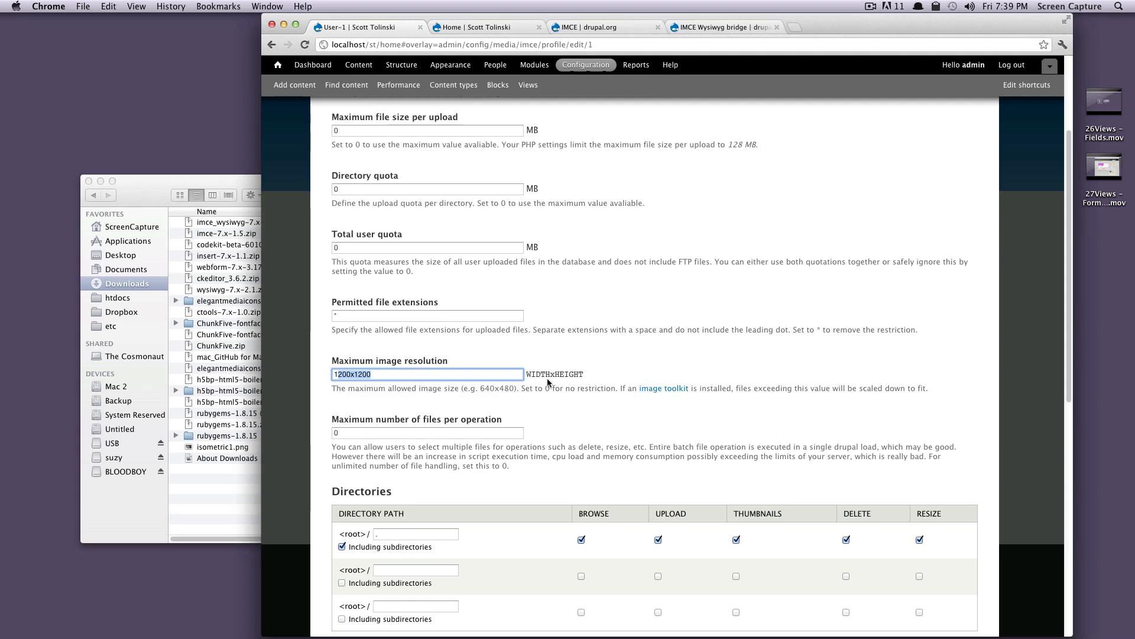
# - Review the maximum files per operation setting and scroll to the Directories section
pyautogui.scroll(-3)
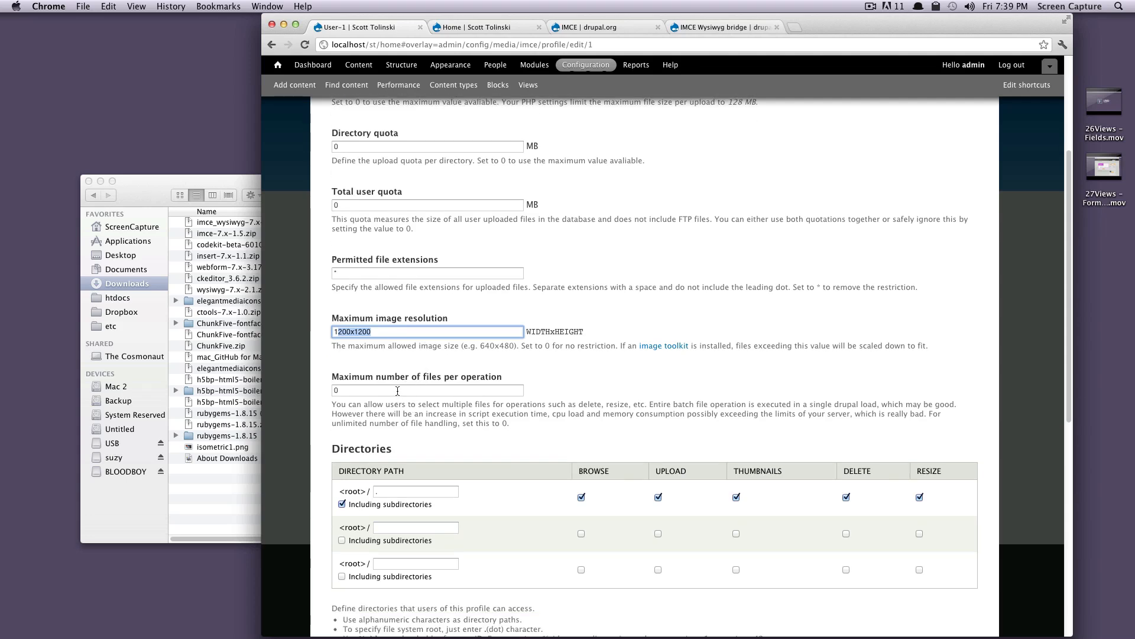
pyautogui.click(427, 389)
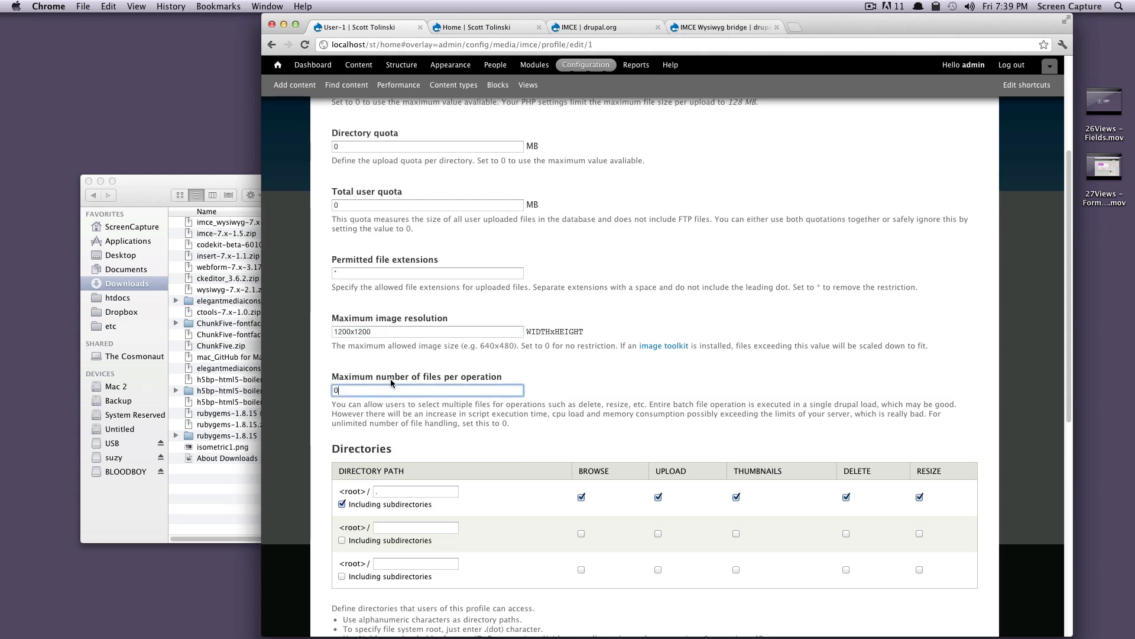
pyautogui.moveTo(489, 376)
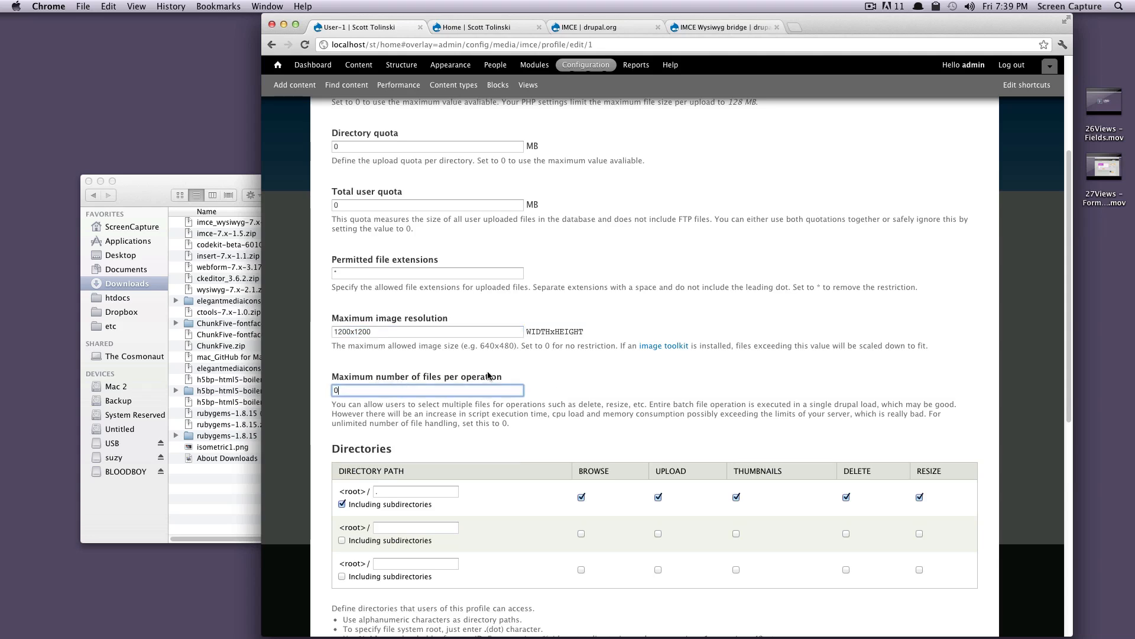
pyautogui.moveTo(362, 391)
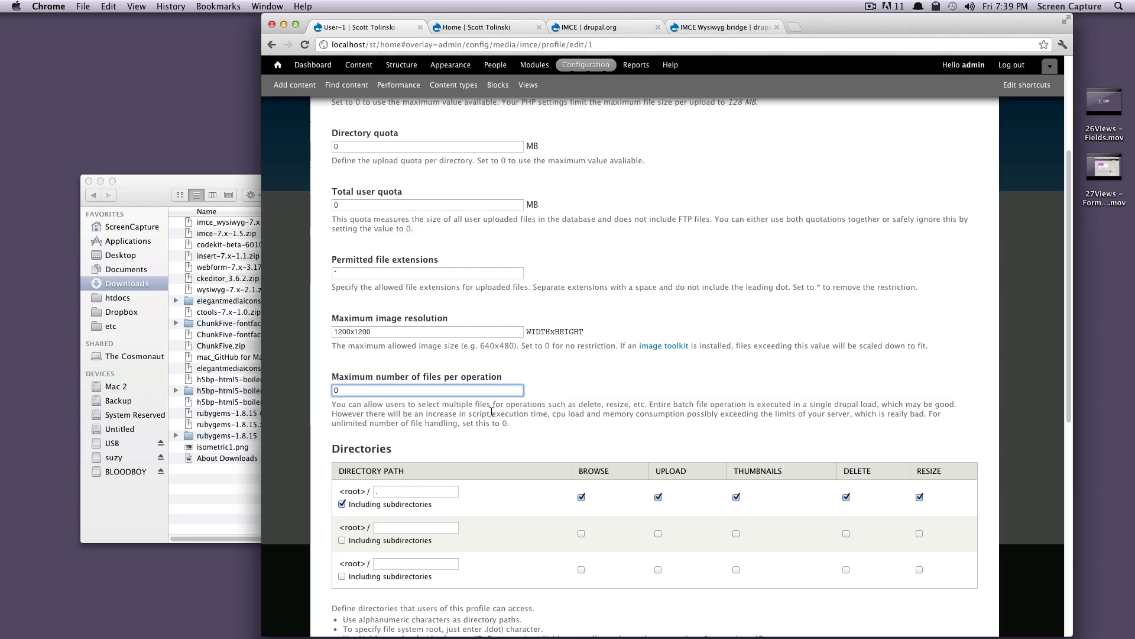
pyautogui.scroll(-3)
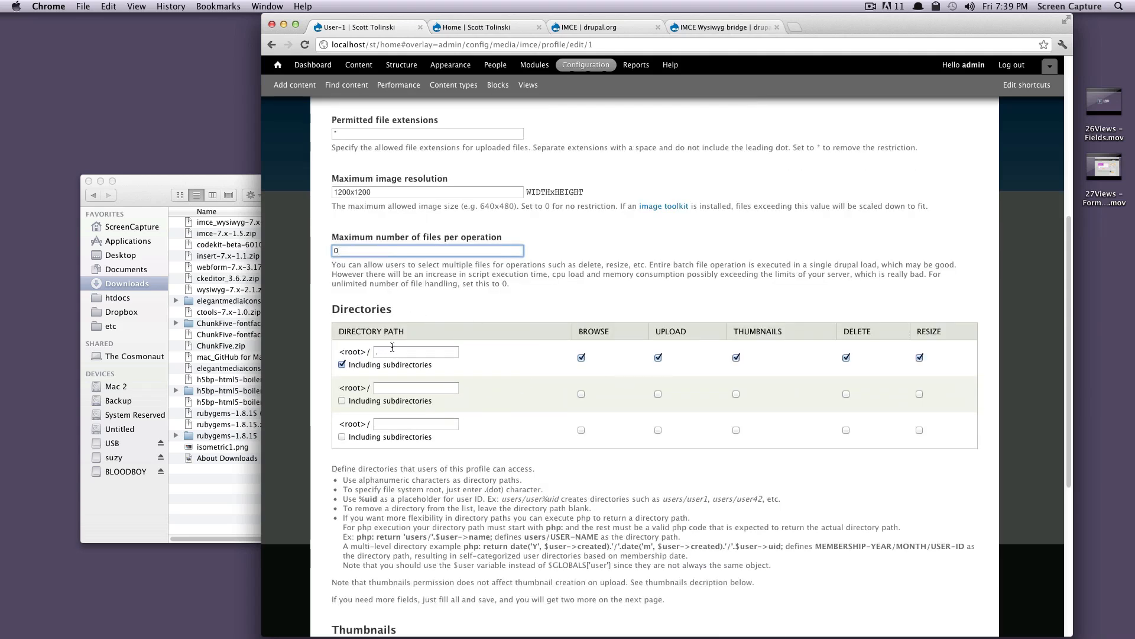
# - Set the profile's first directory path to 'img', matching the img folder in the site root
pyautogui.click(415, 351)
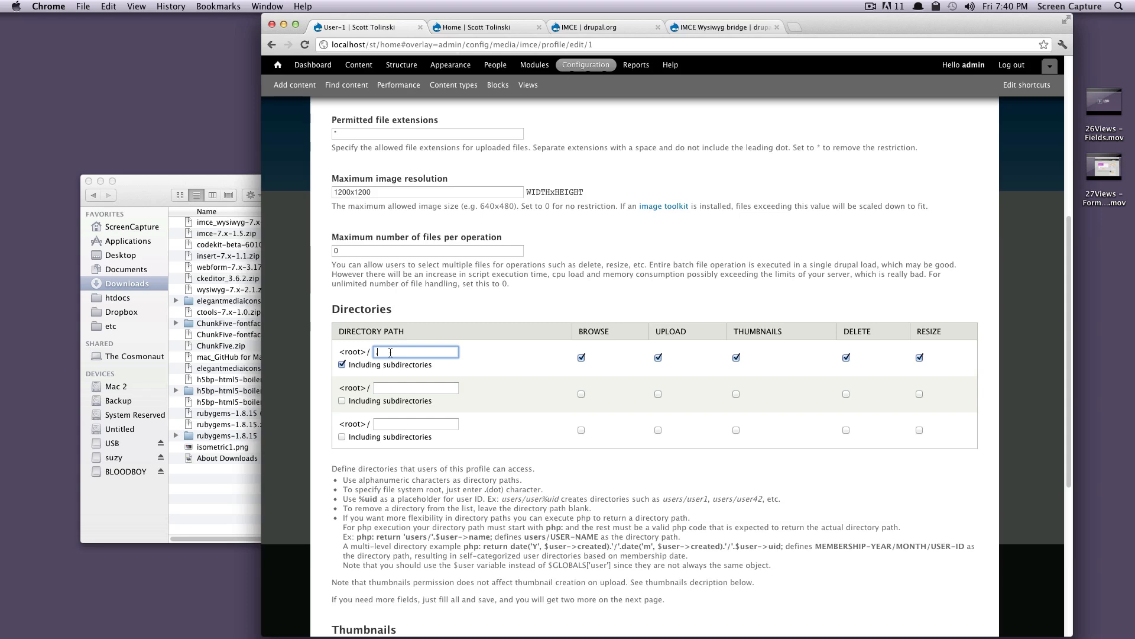
pyautogui.moveTo(395, 355)
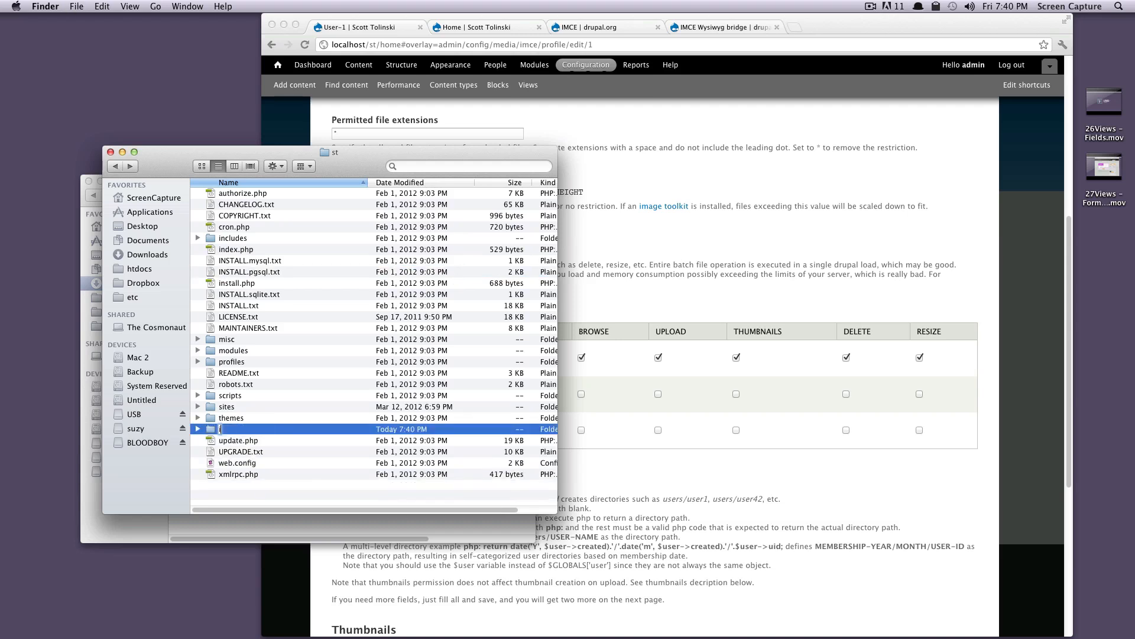
pyautogui.write('img')
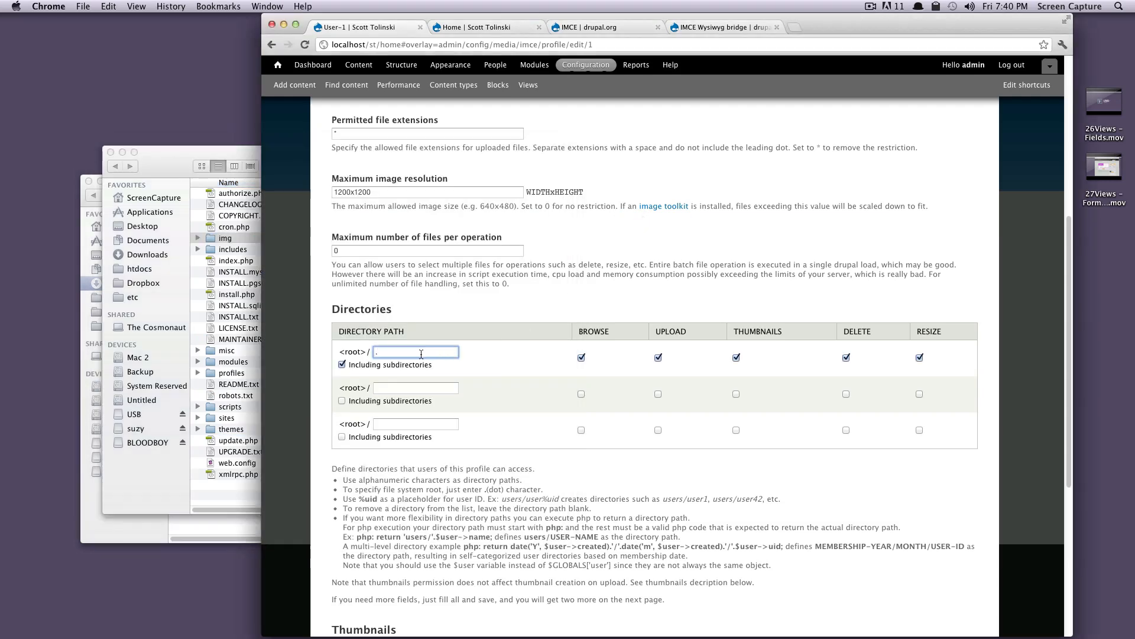
pyautogui.write('img')
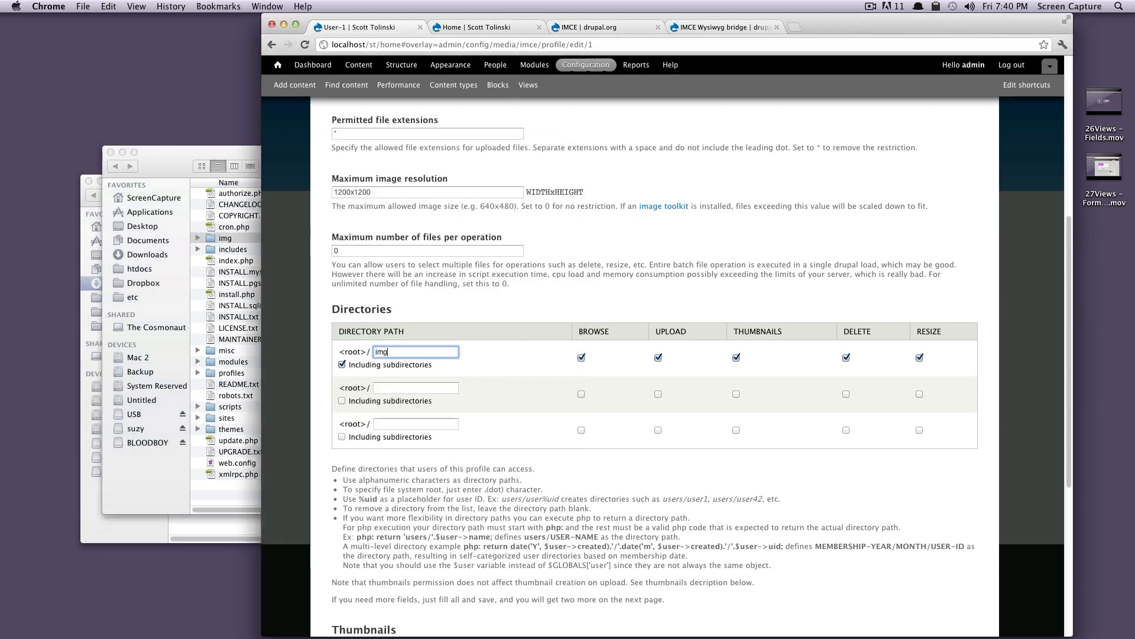
pyautogui.moveTo(543, 349)
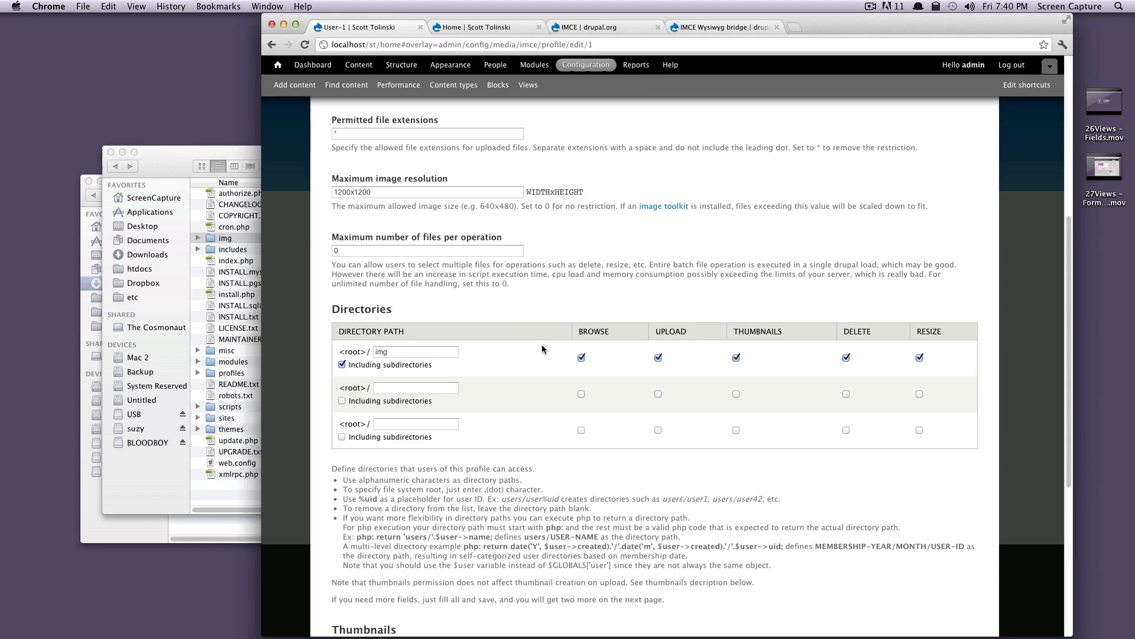
pyautogui.scroll(-3)
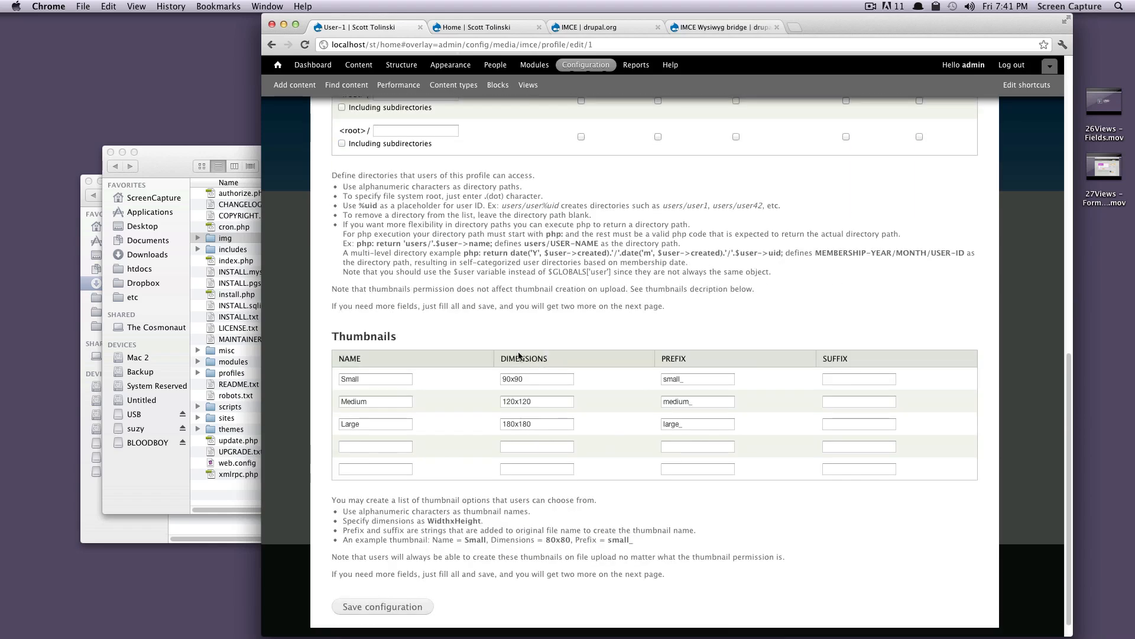
# - Save the User-1 IMCE profile configuration and go to the Wysiwyg profiles
pyautogui.click(375, 378)
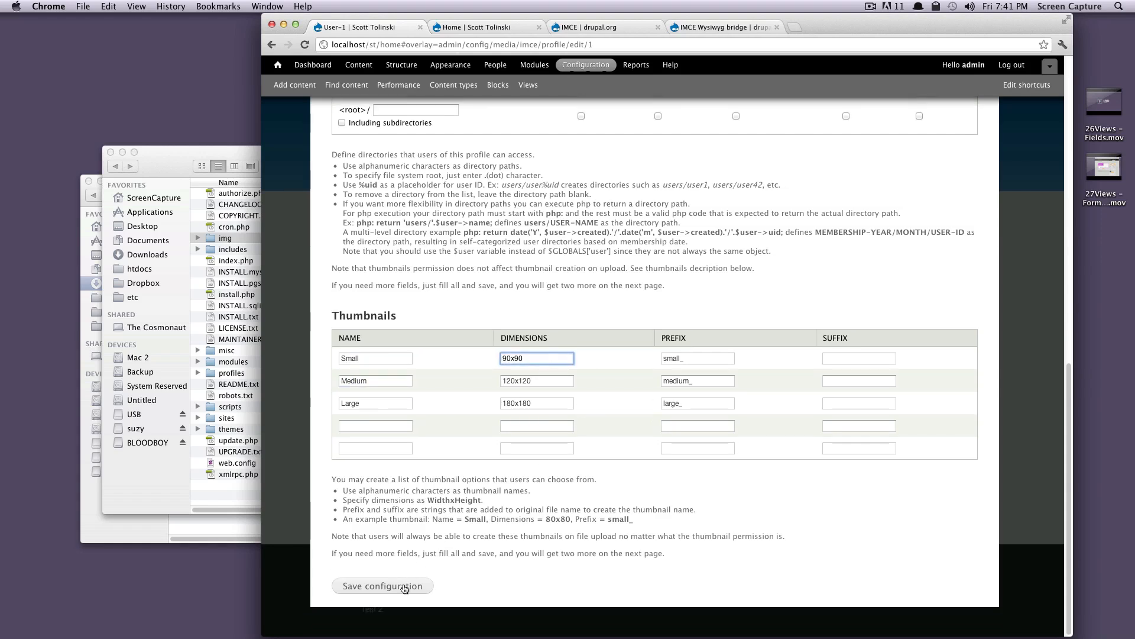
pyautogui.click(383, 586)
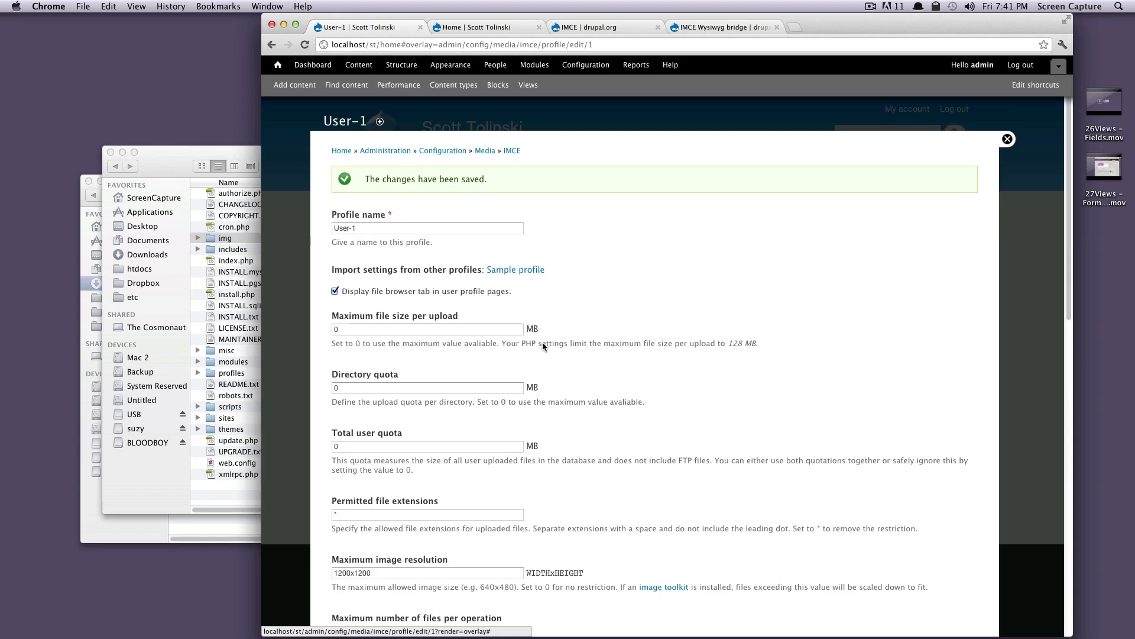
pyautogui.scroll(-3)
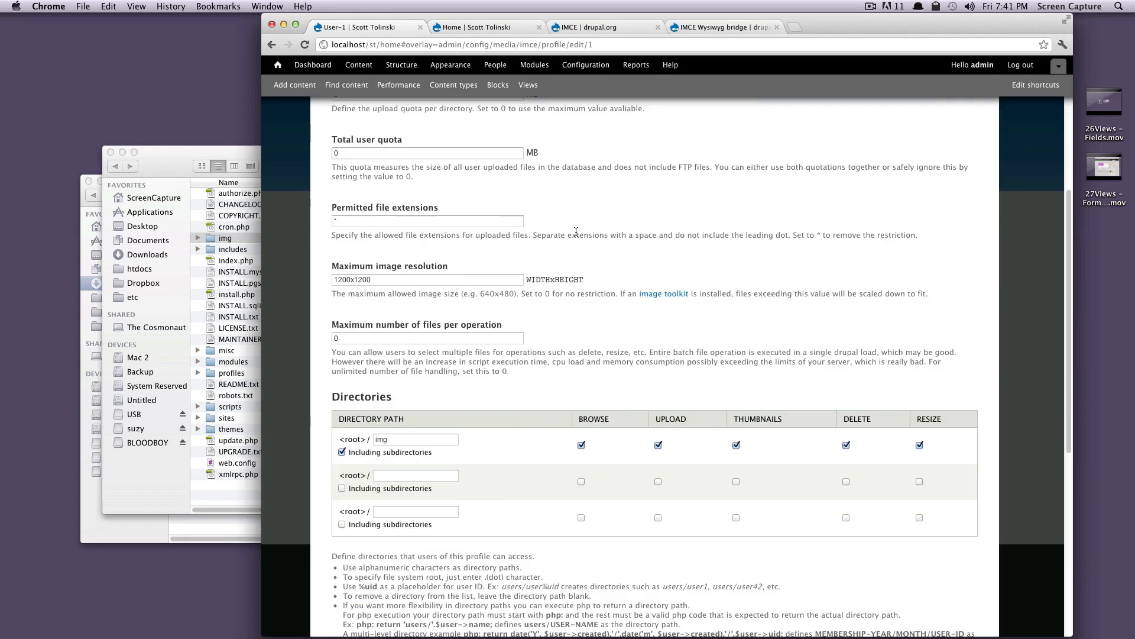
pyautogui.scroll(-3)
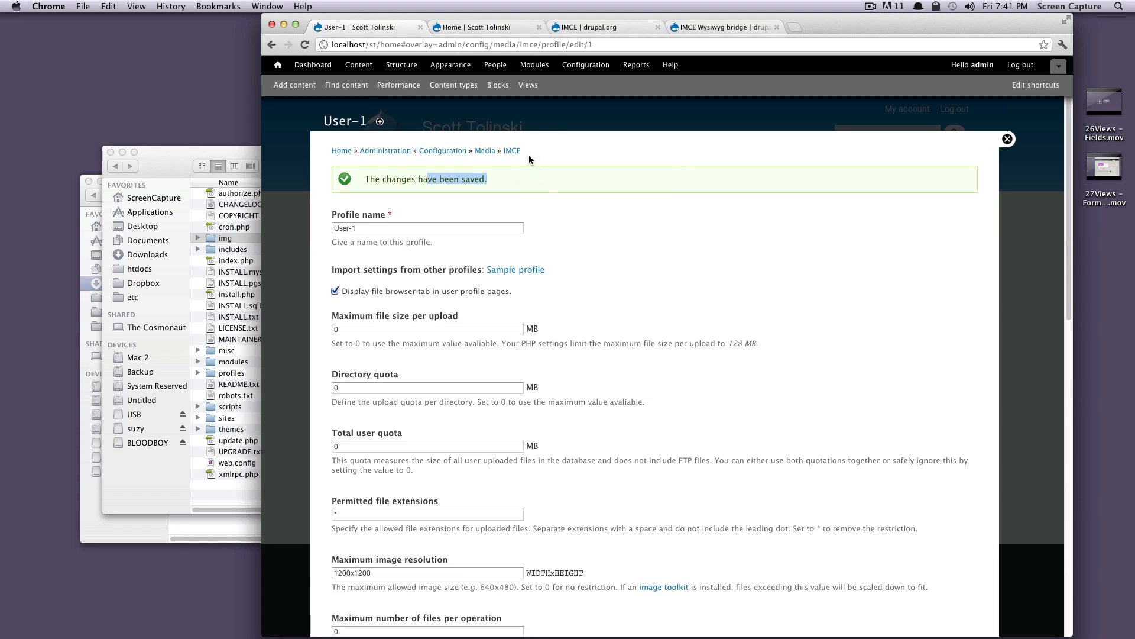
pyautogui.moveTo(525, 161)
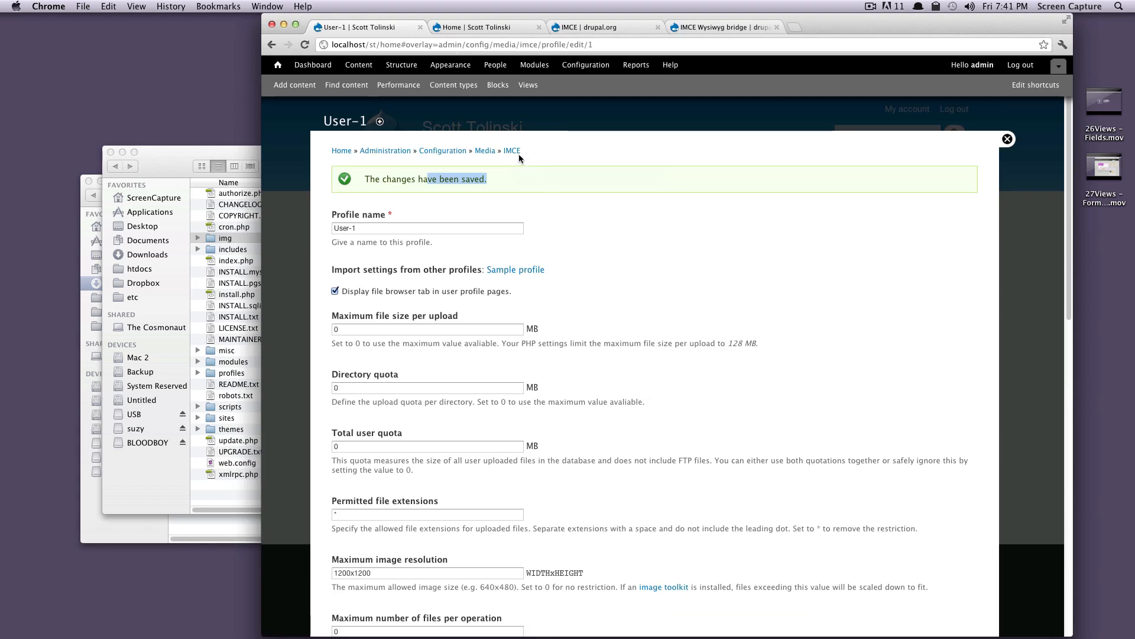
pyautogui.click(585, 64)
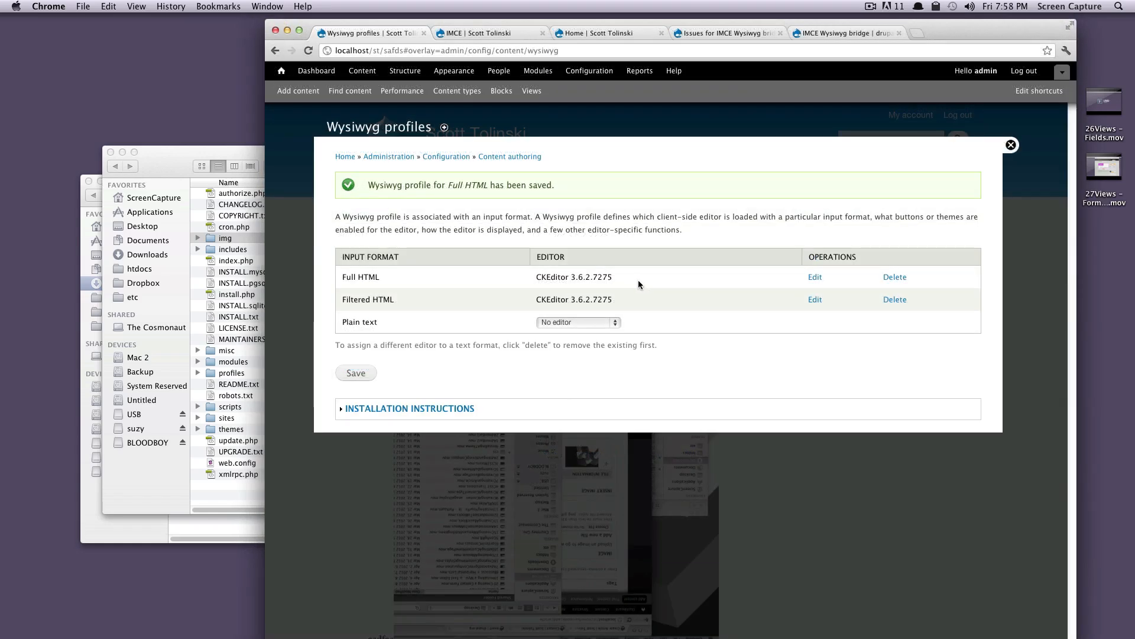
pyautogui.moveTo(815, 278)
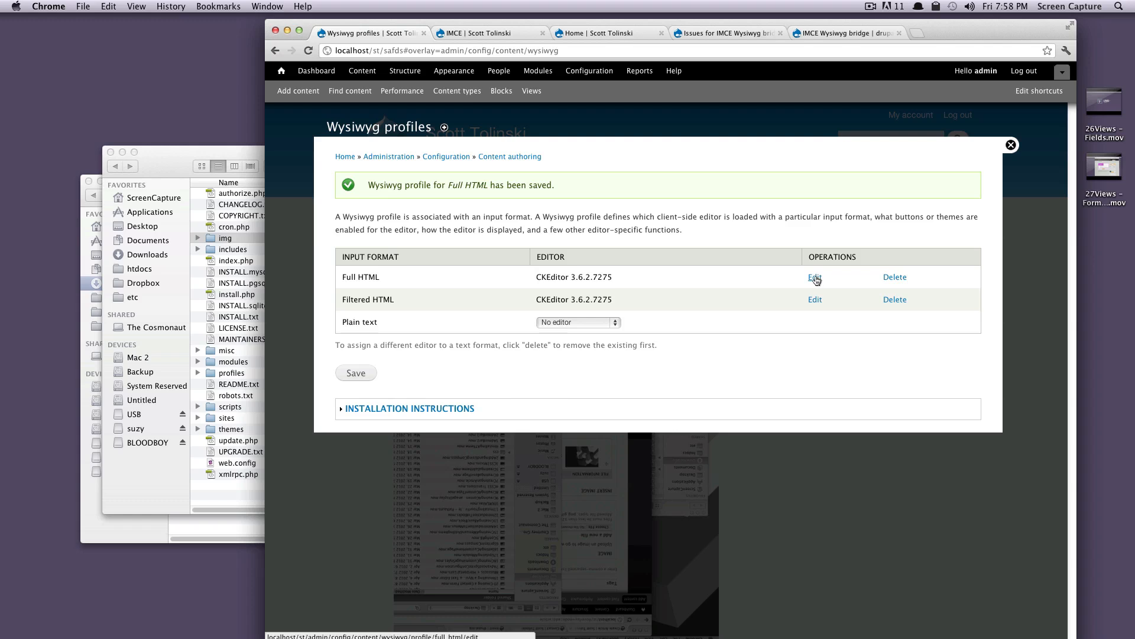
# - Enable the Image and IMCE buttons in the Full HTML CKEditor profile and save it
pyautogui.click(814, 279)
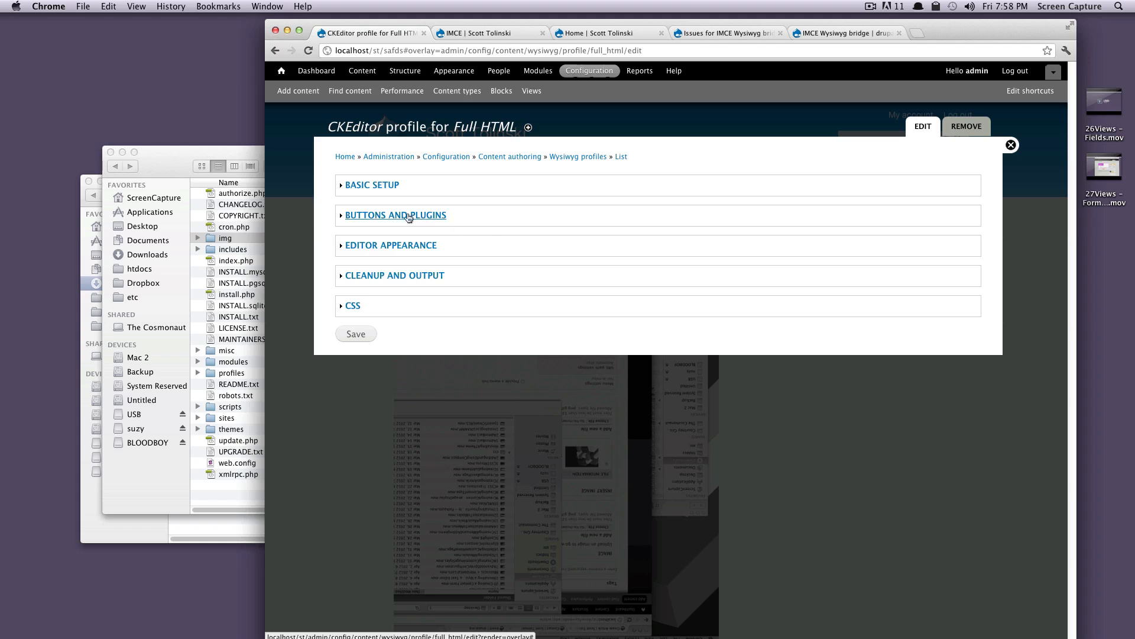
pyautogui.click(395, 214)
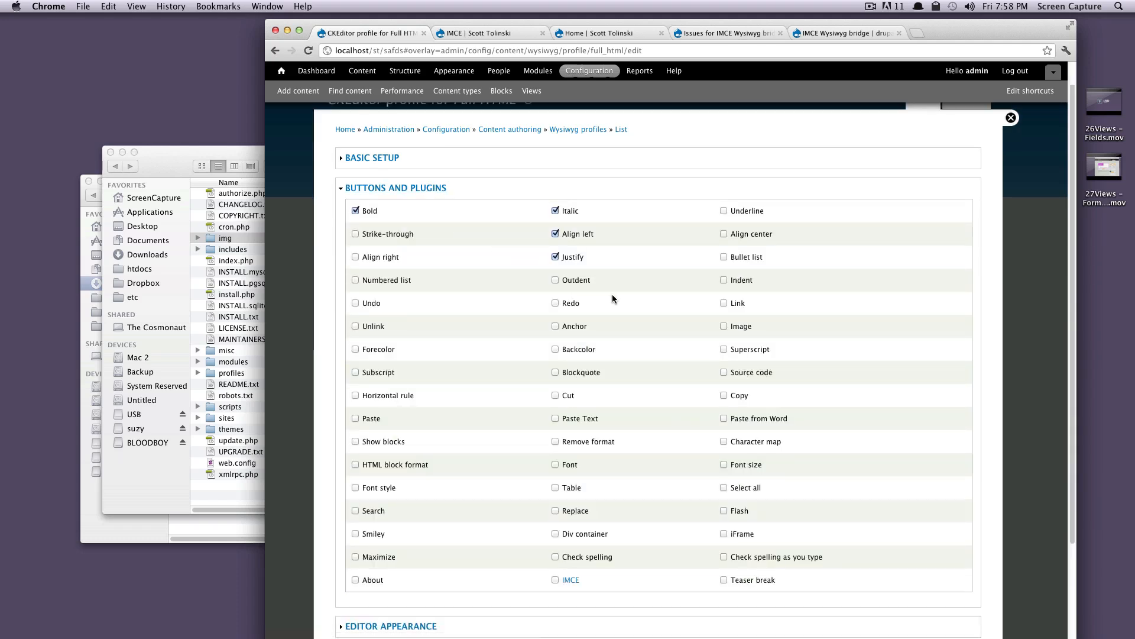
pyautogui.moveTo(595, 385)
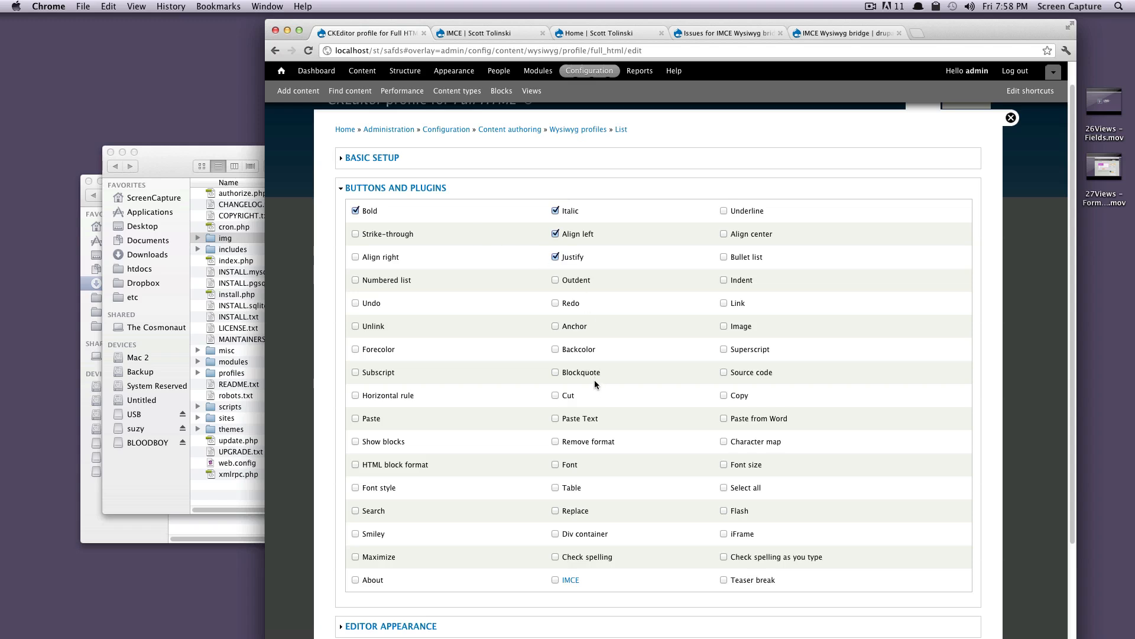
pyautogui.moveTo(707, 317)
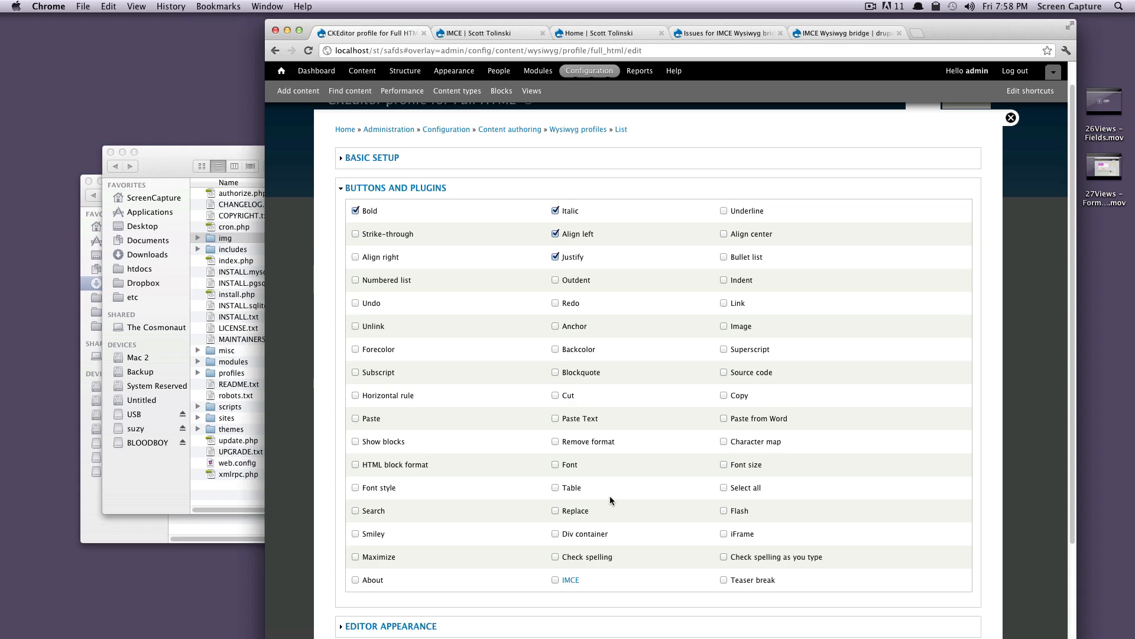
pyautogui.click(723, 327)
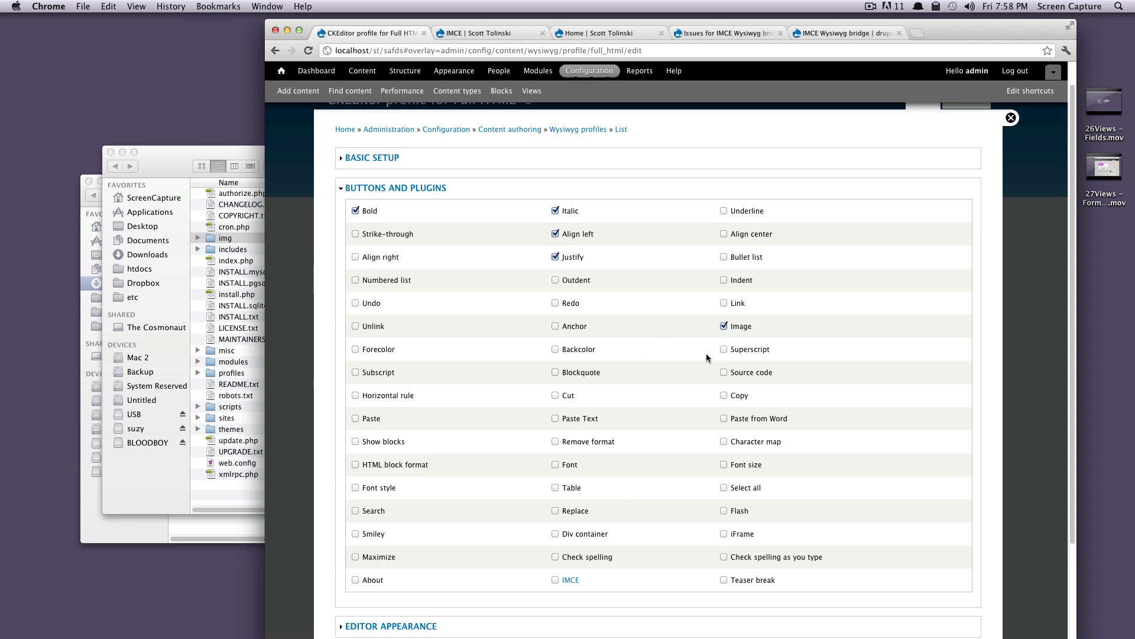
pyautogui.click(554, 579)
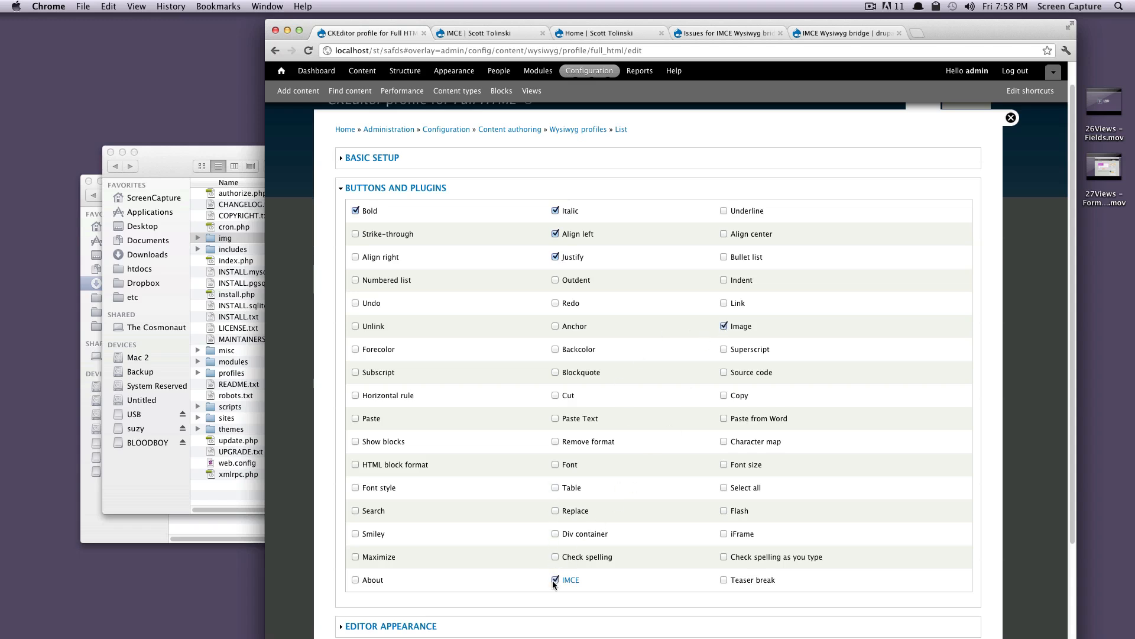
pyautogui.scroll(-3)
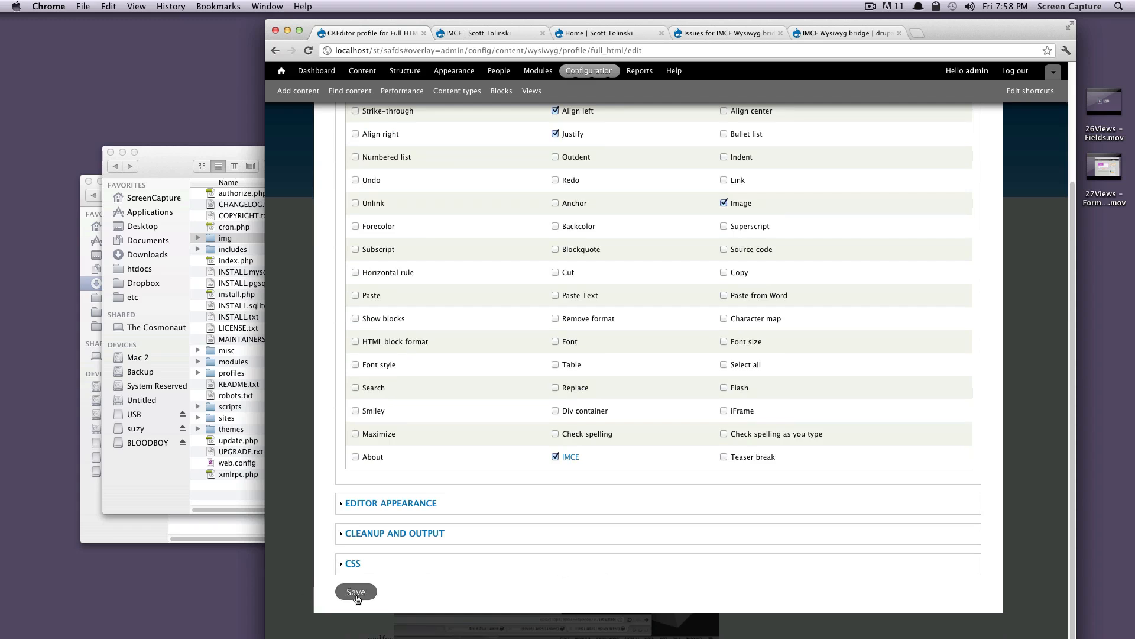
pyautogui.click(355, 591)
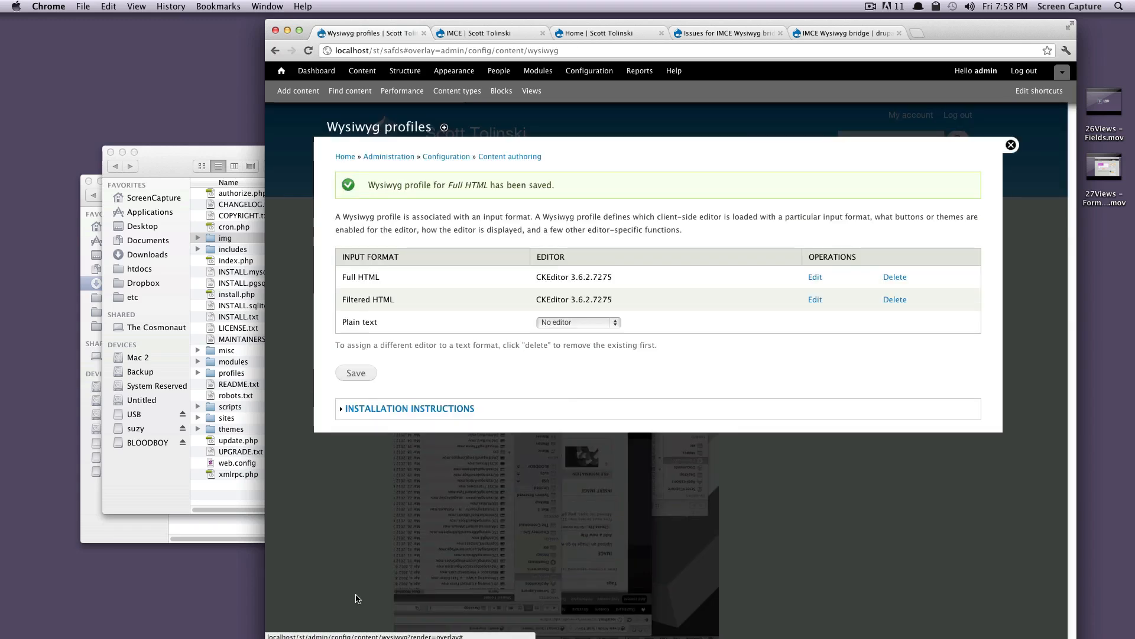
pyautogui.moveTo(1012, 145)
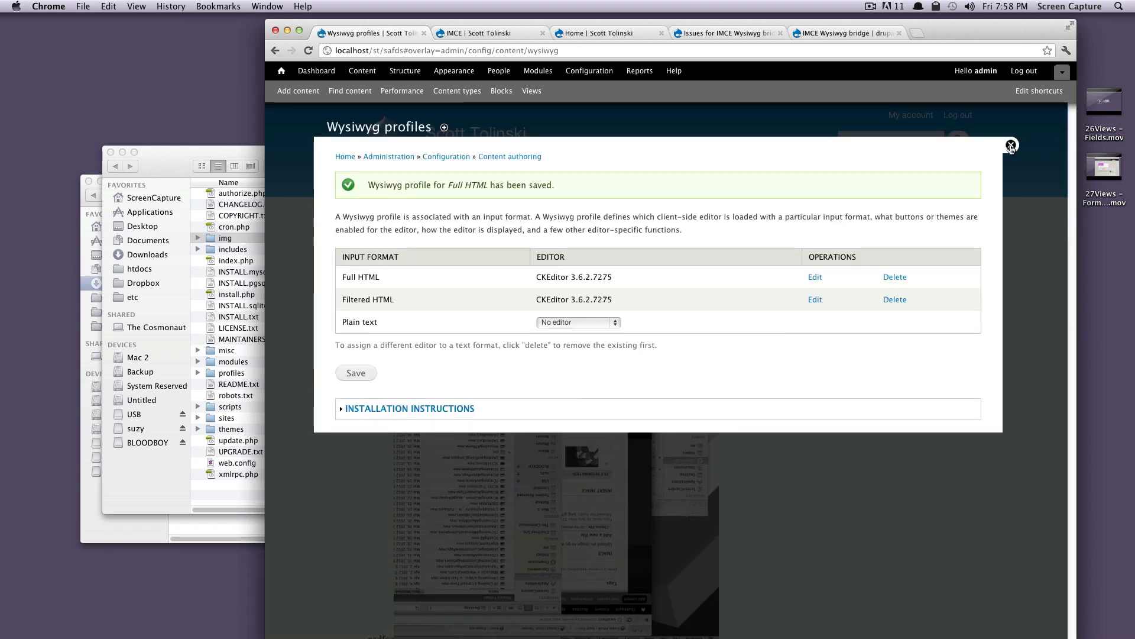
# - Close the Wysiwyg profiles overlay and open the safds article's edit form
pyautogui.click(1011, 144)
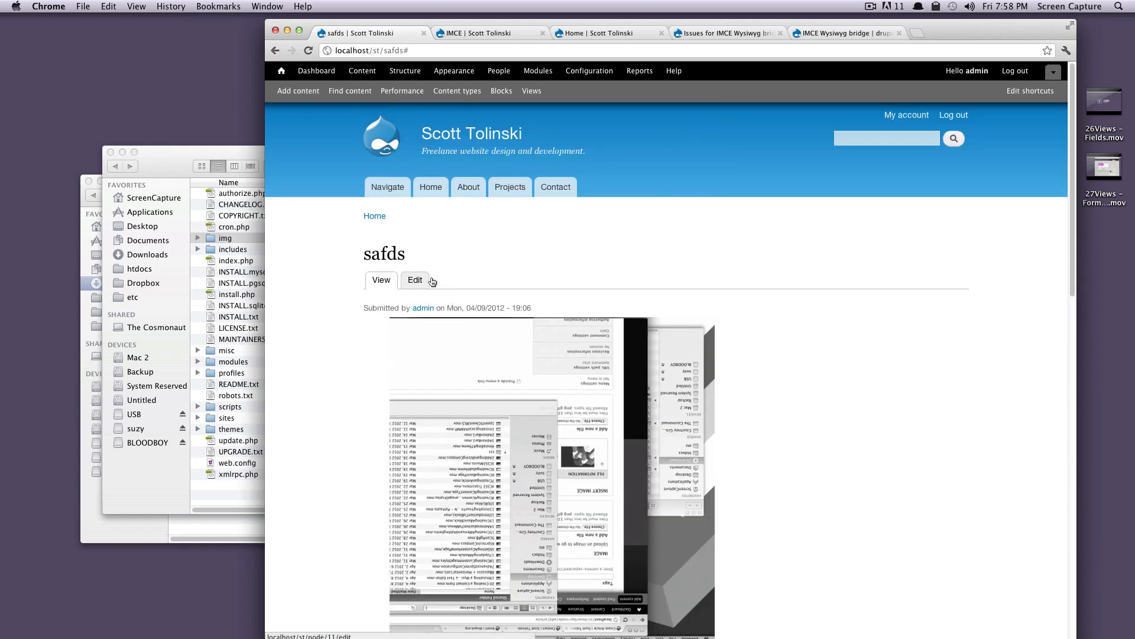
pyautogui.click(415, 281)
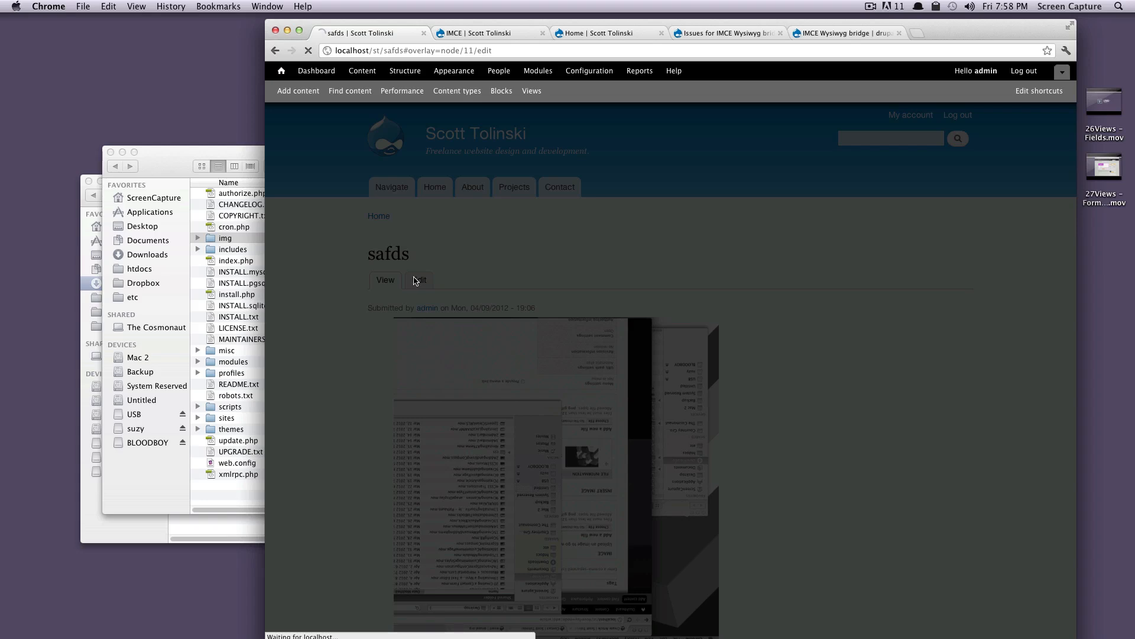
pyautogui.click(418, 281)
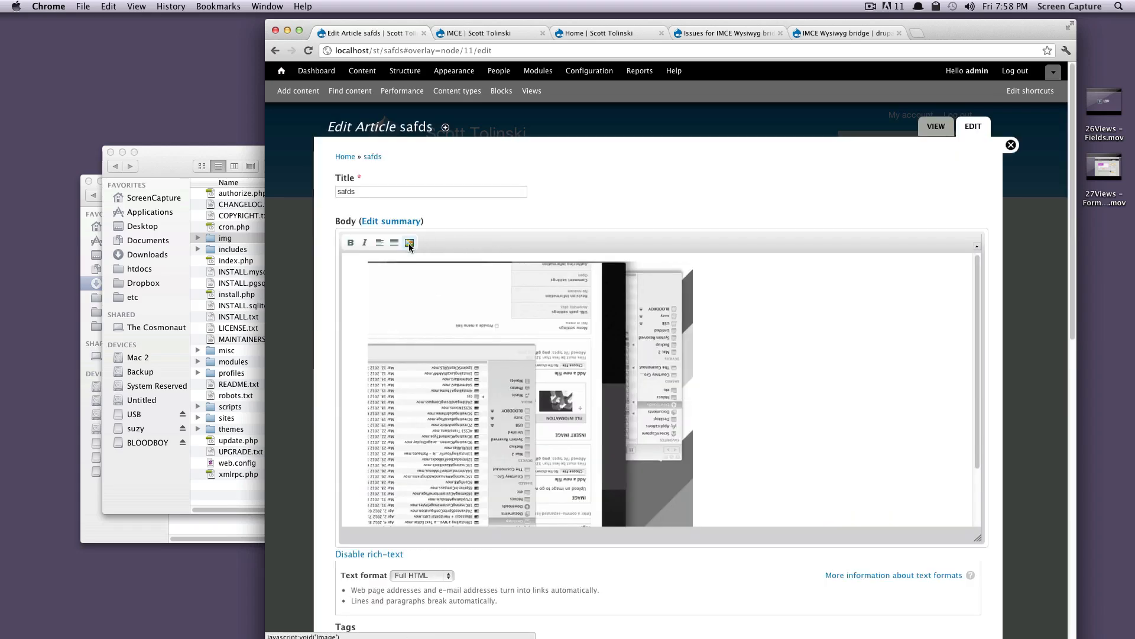
pyautogui.moveTo(409, 241)
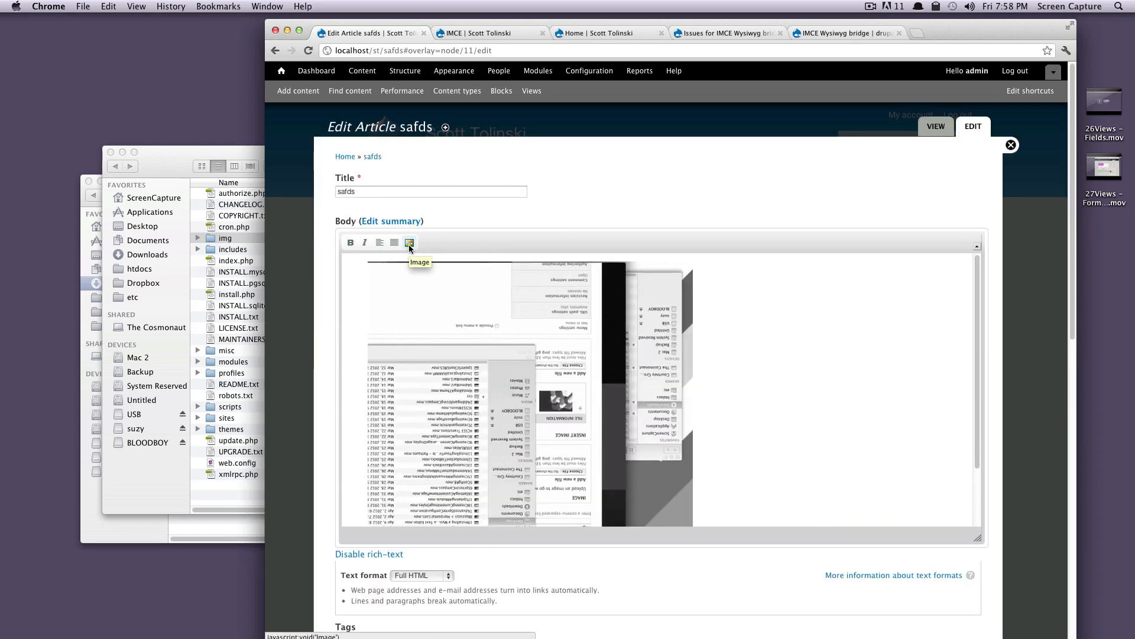
# - Open Image Properties from the CKEditor toolbar and launch Browse Server for the IMCE file browser
pyautogui.click(410, 242)
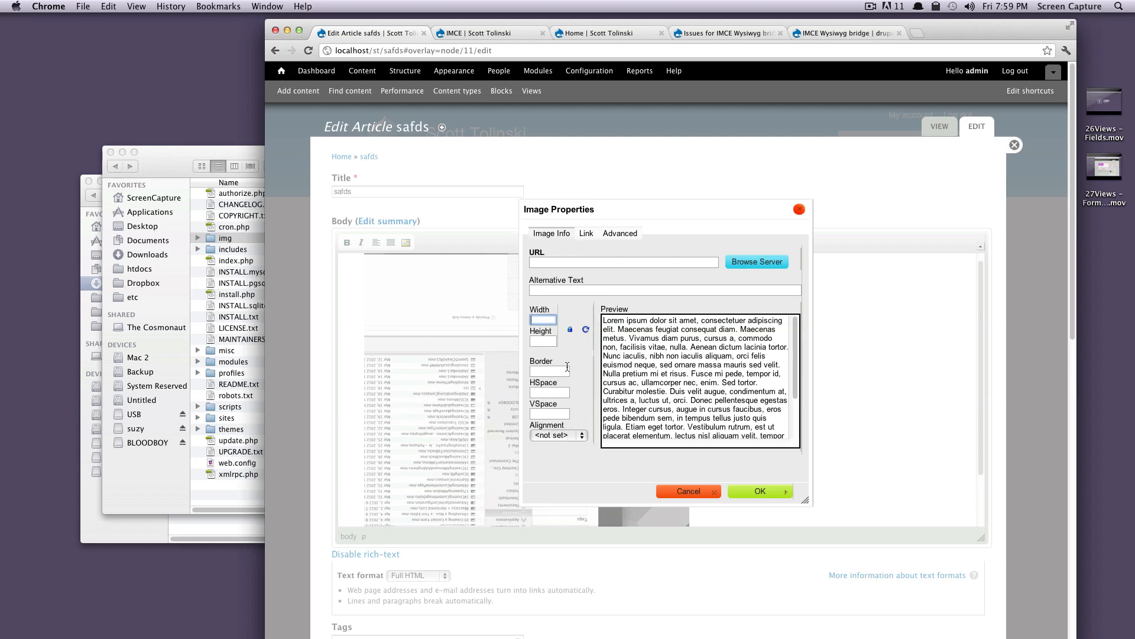
pyautogui.click(623, 262)
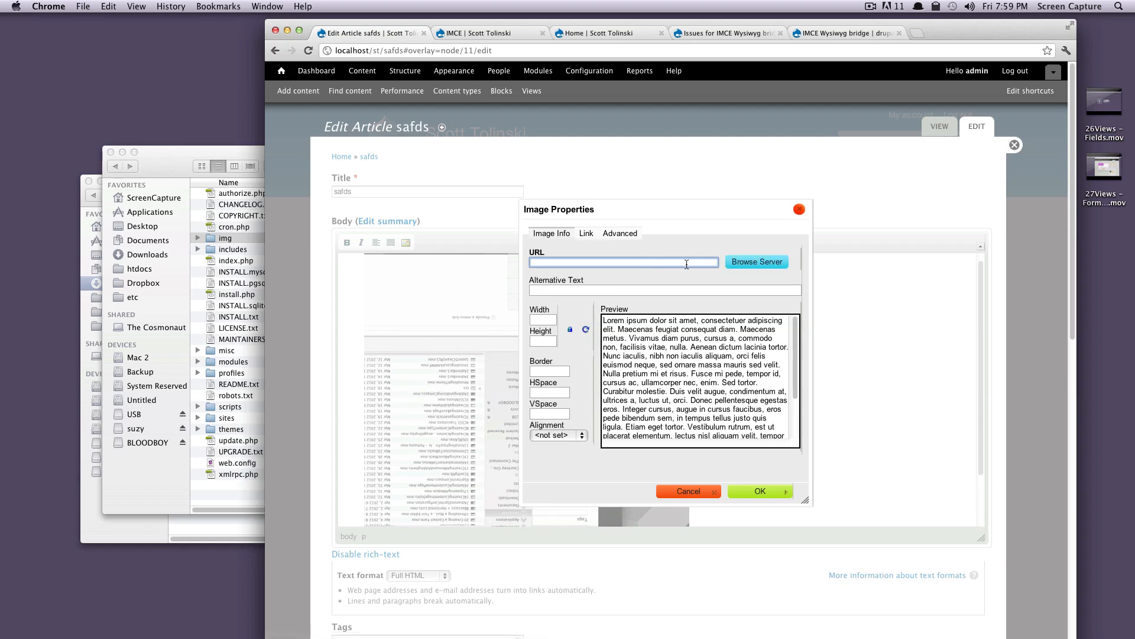
pyautogui.moveTo(757, 262)
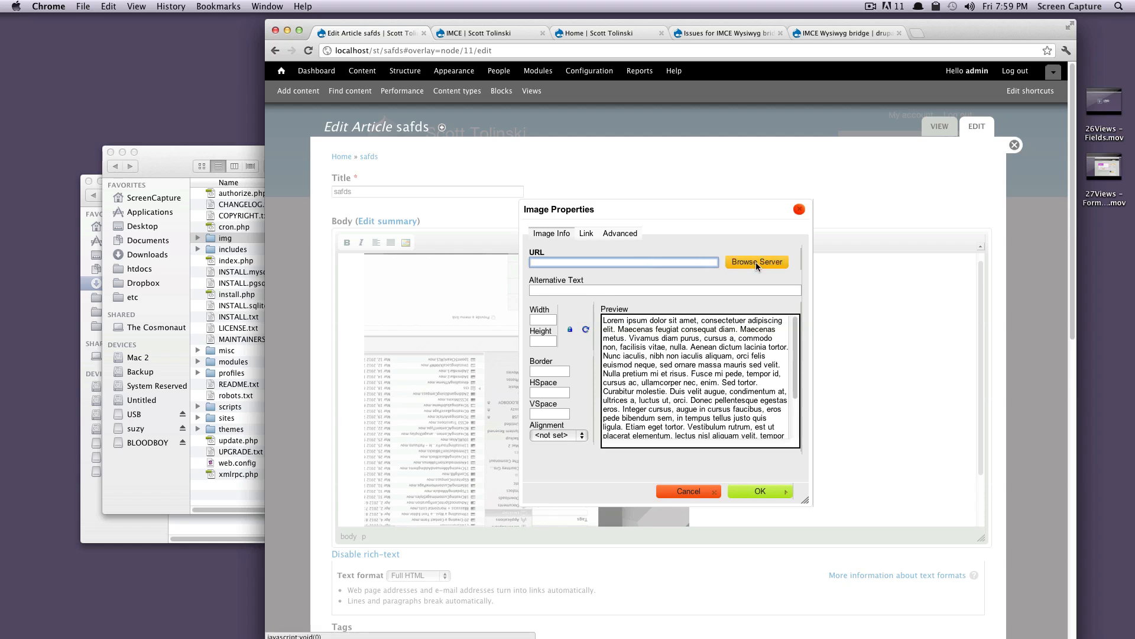
pyautogui.click(756, 262)
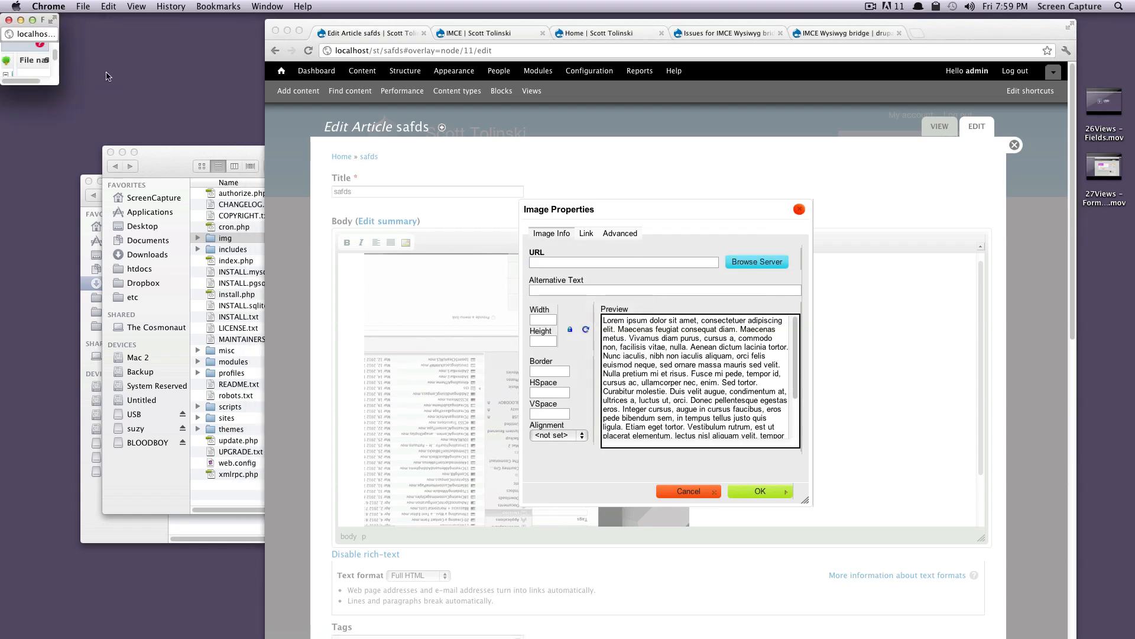
# - Enlarge the IMCE File Browser, select the img directory and confirm refreshing it, showing zero files
pyautogui.click(756, 262)
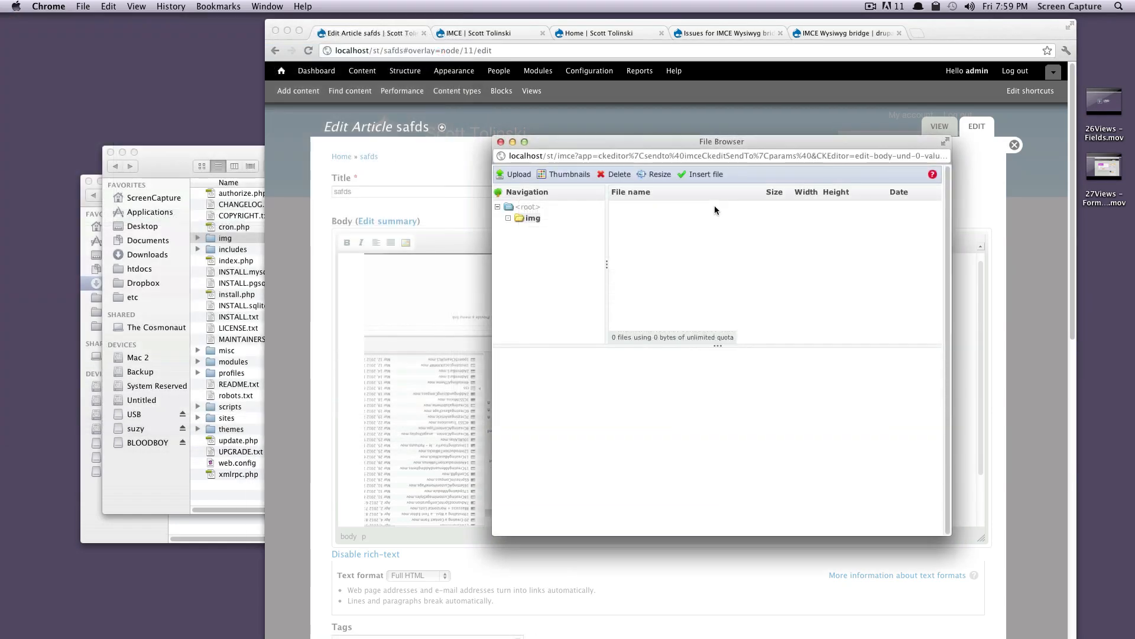
pyautogui.moveTo(615, 233)
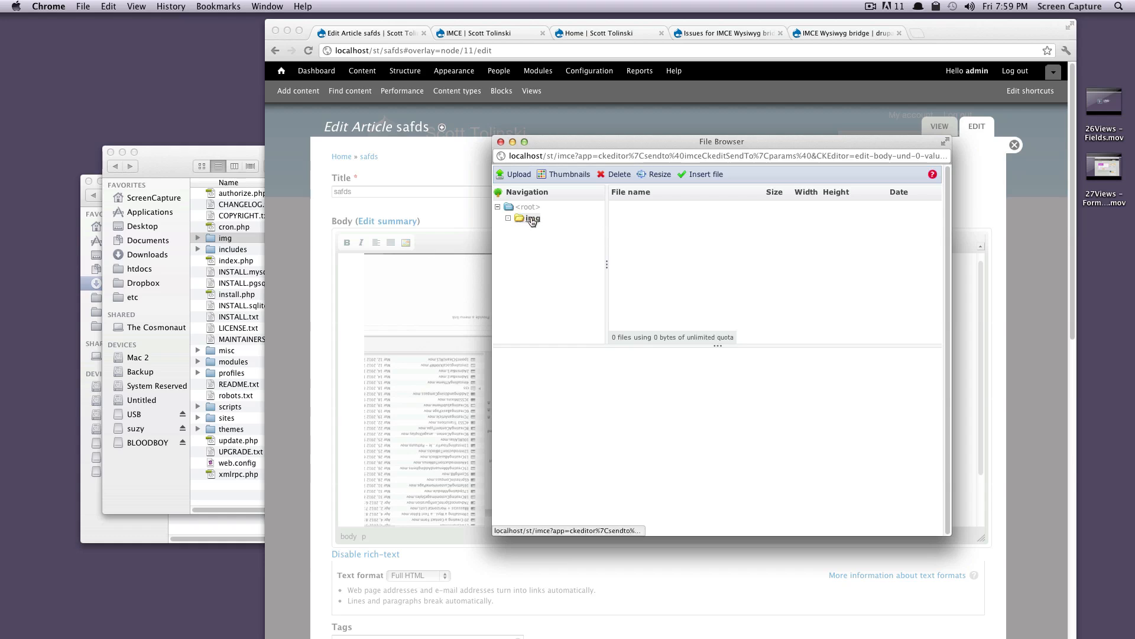
pyautogui.click(533, 218)
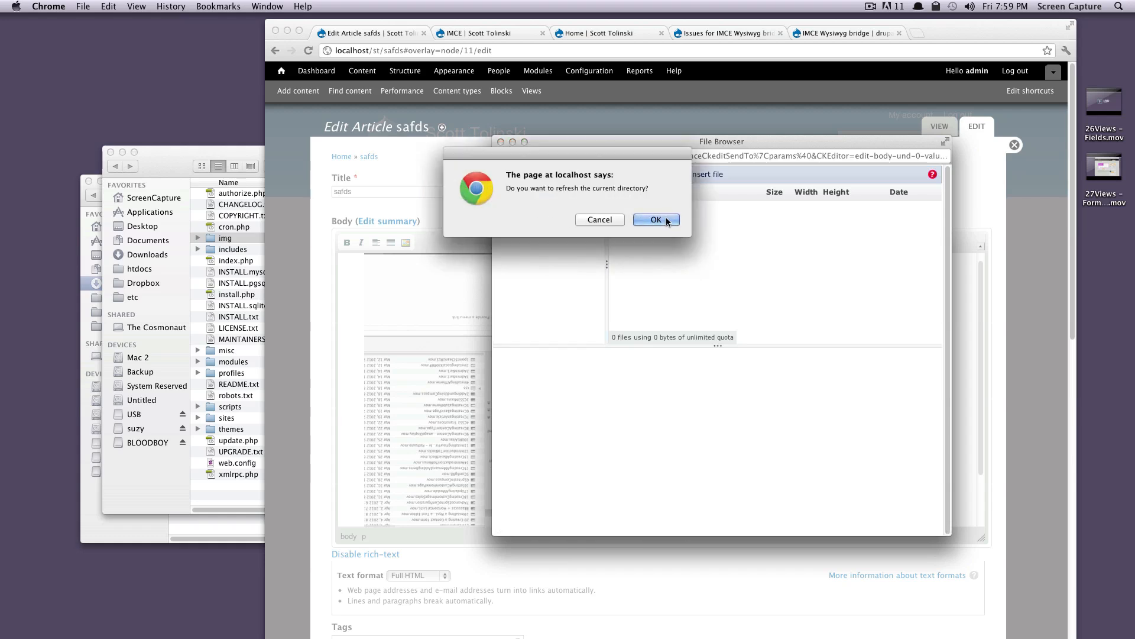
pyautogui.click(655, 220)
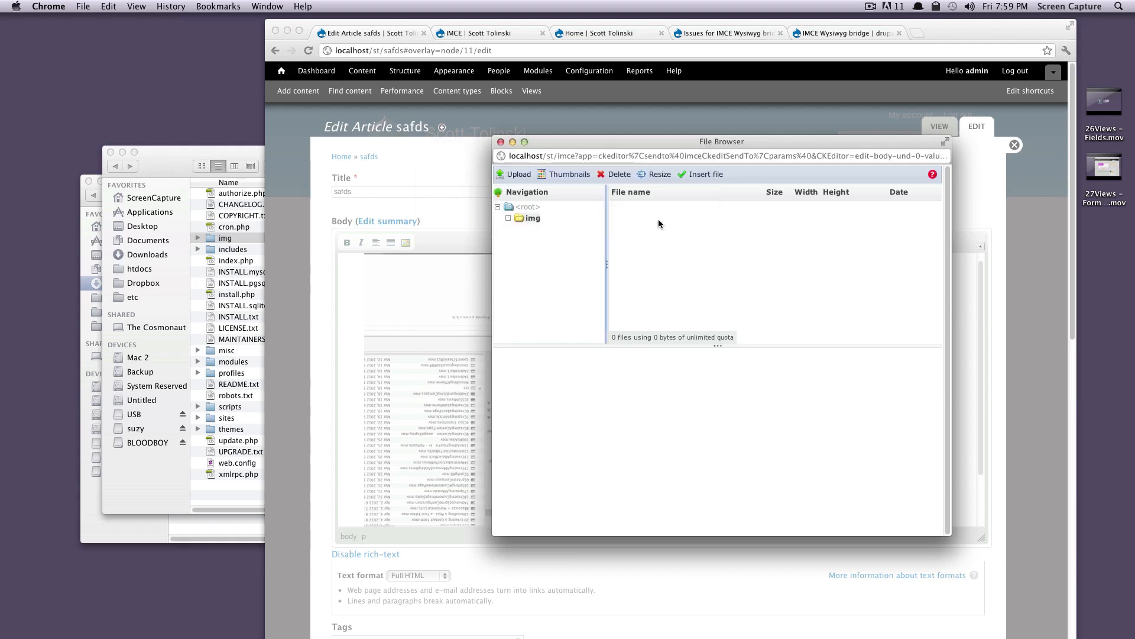
pyautogui.moveTo(588, 259)
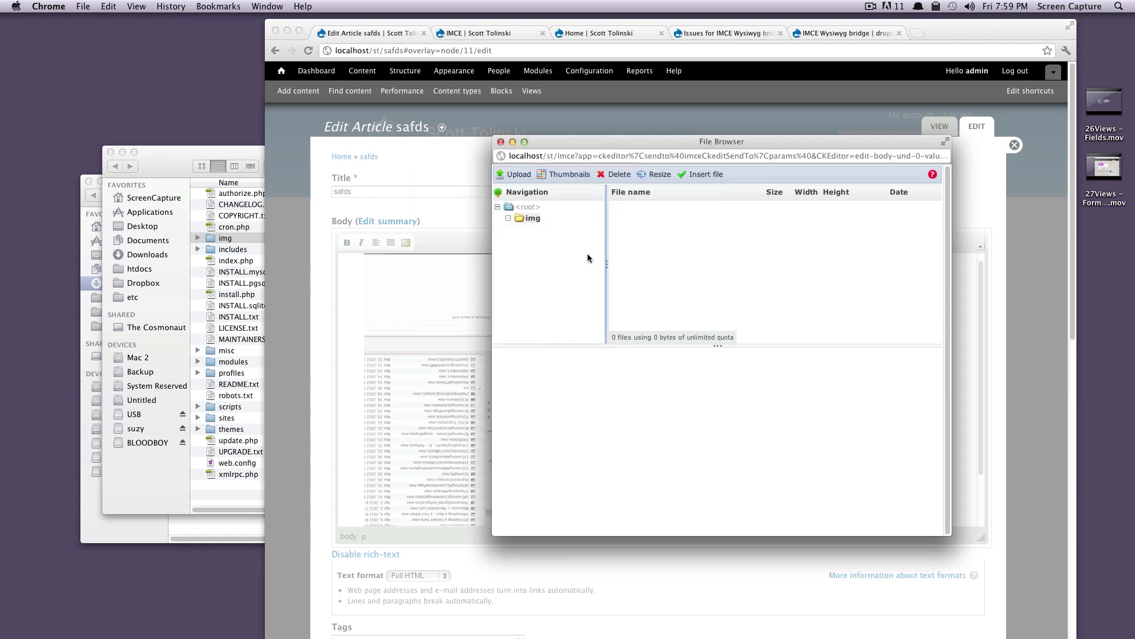
pyautogui.moveTo(519, 173)
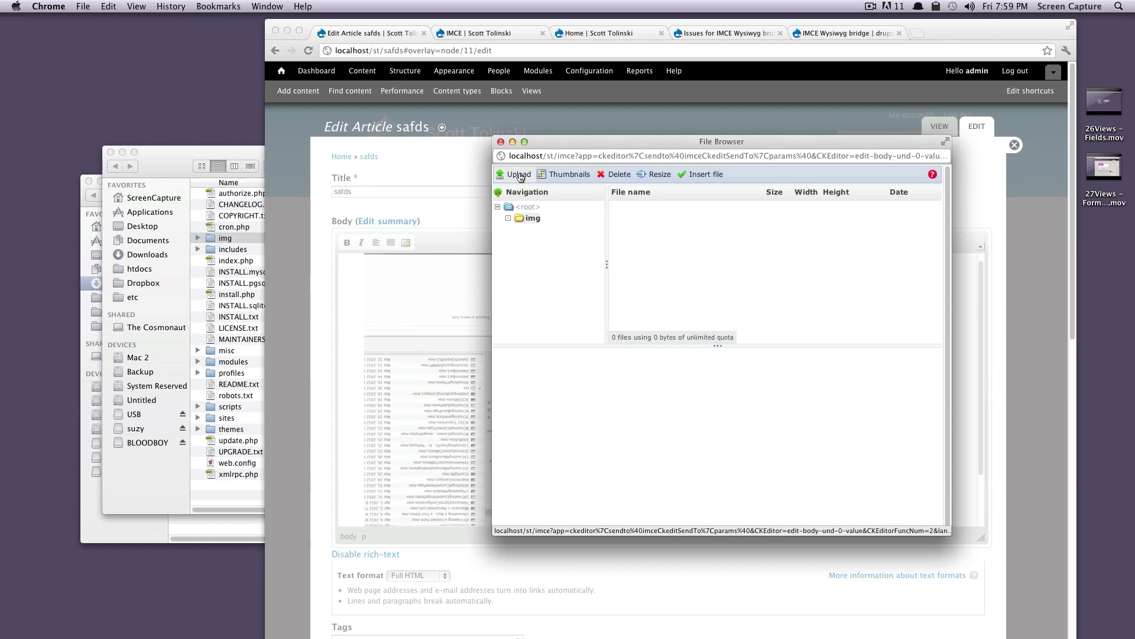
# - Start an upload in the img folder and choose the screenshot file from the computer
pyautogui.click(517, 174)
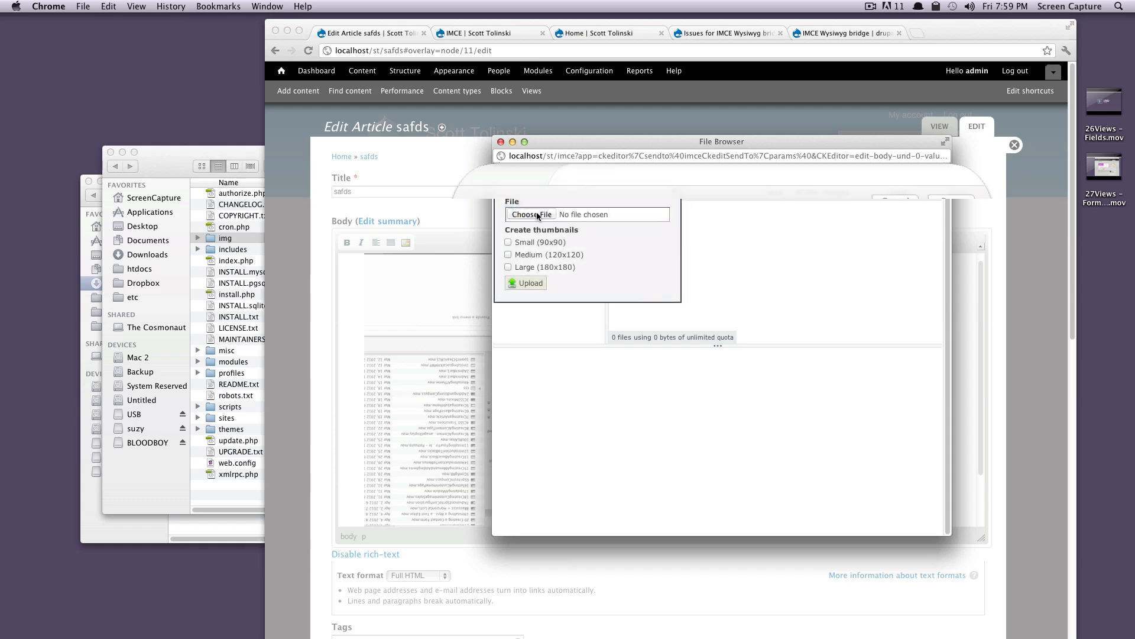
pyautogui.click(531, 214)
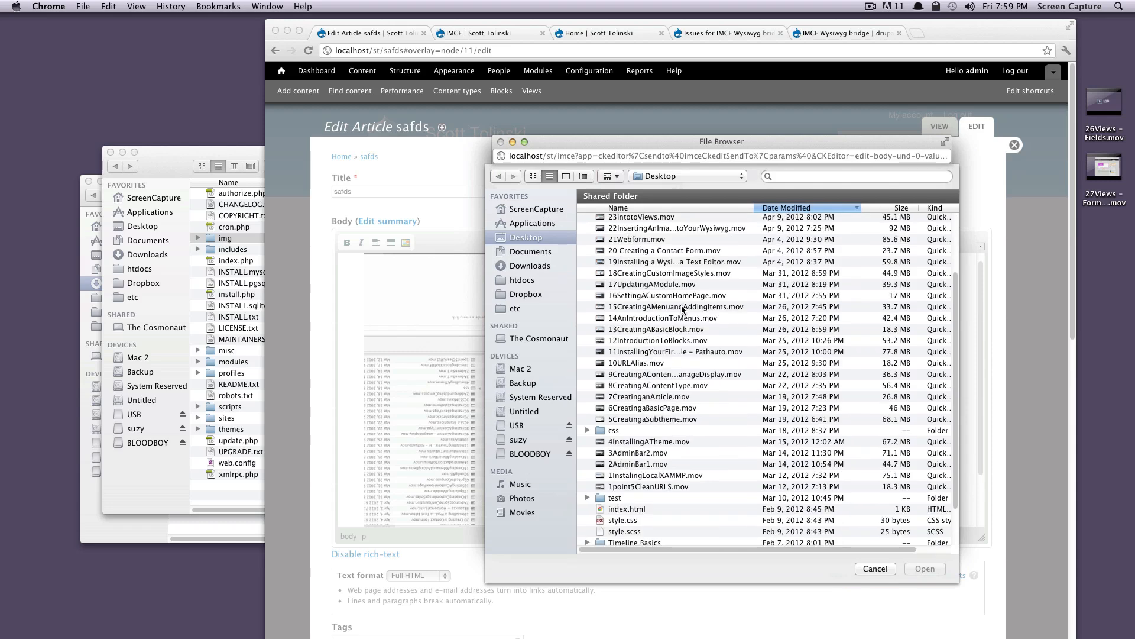
pyautogui.scroll(-3)
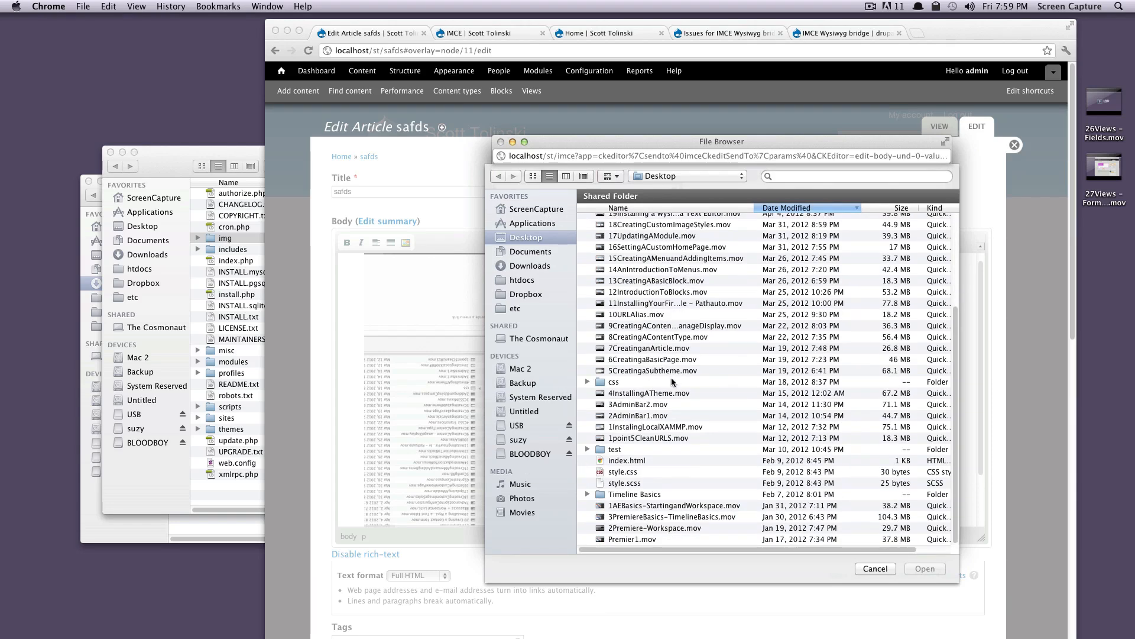
pyautogui.moveTo(675, 382)
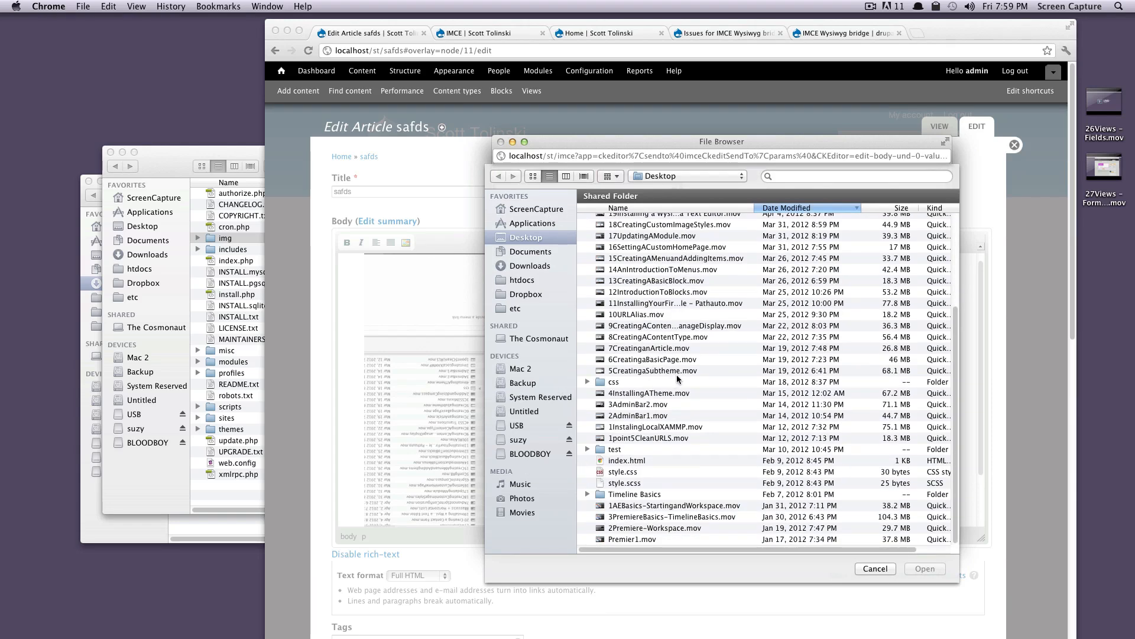
pyautogui.scroll(3)
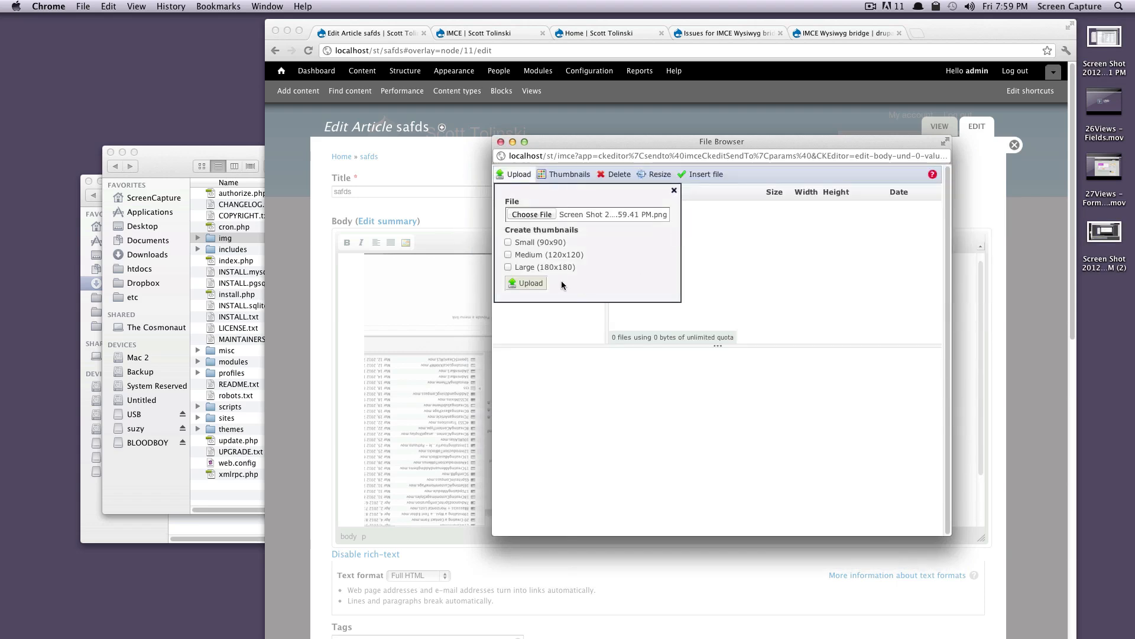
# - Request small, medium and large thumbnails and upload the screenshot, giving four files
pyautogui.click(509, 254)
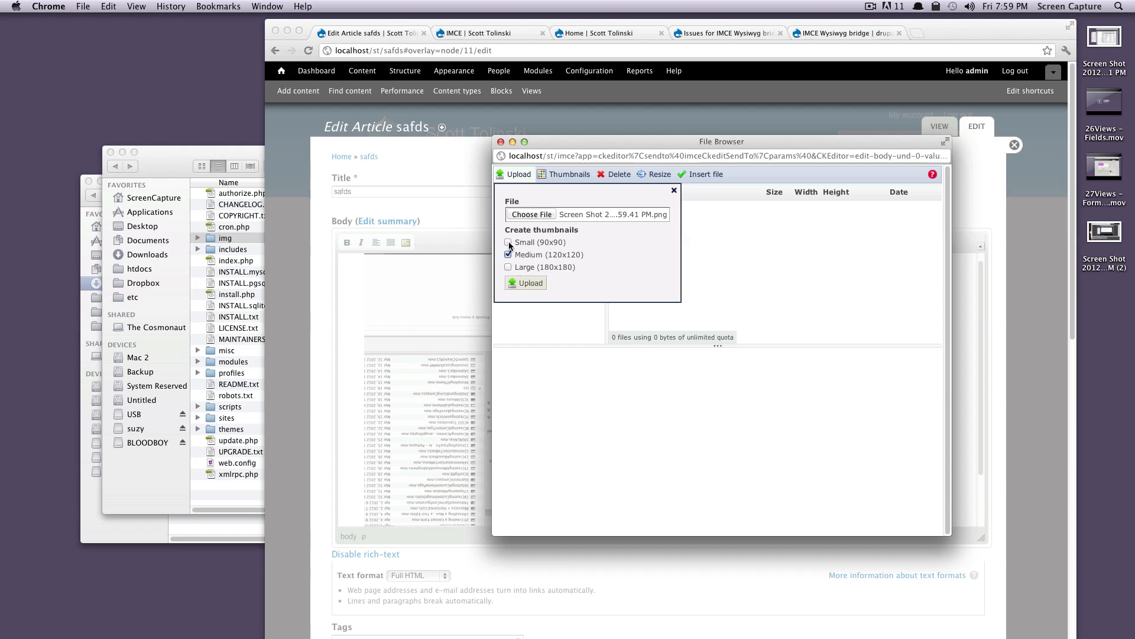
pyautogui.click(509, 241)
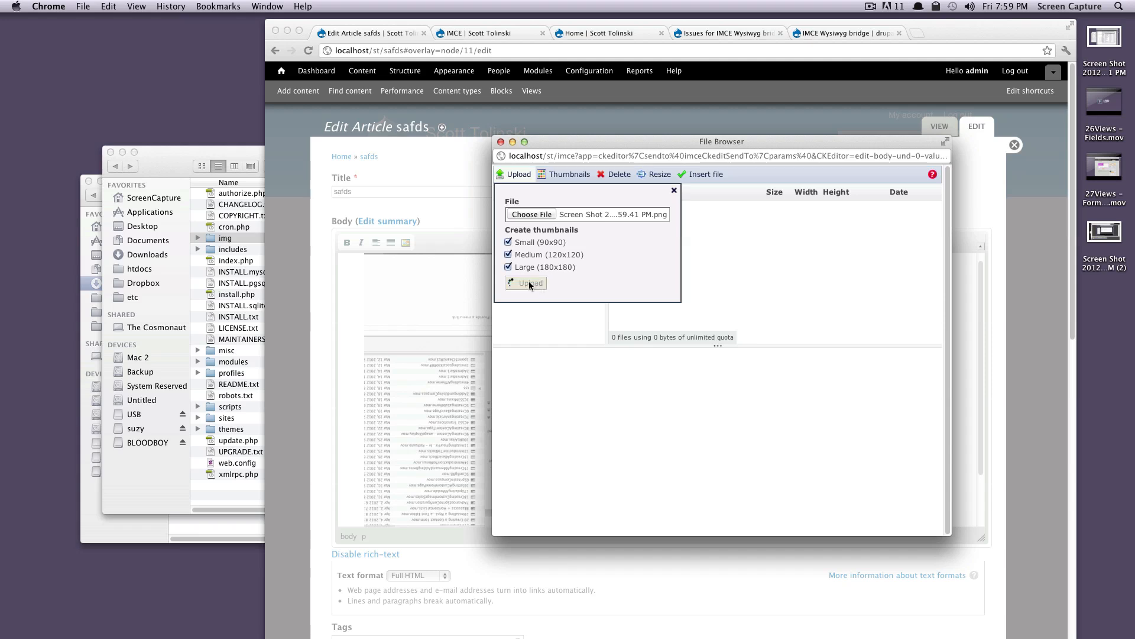
pyautogui.click(526, 283)
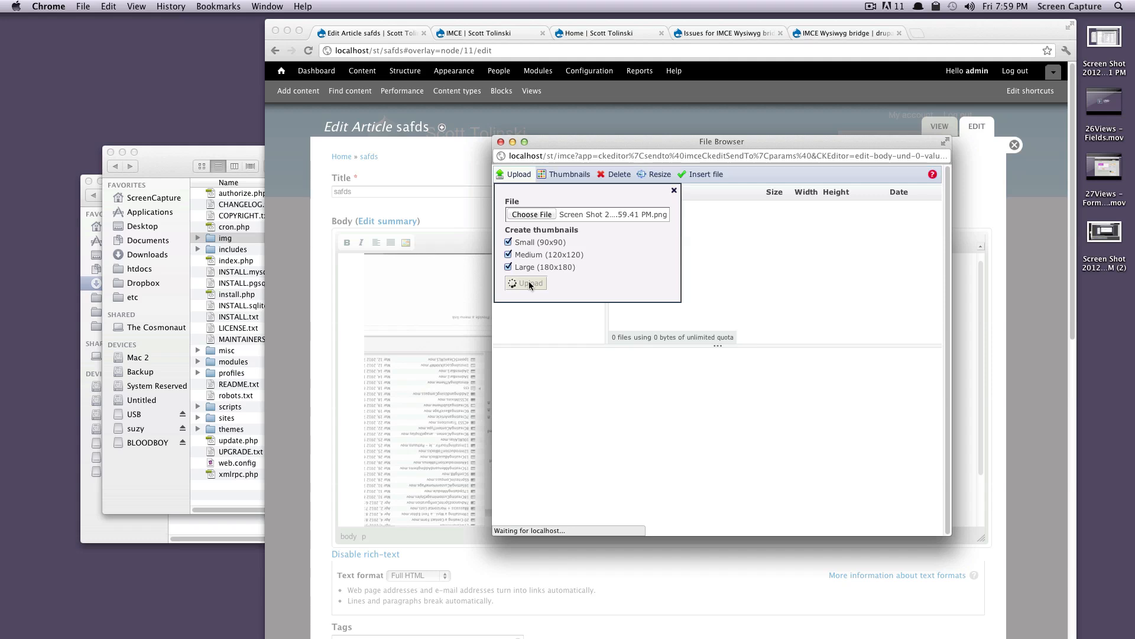
pyautogui.click(525, 282)
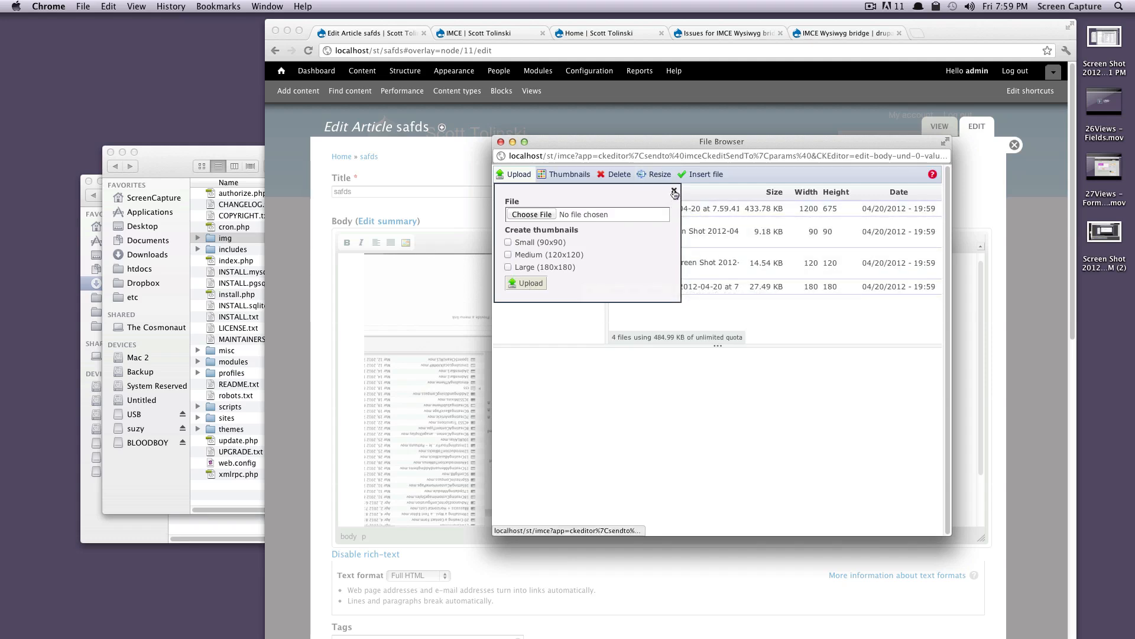
pyautogui.moveTo(674, 192)
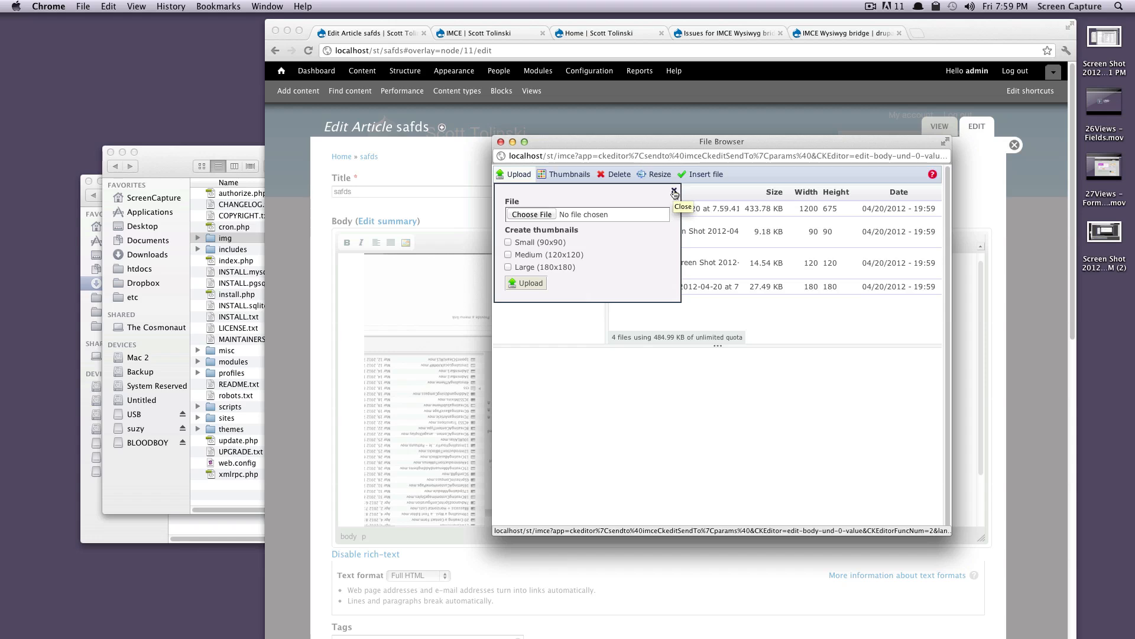
# - Close the upload form, preview the full-size screenshot, then select the large_ 180×180 thumbnail
pyautogui.click(674, 191)
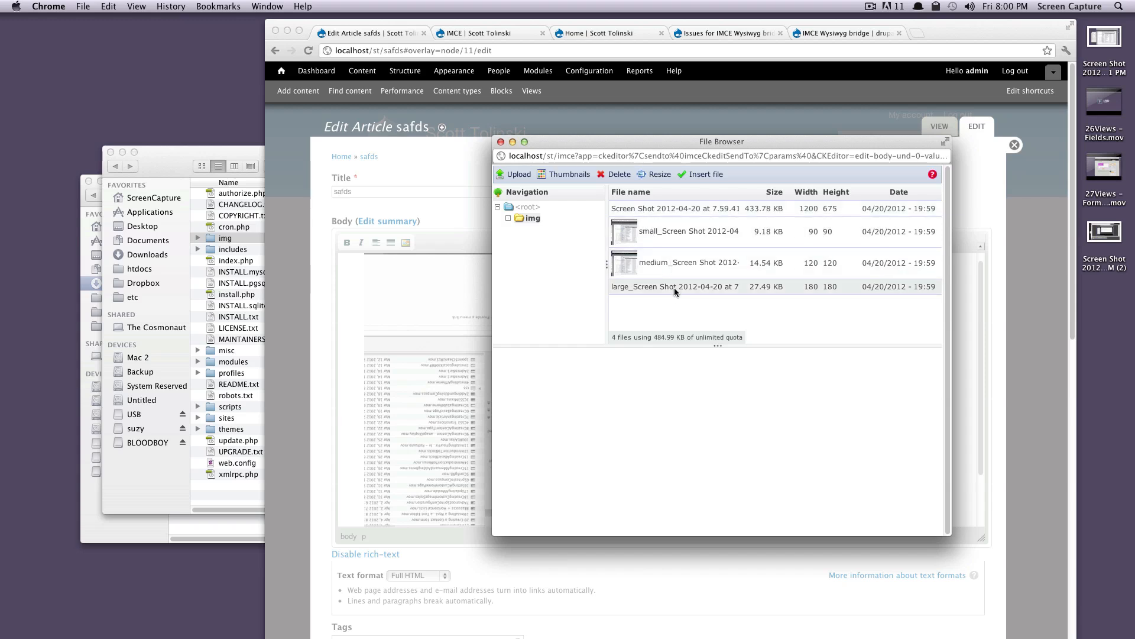
pyautogui.click(676, 208)
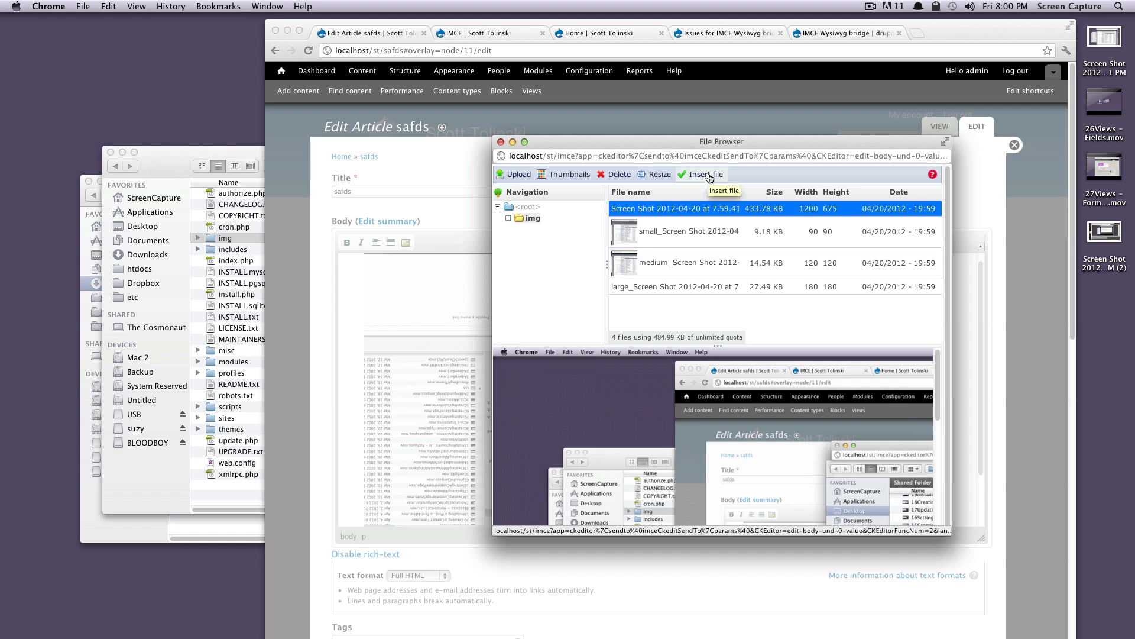
pyautogui.click(685, 286)
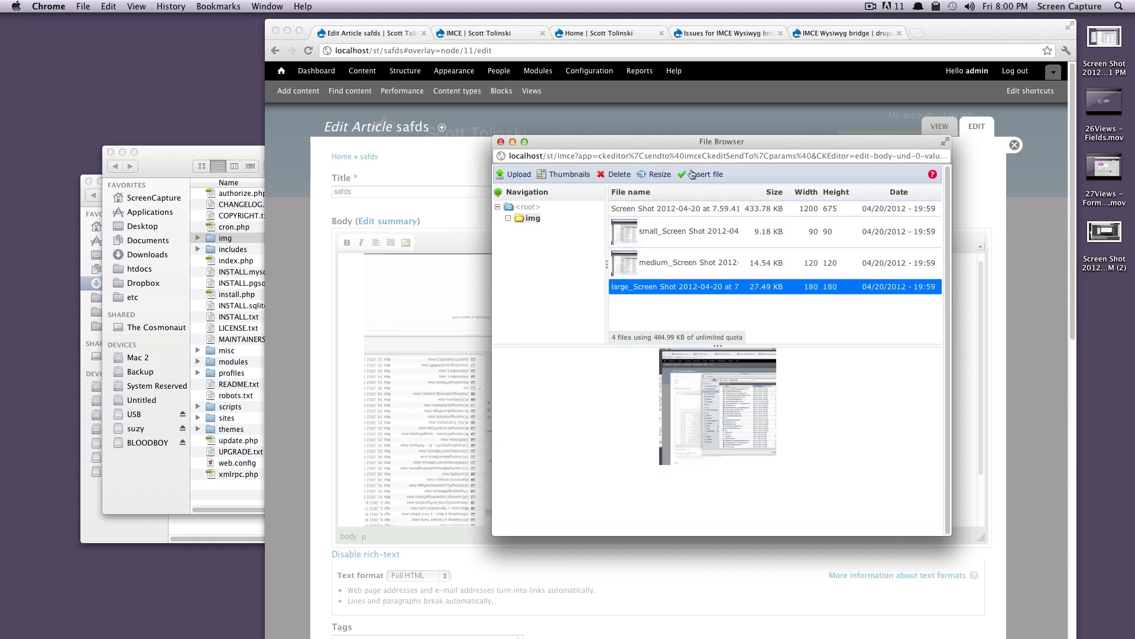
pyautogui.moveTo(706, 174)
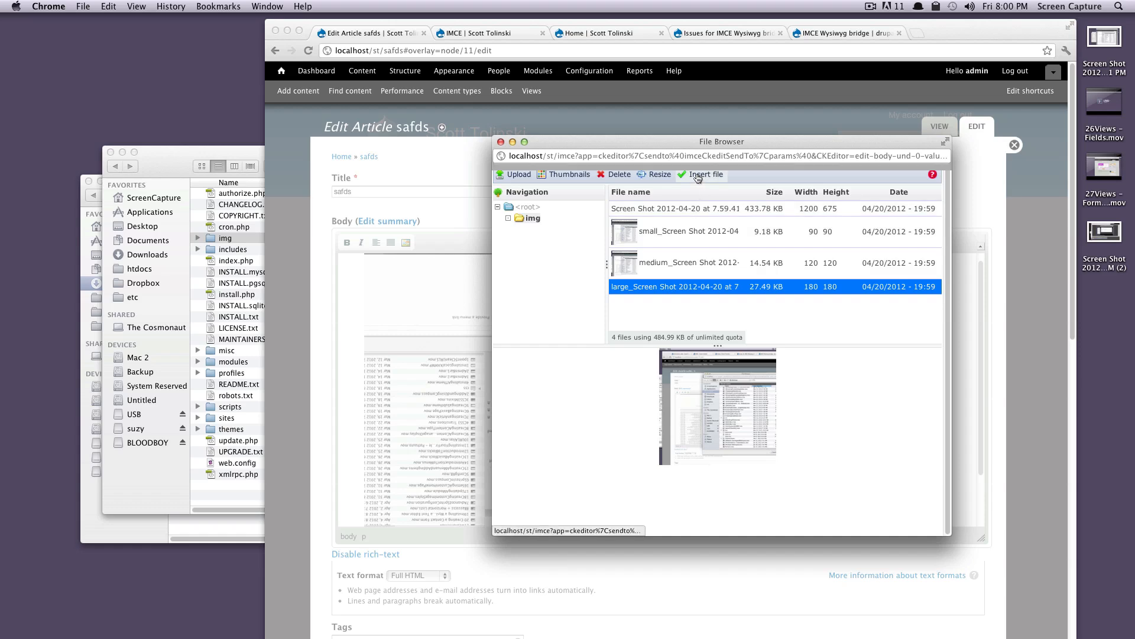
# - Insert the 180×180 thumbnail, review Advanced, Link and Image Info properties, and confirm placing it in the body
pyautogui.click(704, 175)
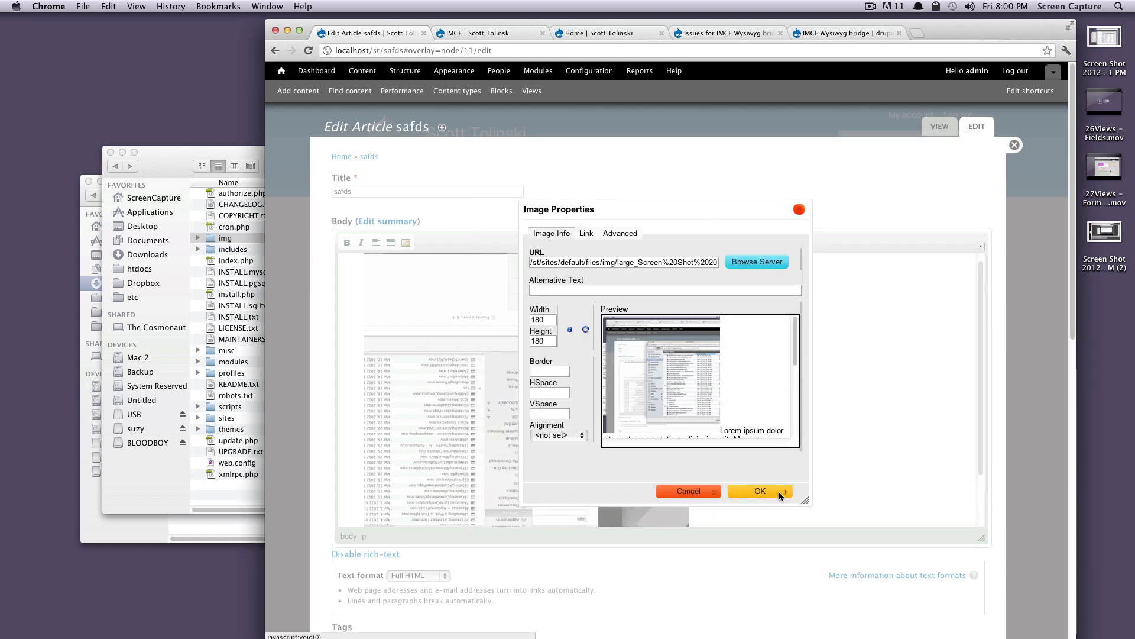
pyautogui.click(619, 233)
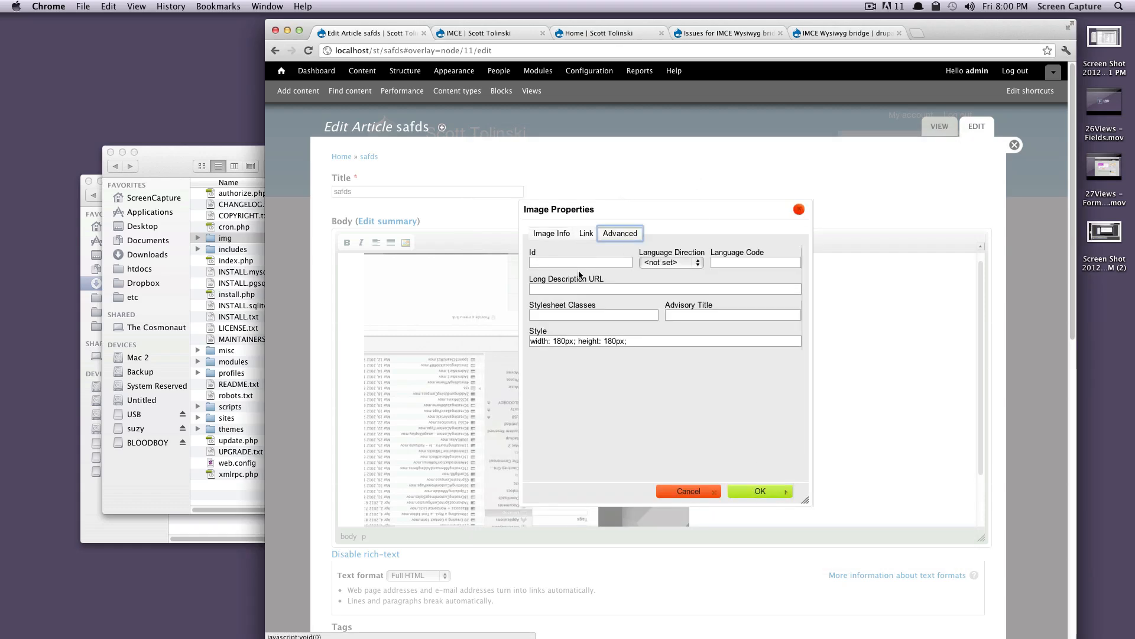
pyautogui.click(586, 233)
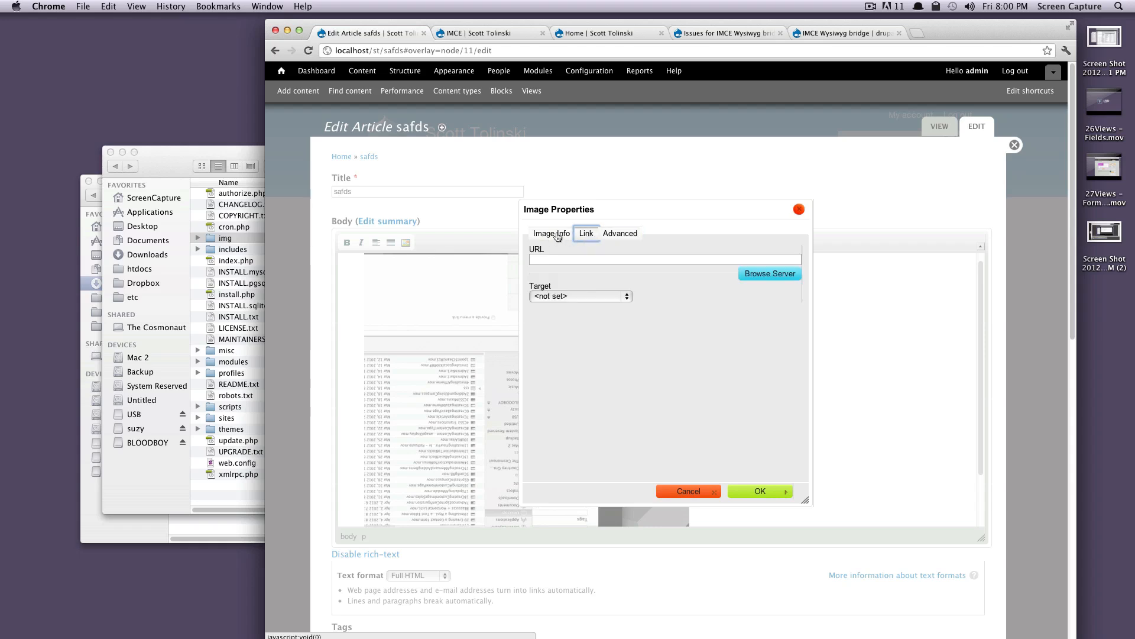
pyautogui.click(551, 233)
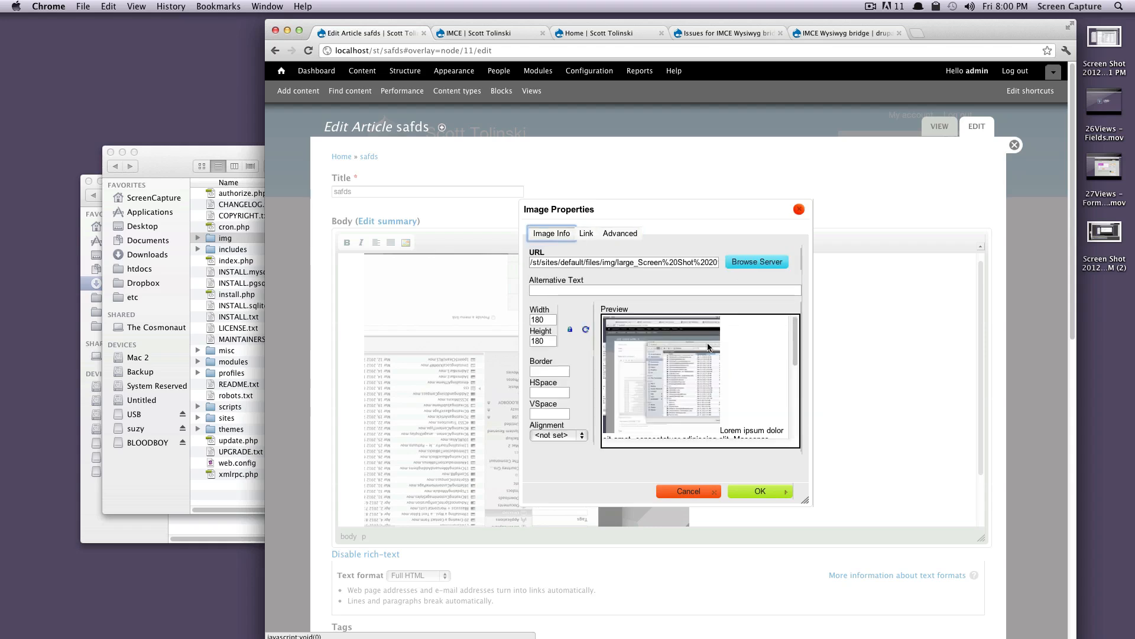
pyautogui.moveTo(760, 491)
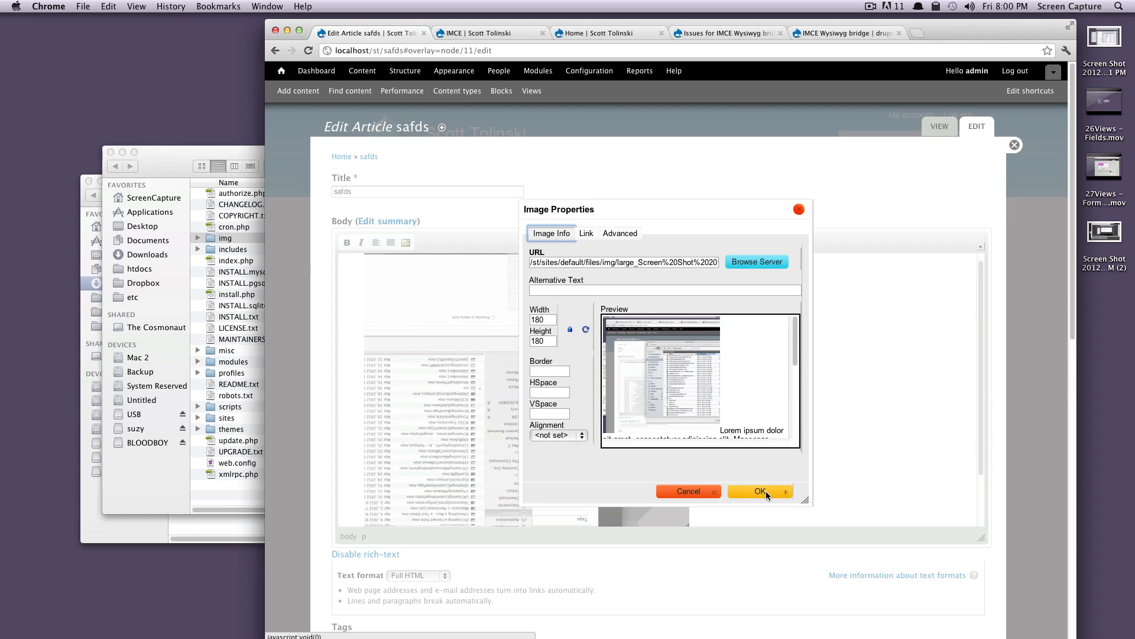
pyautogui.click(759, 491)
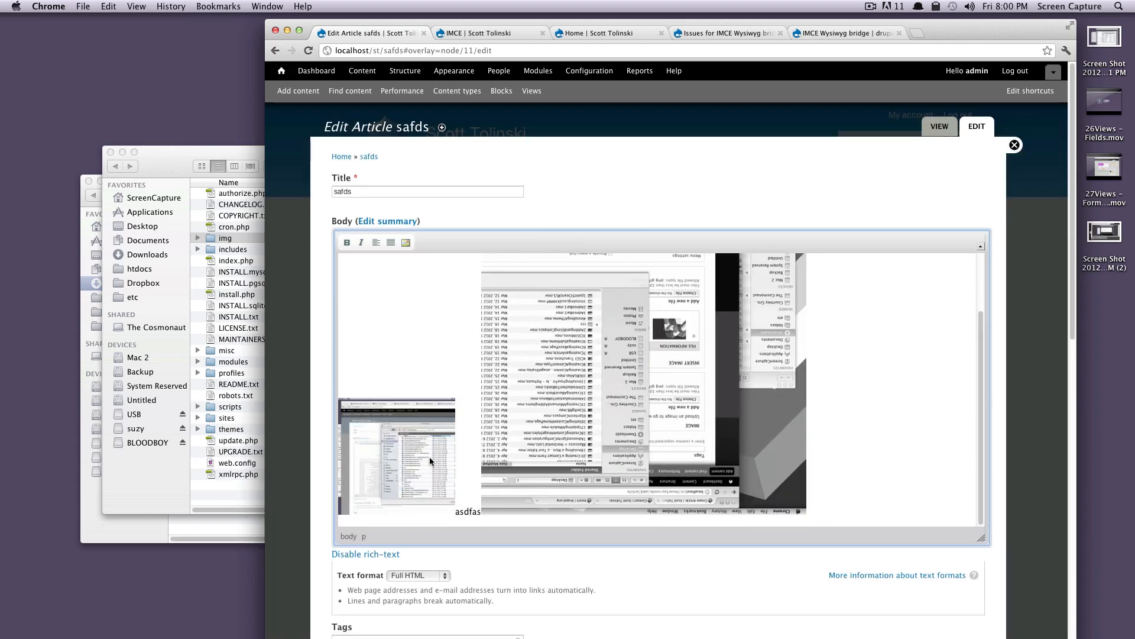
pyautogui.click(396, 454)
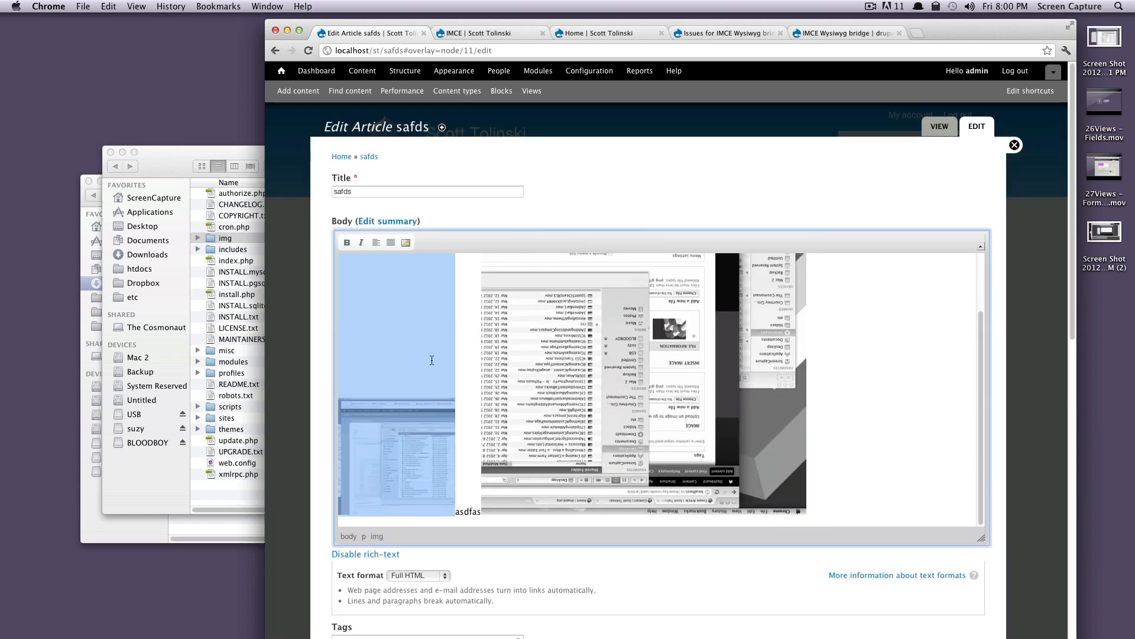
pyautogui.scroll(-3)
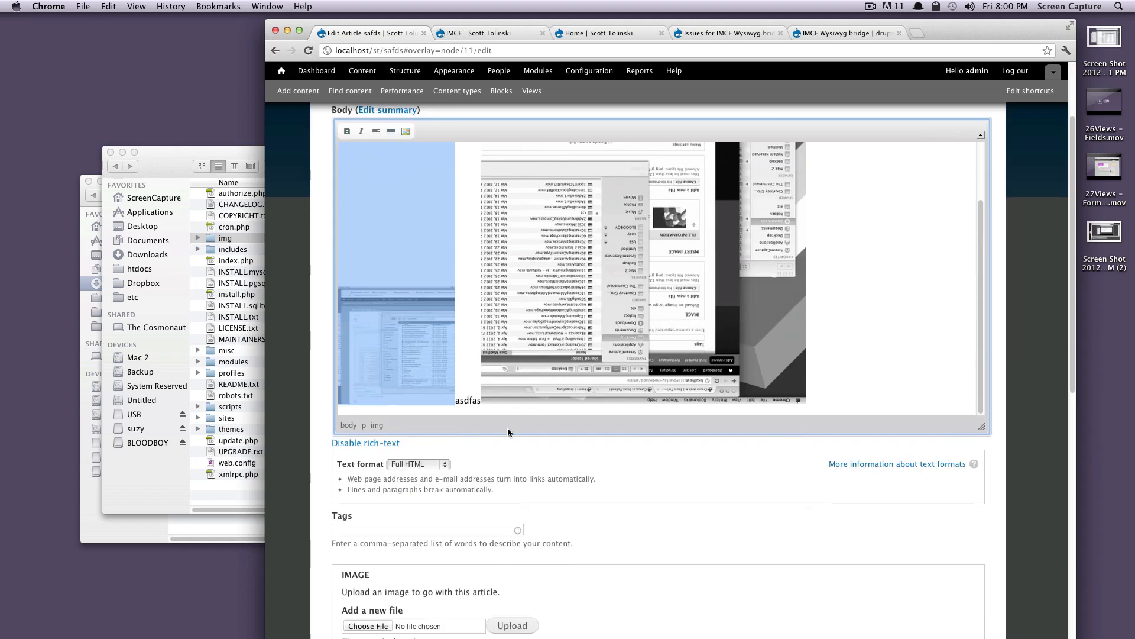
pyautogui.scroll(3)
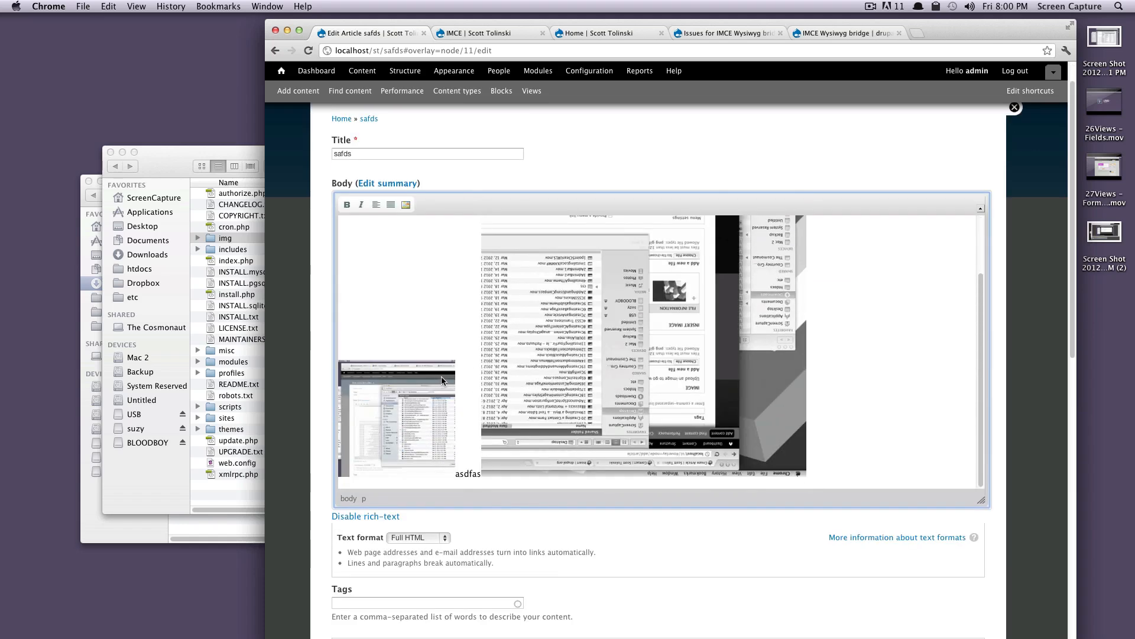
pyautogui.click(406, 205)
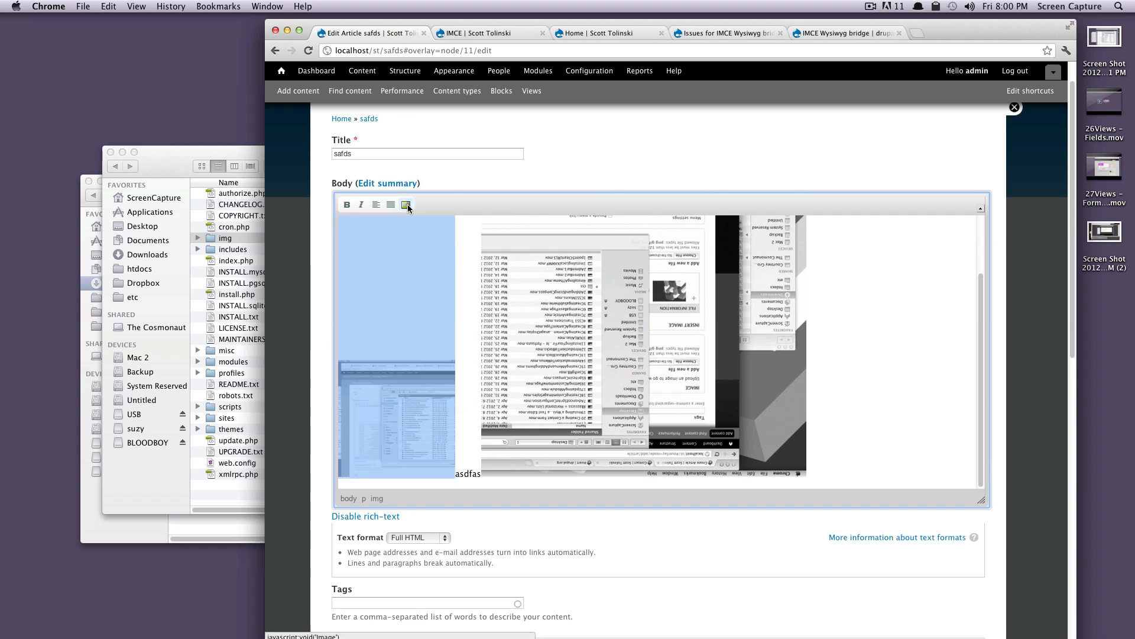
pyautogui.moveTo(420, 440)
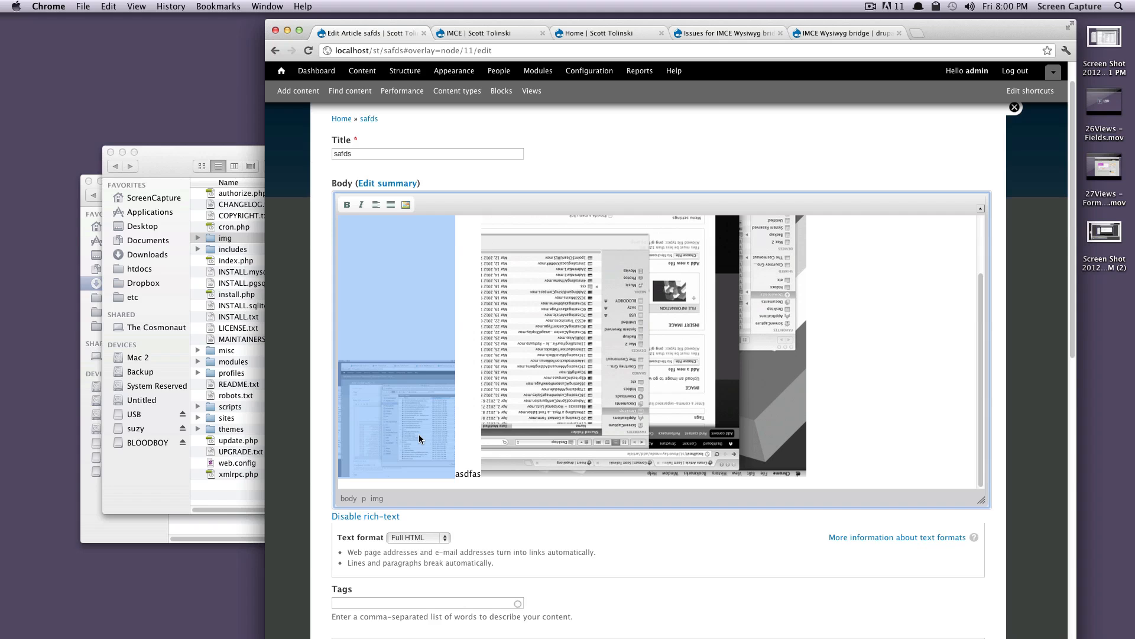
pyautogui.moveTo(441, 440)
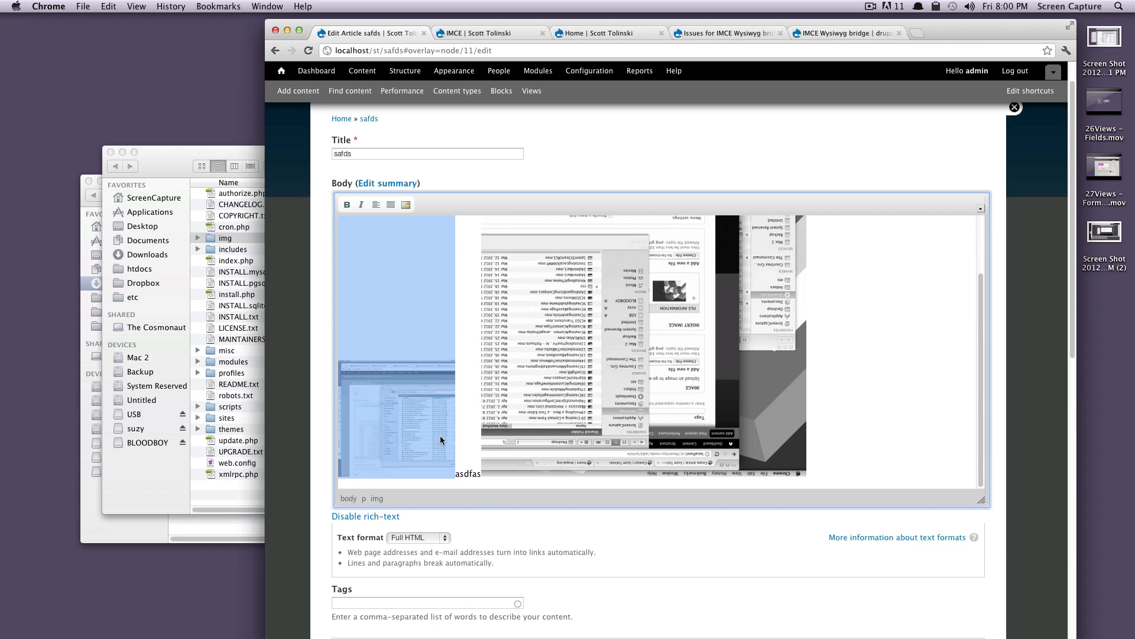